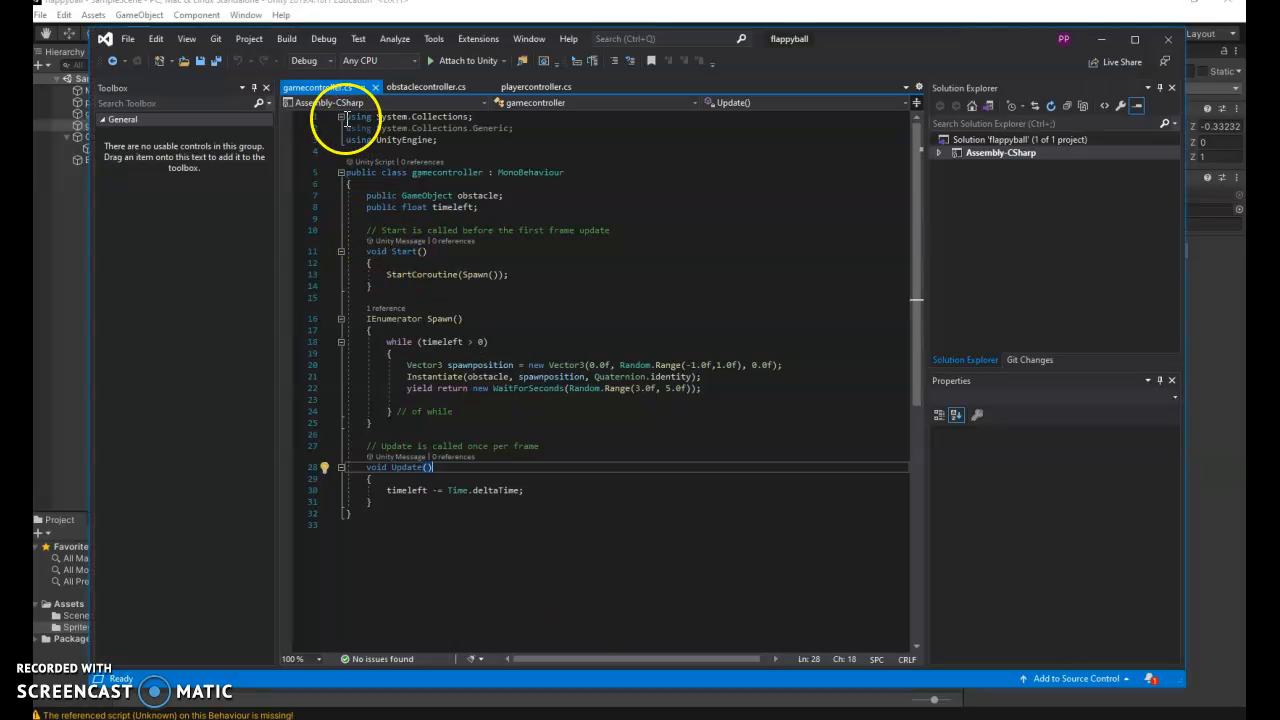
# Step: Switch Visual Studio to the PlayerController.cs tab with the score and trigger code
pyautogui.click(535, 86)
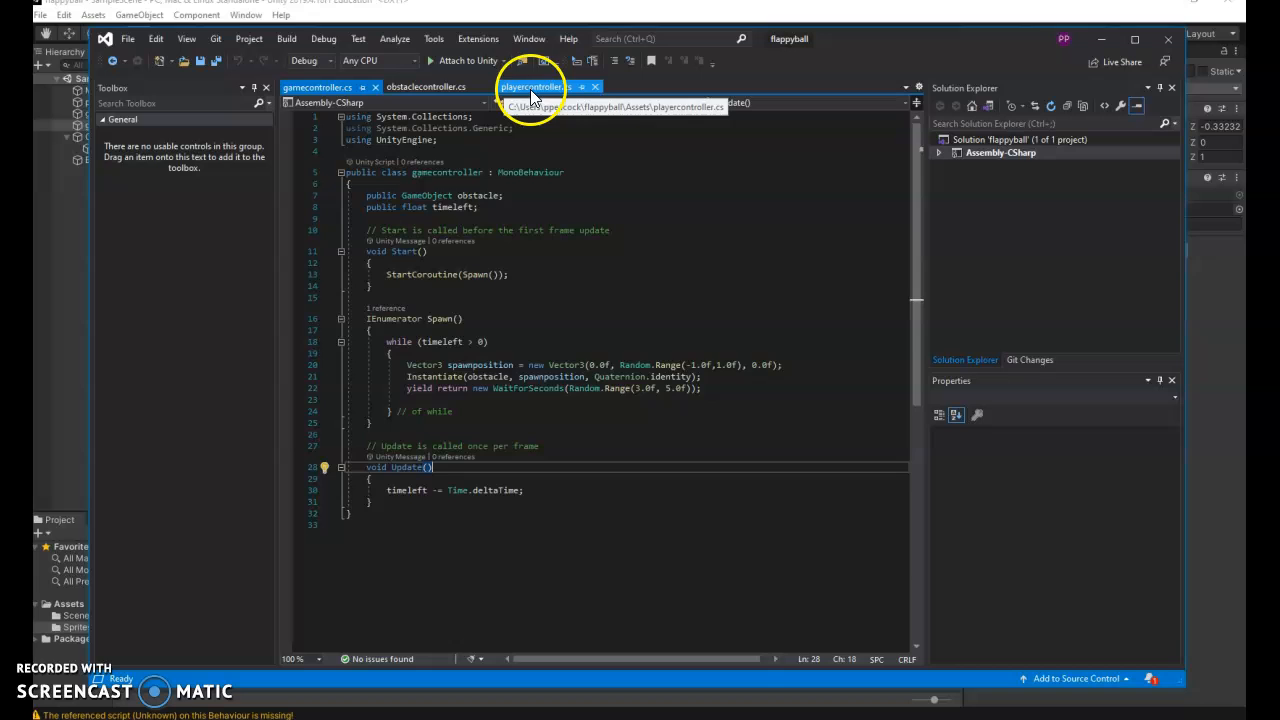
pyautogui.click(537, 87)
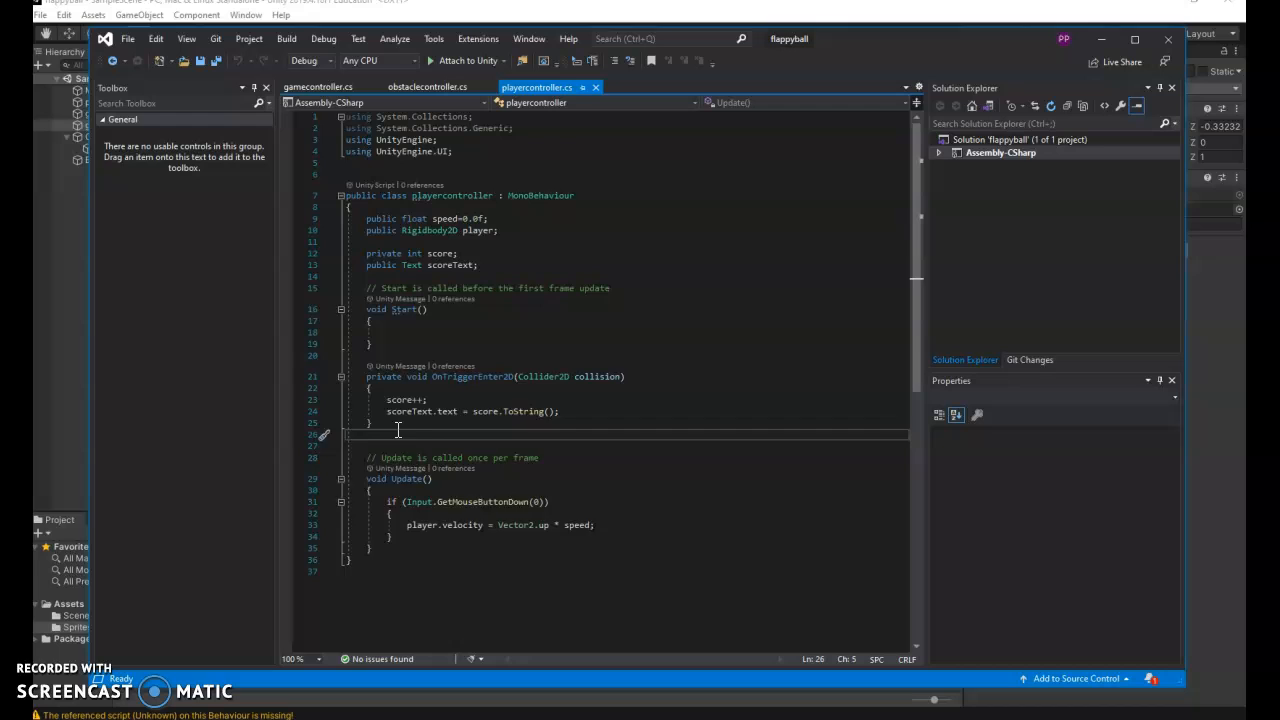
# Step: Write a private OnCollisionEnter2D(Collision2D) handler setting Time.timeScale = 0, and save the script
pyautogui.press('enter')
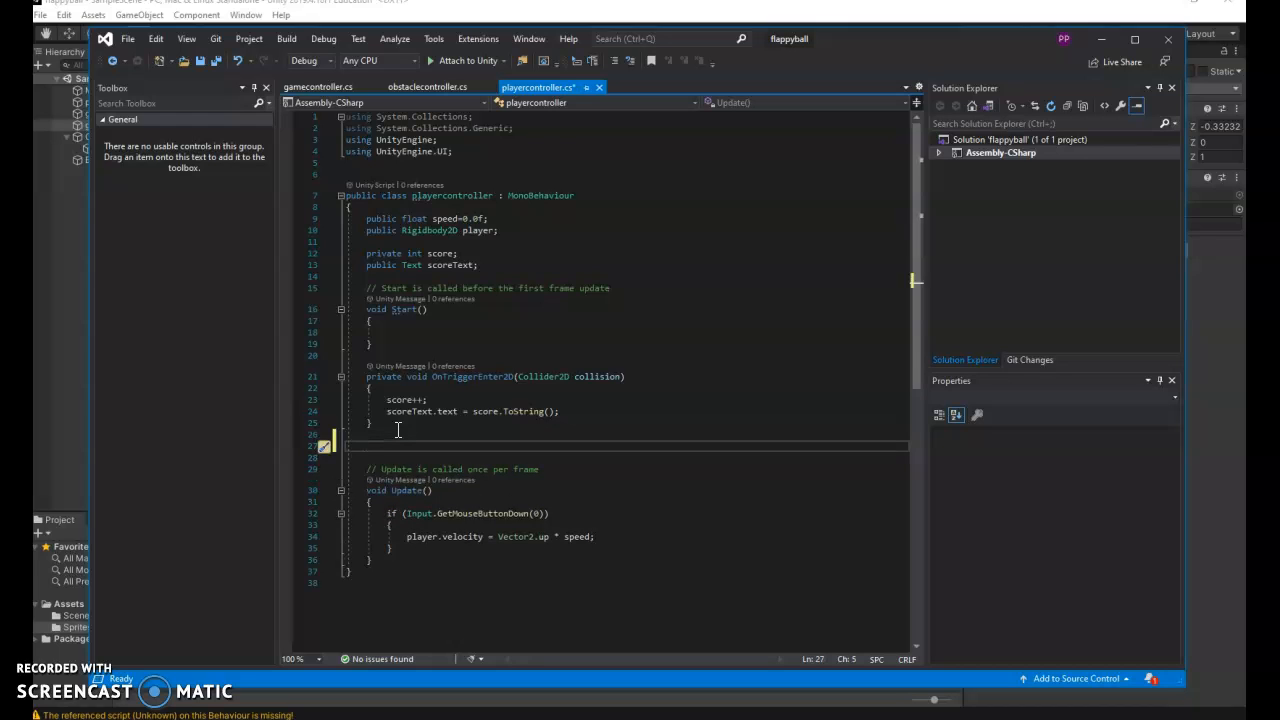
pyautogui.write('private')
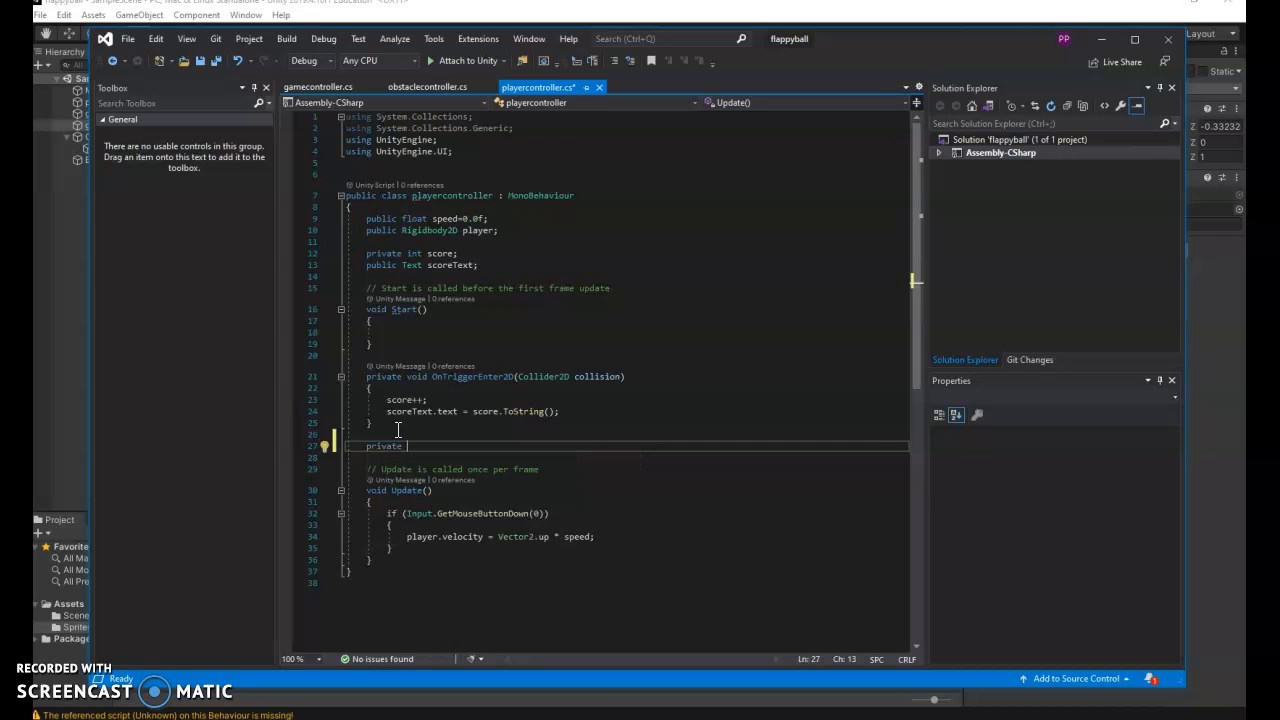
pyautogui.write('void')
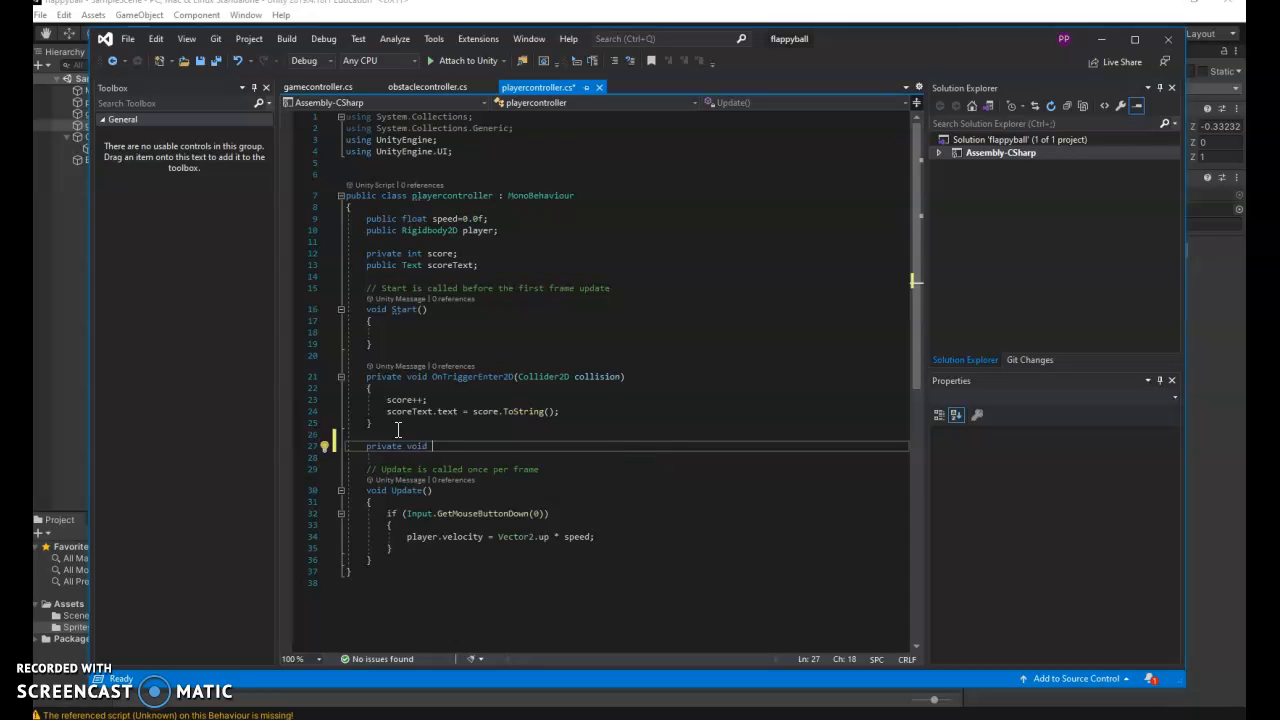
pyautogui.write('On')
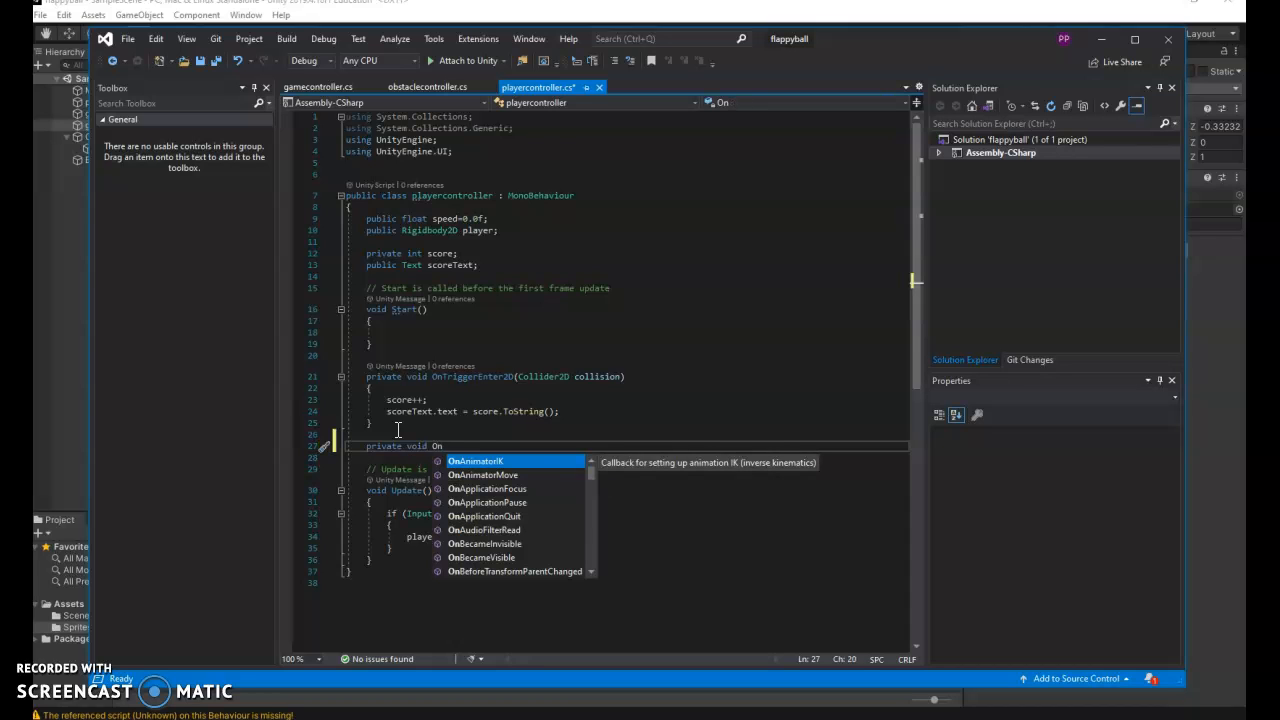
pyautogui.write('C')
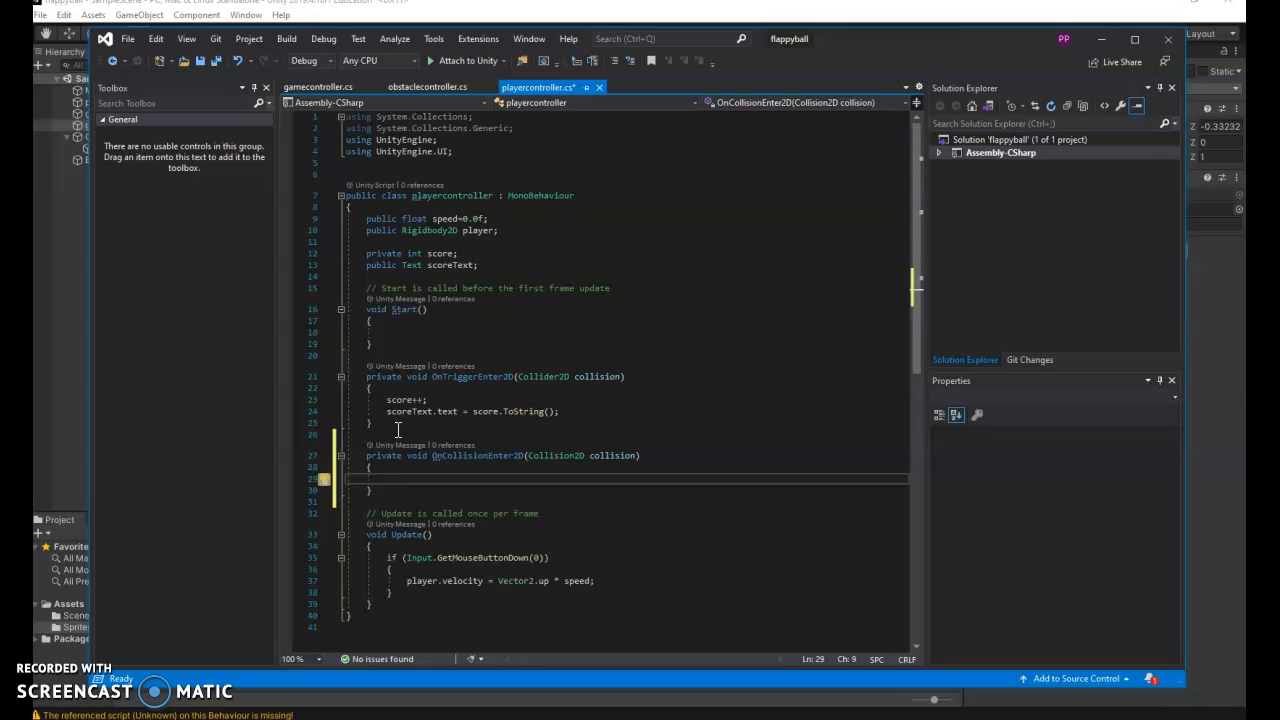
pyautogui.write('Time')
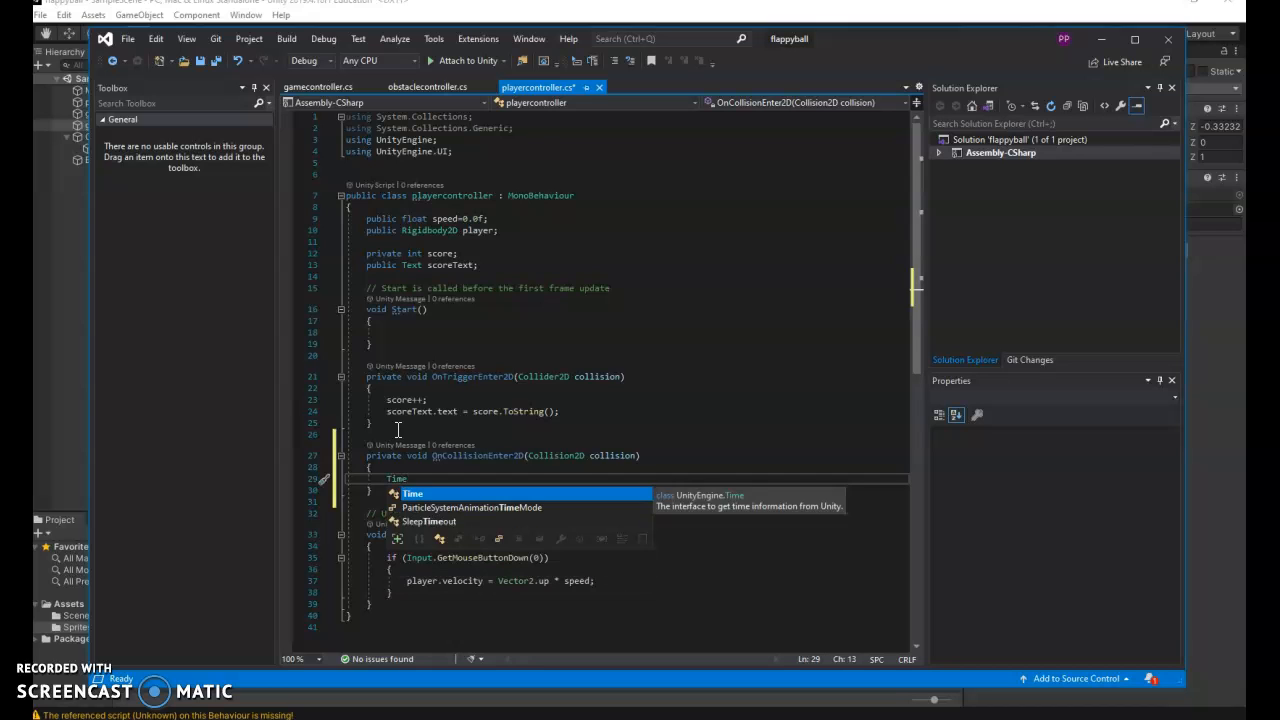
pyautogui.write('.Tim')
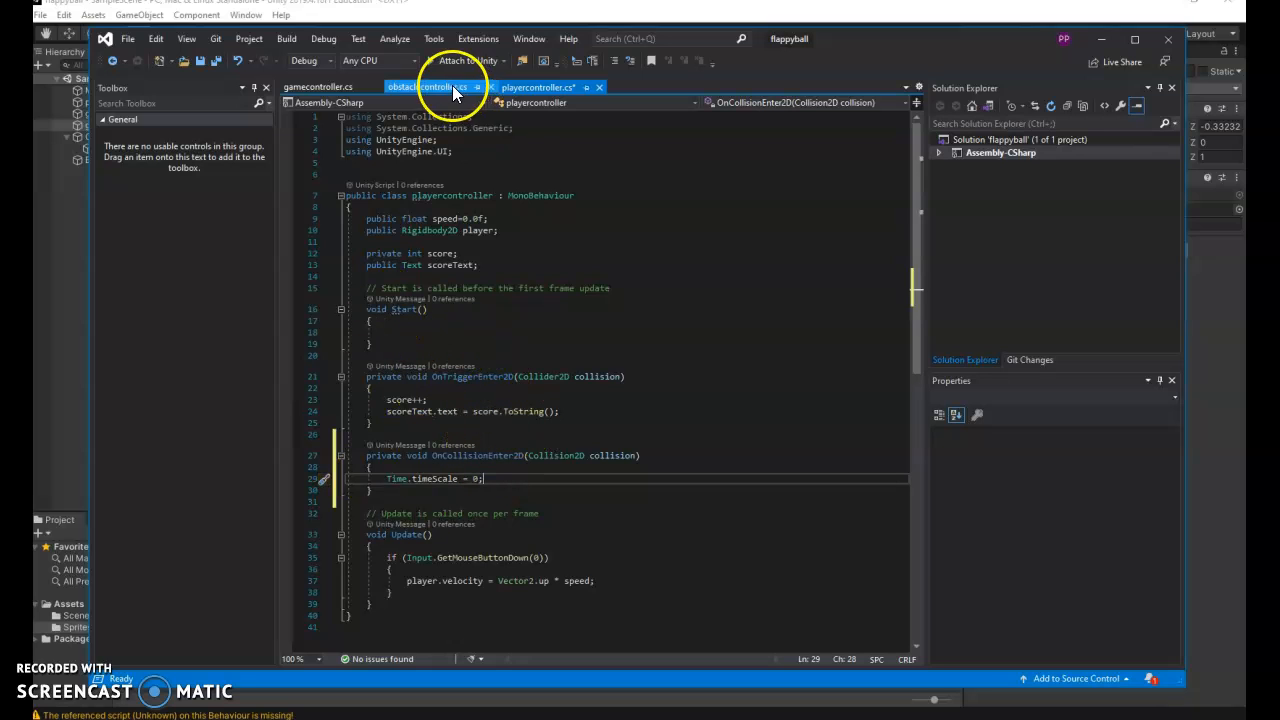
pyautogui.click(537, 87)
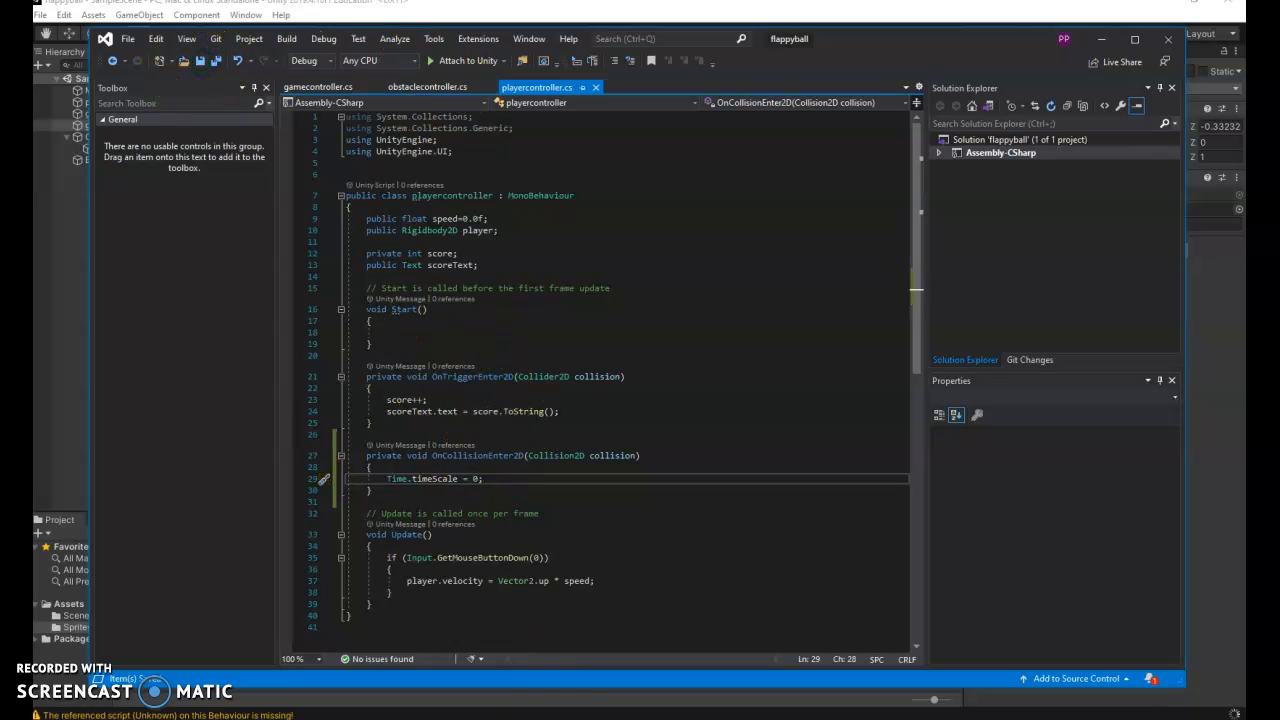
# Step: Play-test in Unity, flapping the ball into an obstacle to confirm the game freezes
pyautogui.click(595, 33)
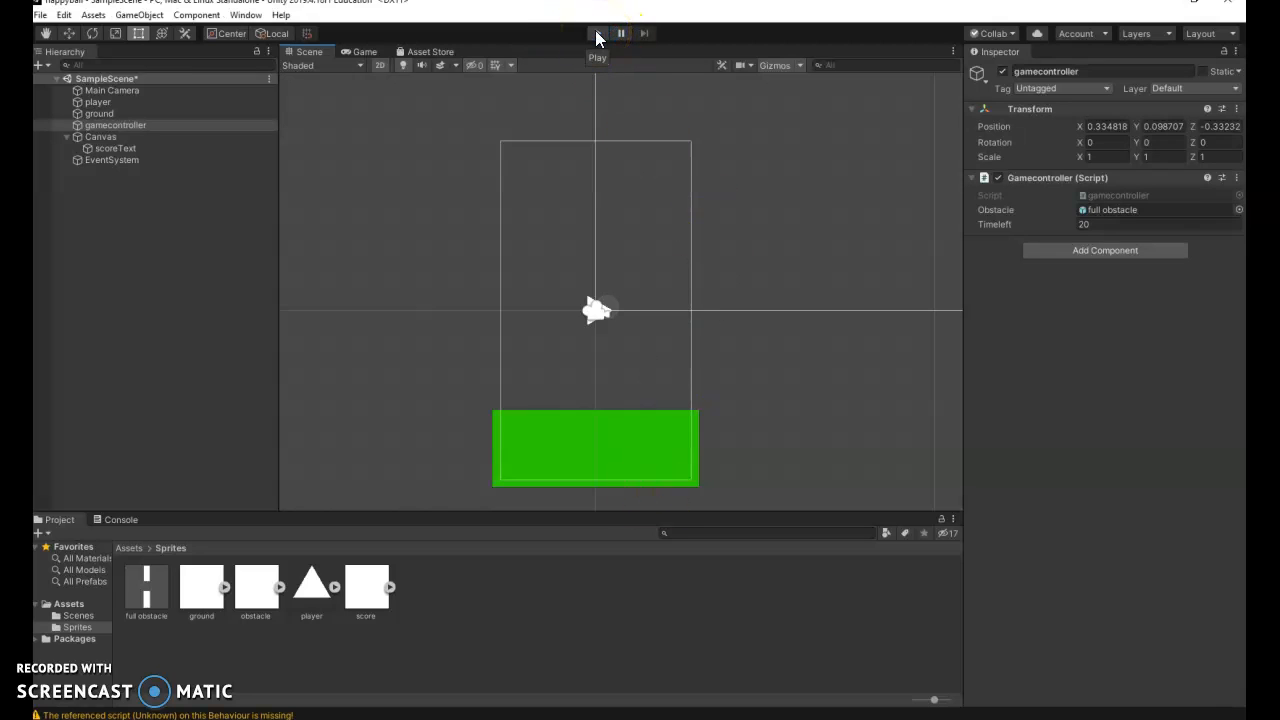
pyautogui.click(597, 33)
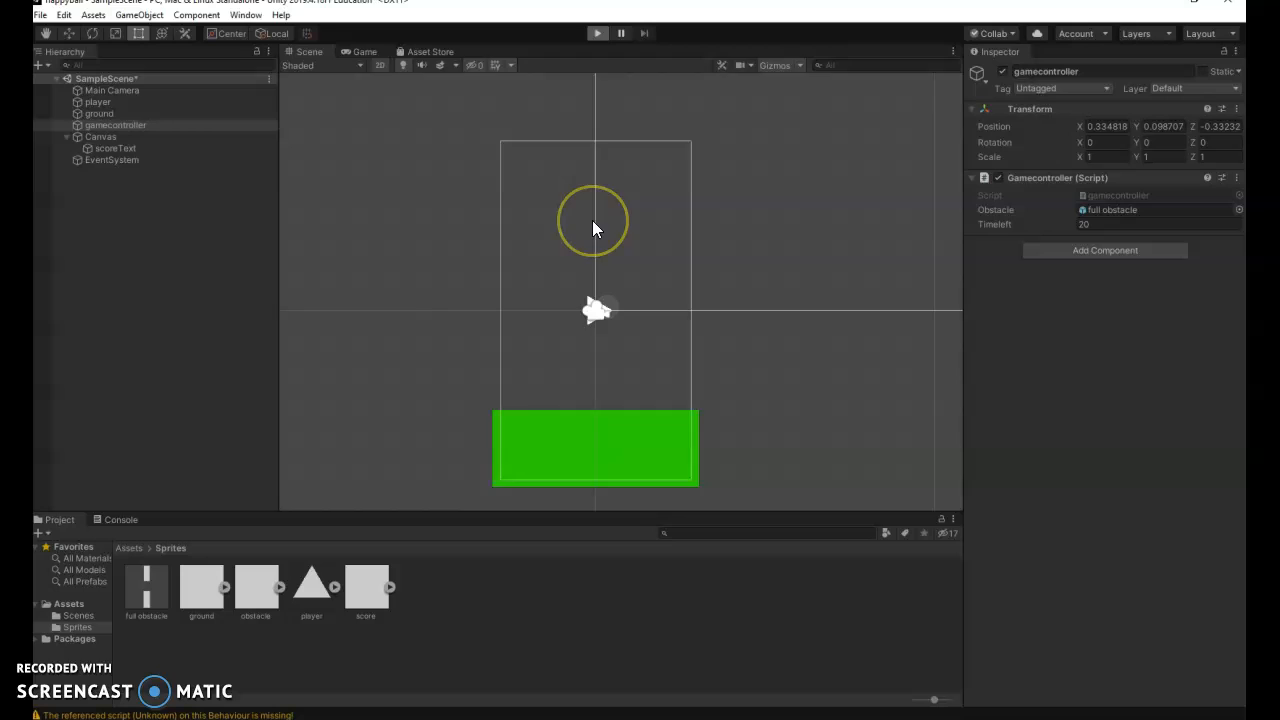
pyautogui.click(597, 33)
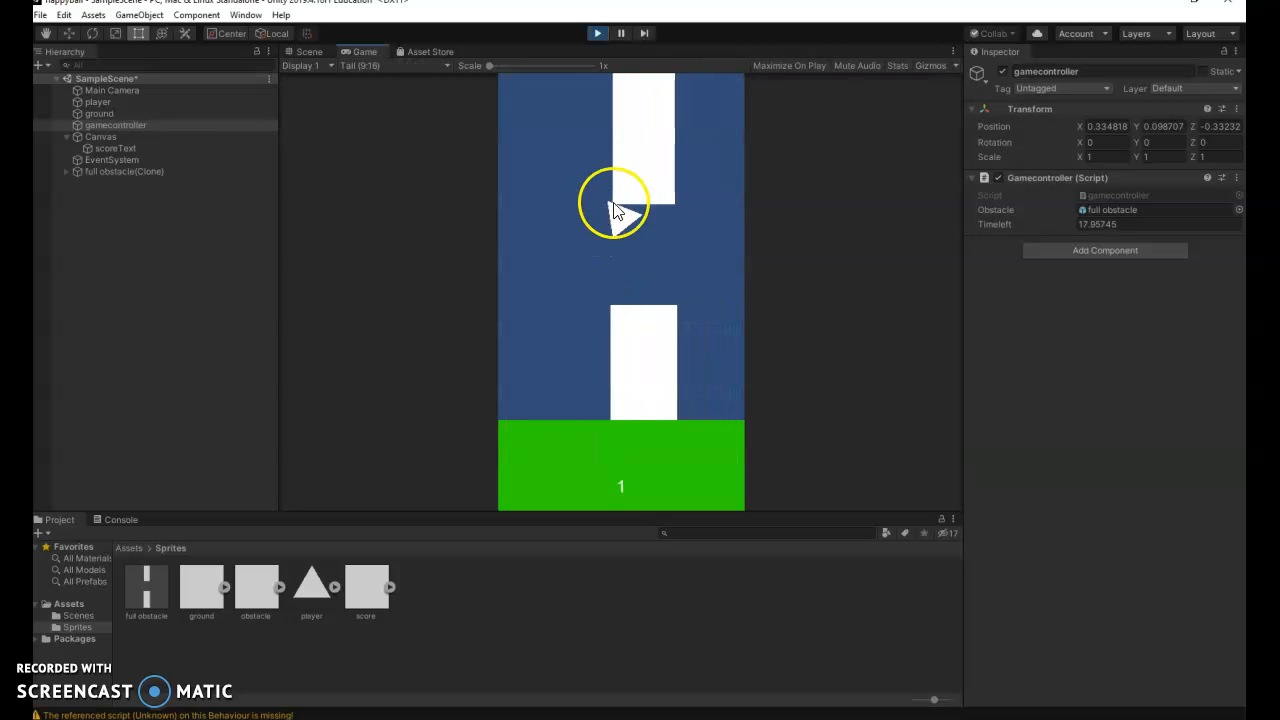
pyautogui.moveTo(635, 165)
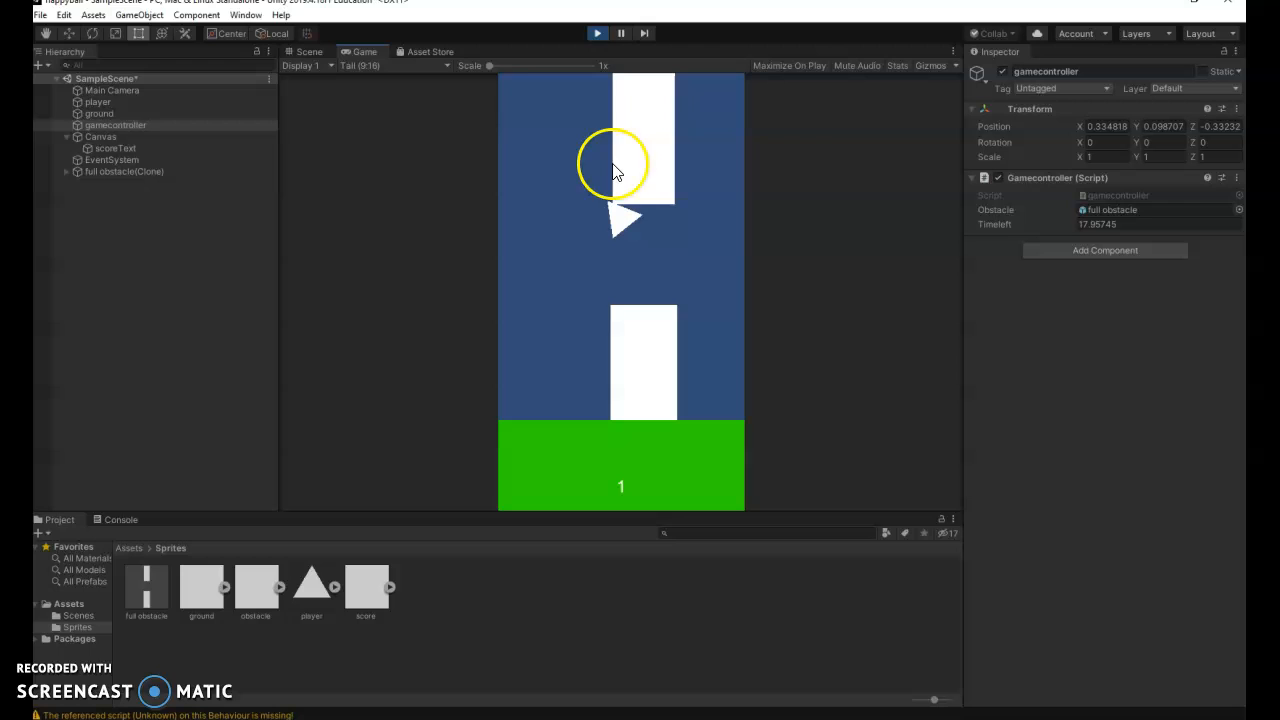
pyautogui.click(596, 33)
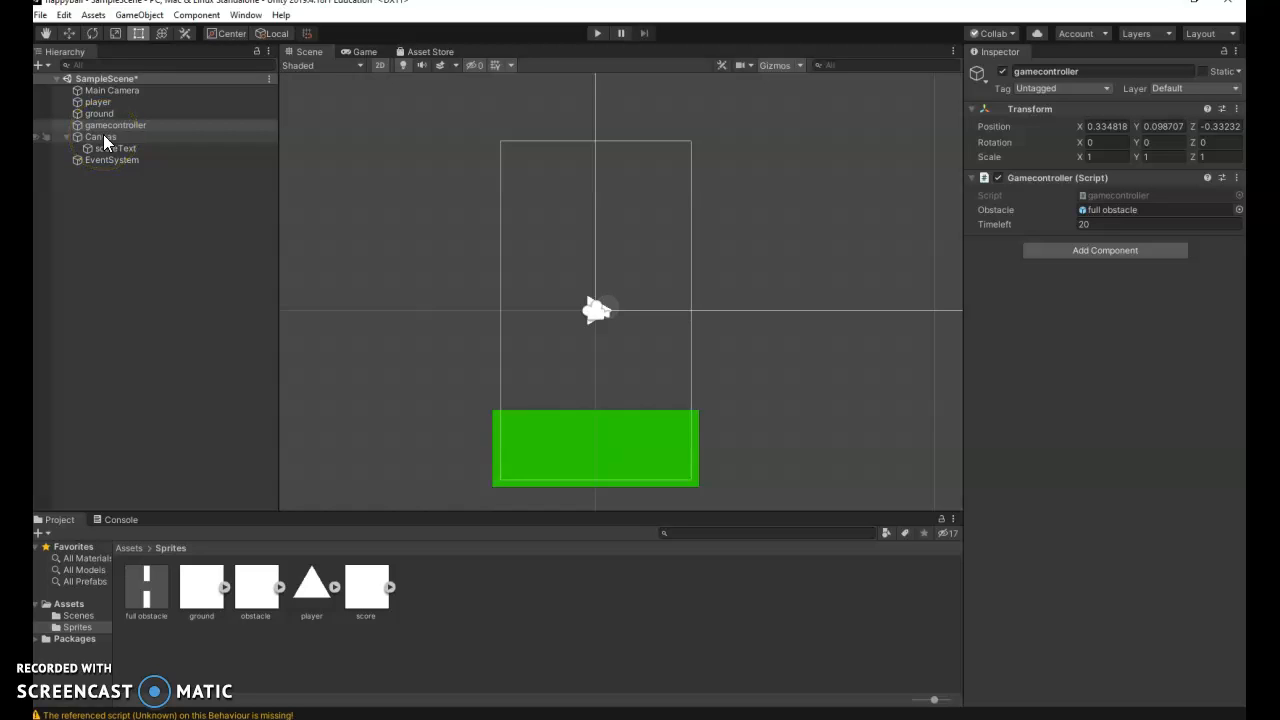
# Step: Create a UI Panel under Canvas named gameOverPanel, resized to a central horizontal band
pyautogui.click(103, 136)
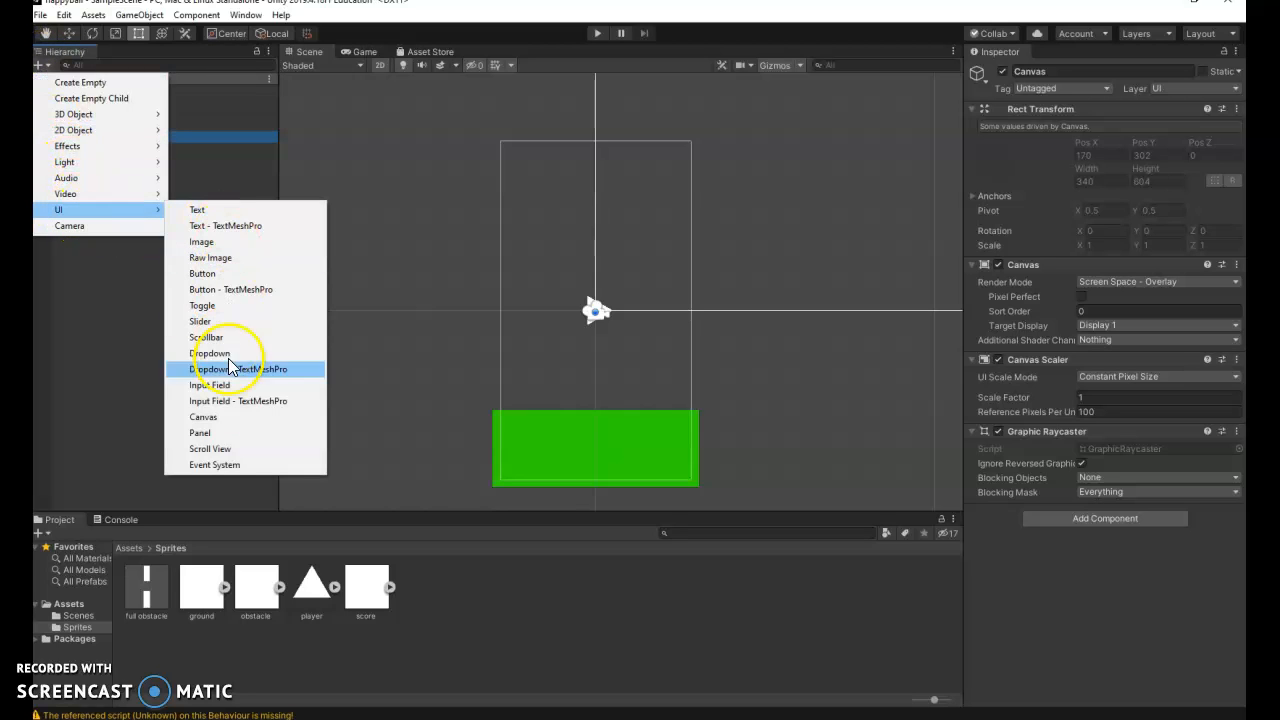
pyautogui.click(199, 432)
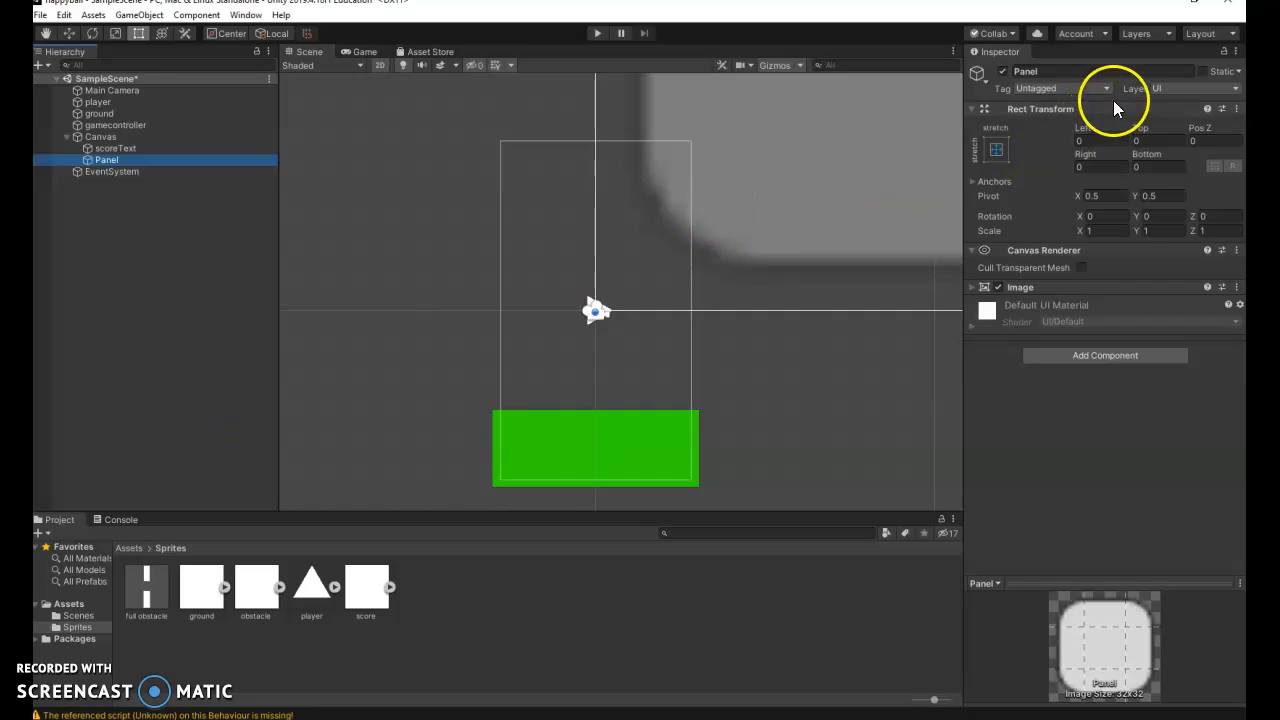
pyautogui.doubleClick(1100, 71)
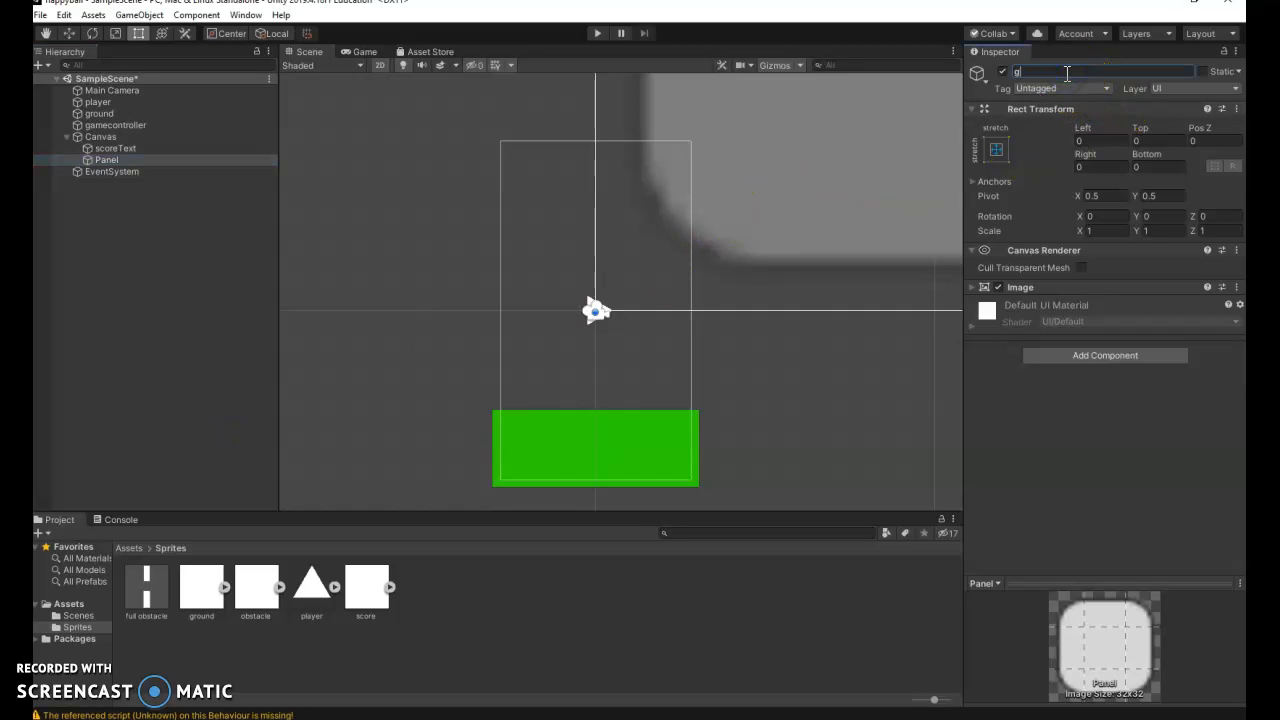
pyautogui.write('ameOverPanel')
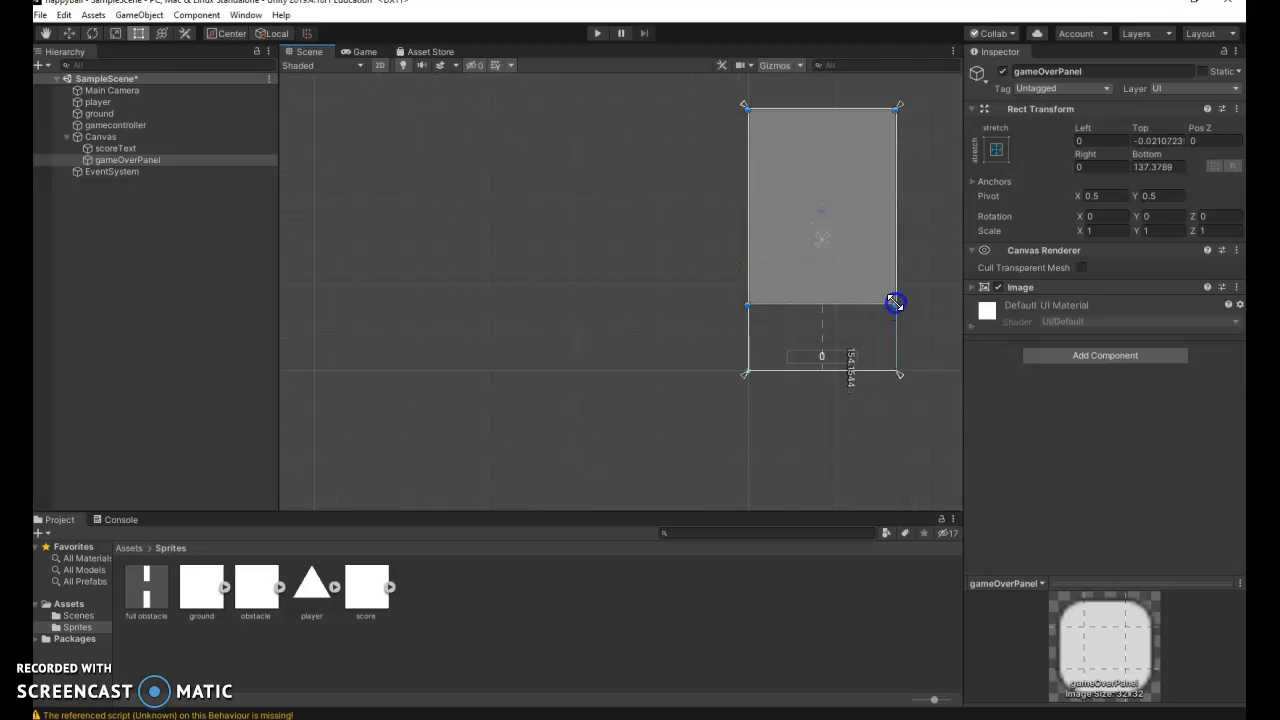
pyautogui.moveTo(894, 302); pyautogui.dragTo(897, 199)
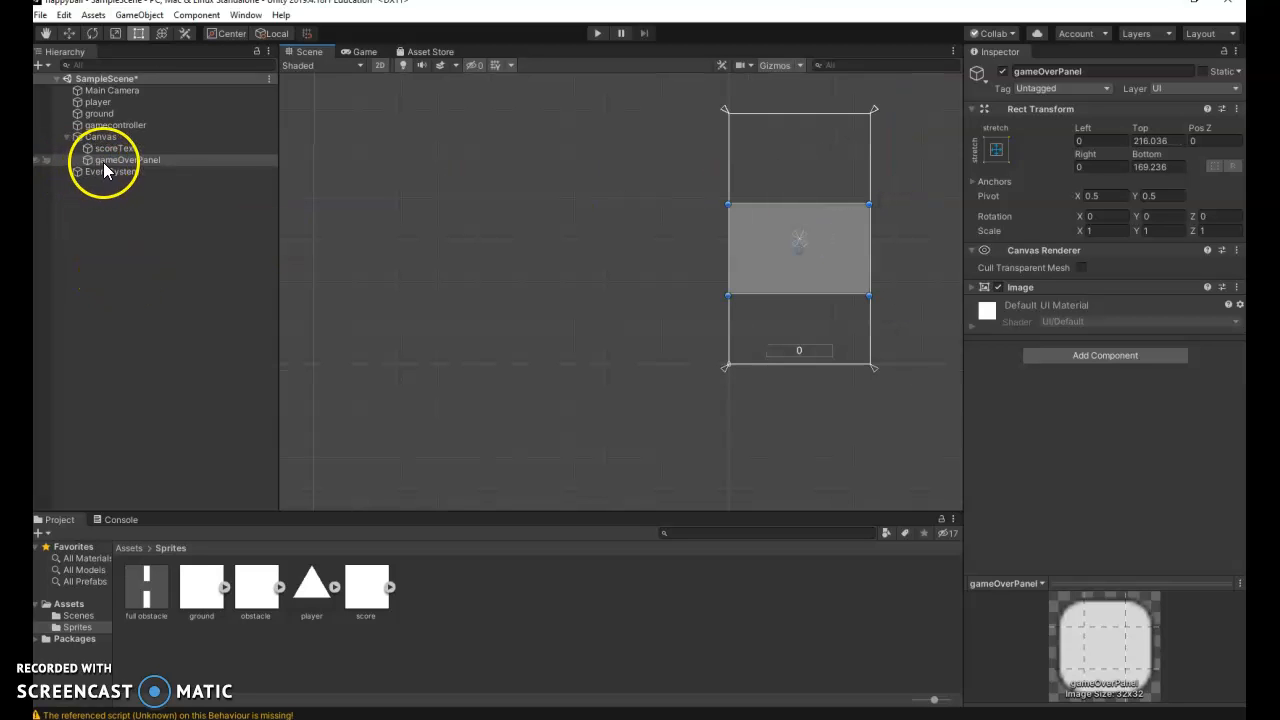
# Step: Add a Text element reading 'Game Over' near the panel's top at font size 24
pyautogui.click(40, 65)
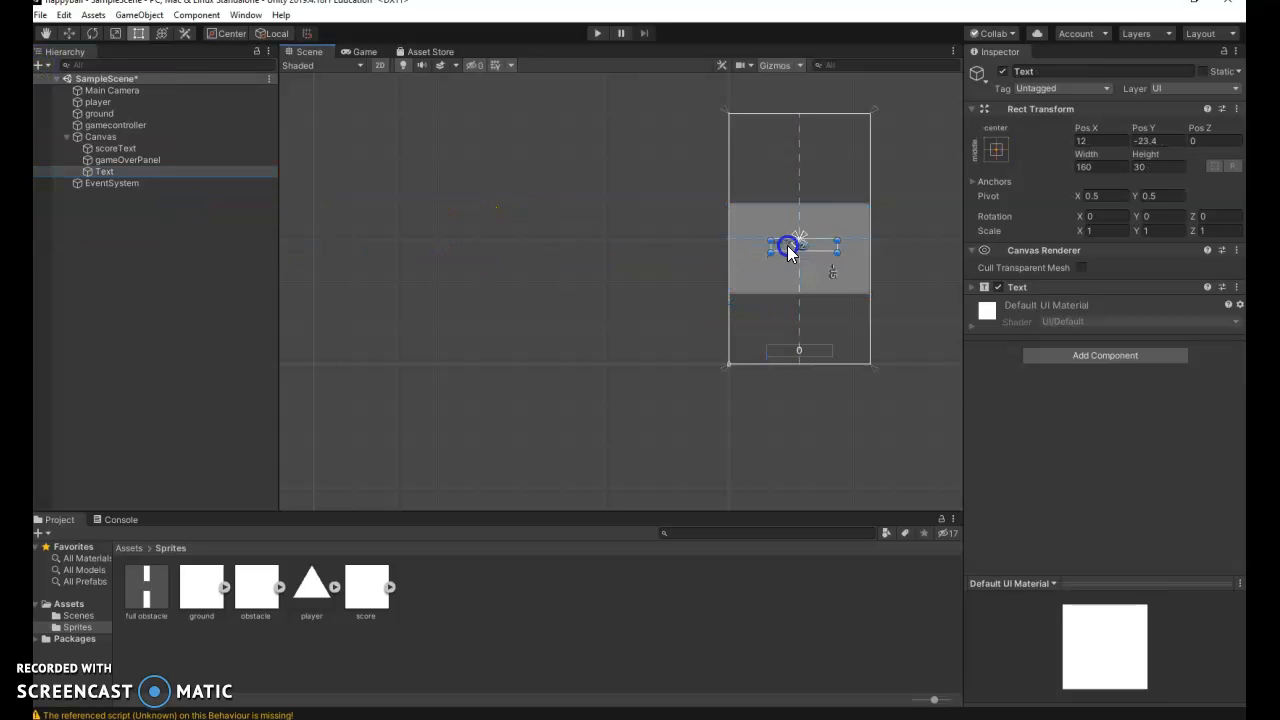
pyautogui.moveTo(798, 248); pyautogui.dragTo(798, 220)
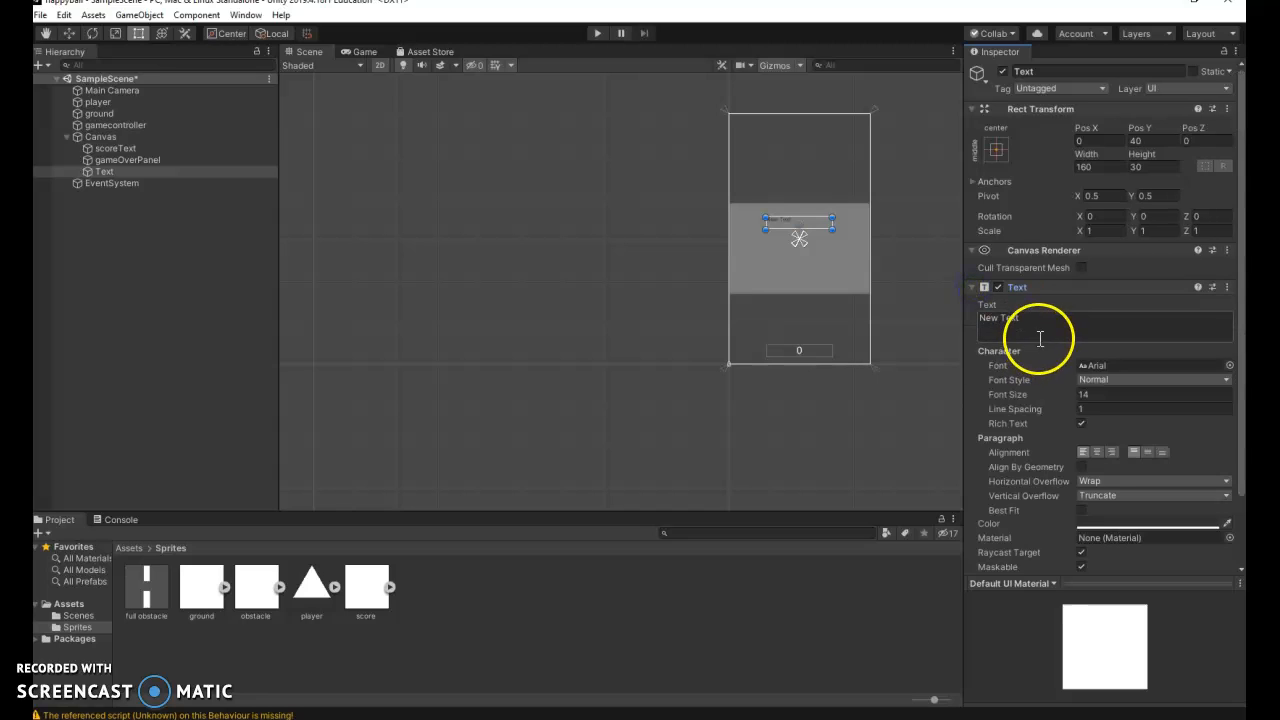
pyautogui.write('Game')
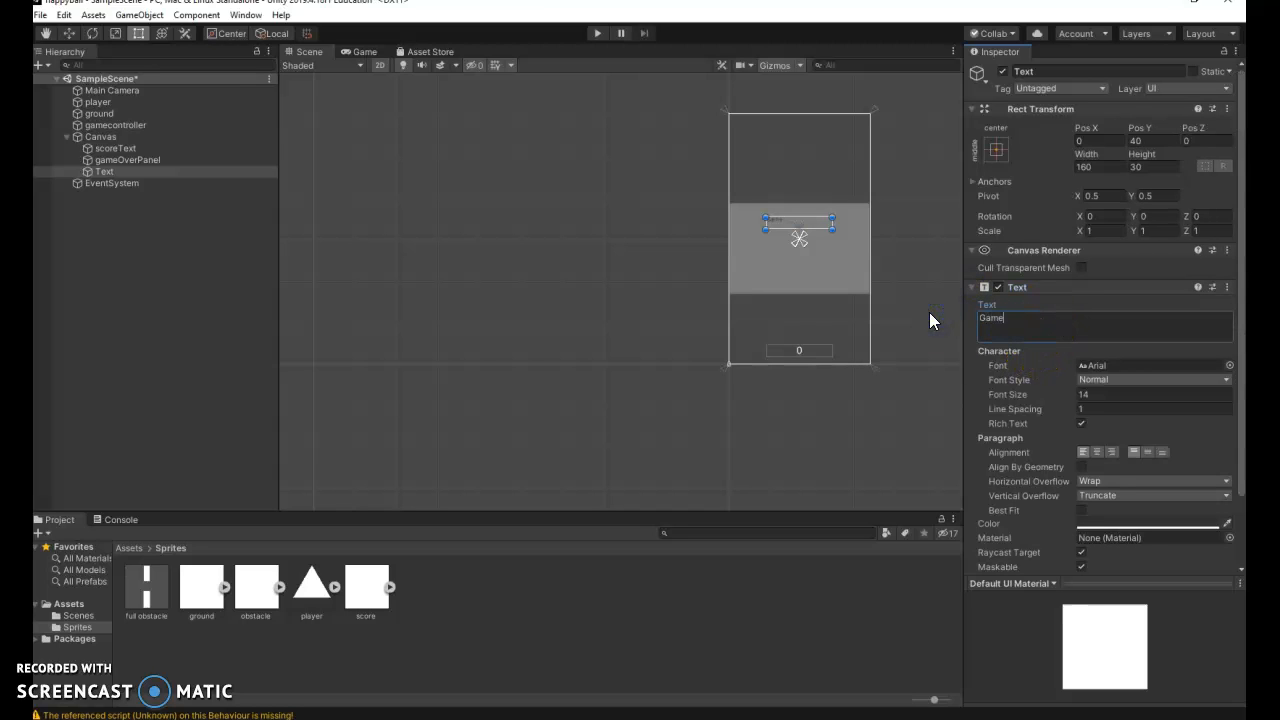
pyautogui.write('Over')
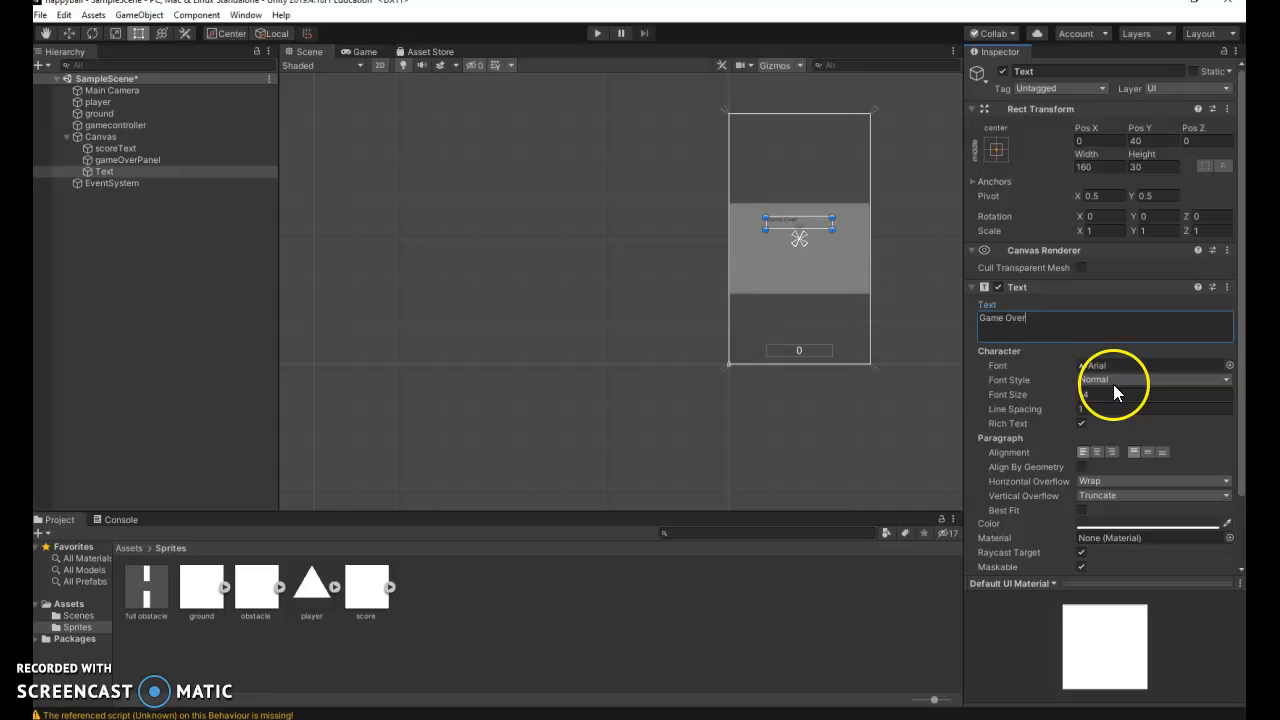
pyautogui.click(1150, 394)
pyautogui.write('24')
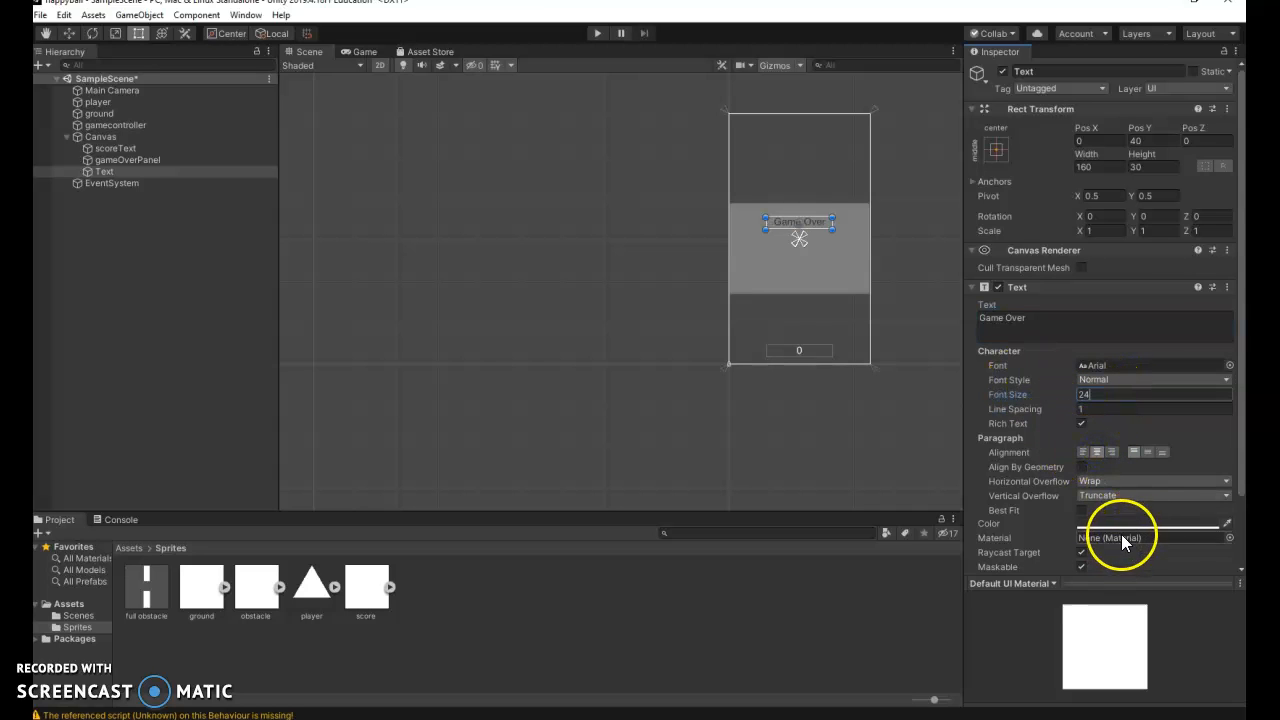
pyautogui.click(1150, 523)
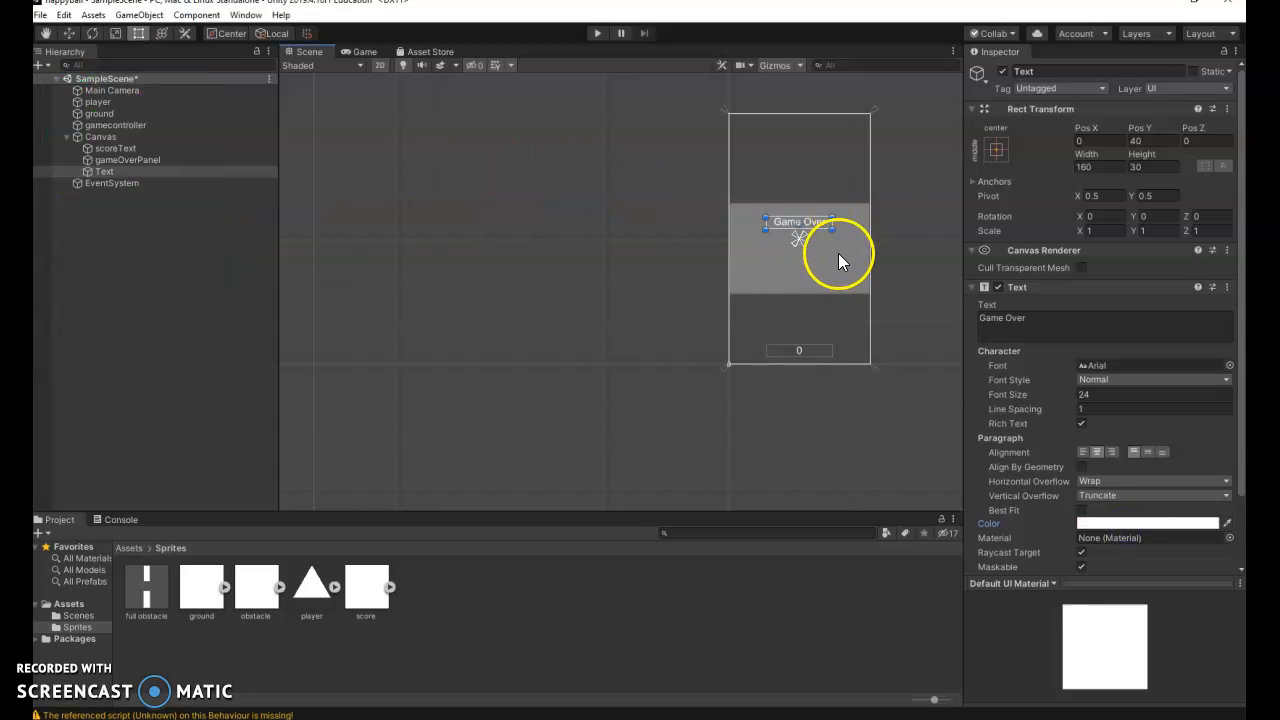
pyautogui.click(100, 136)
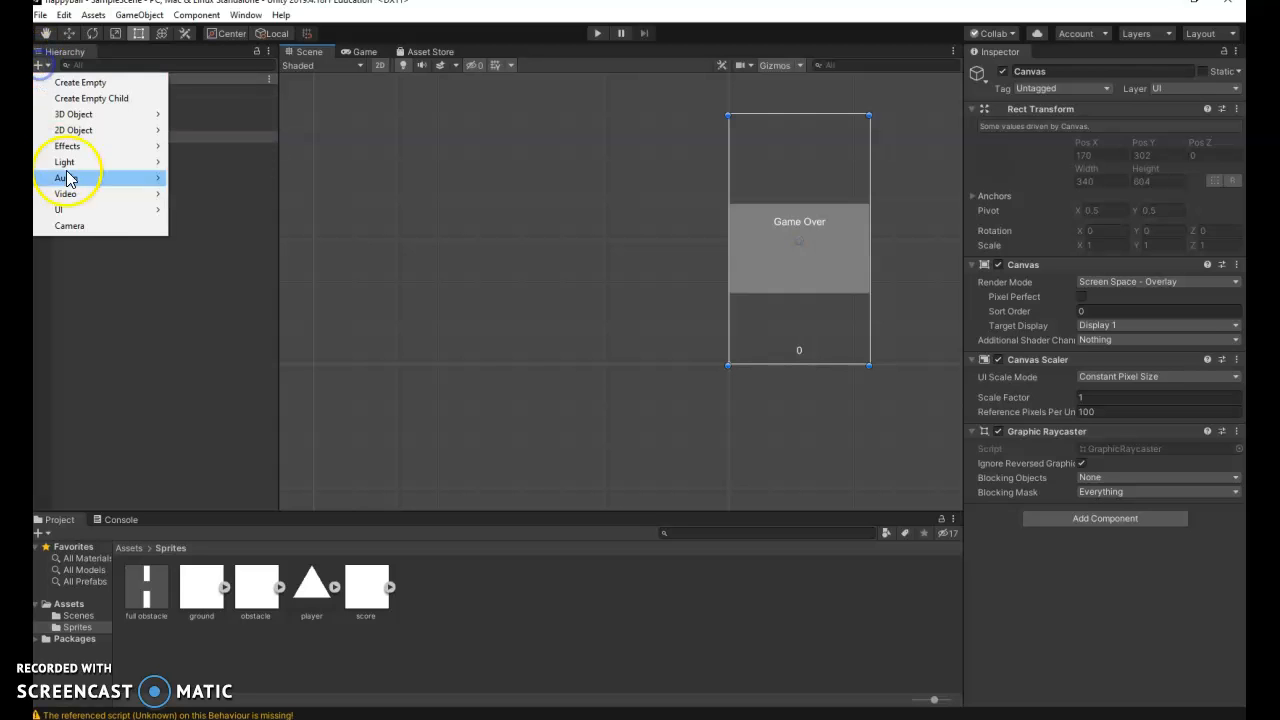
pyautogui.moveTo(58, 209)
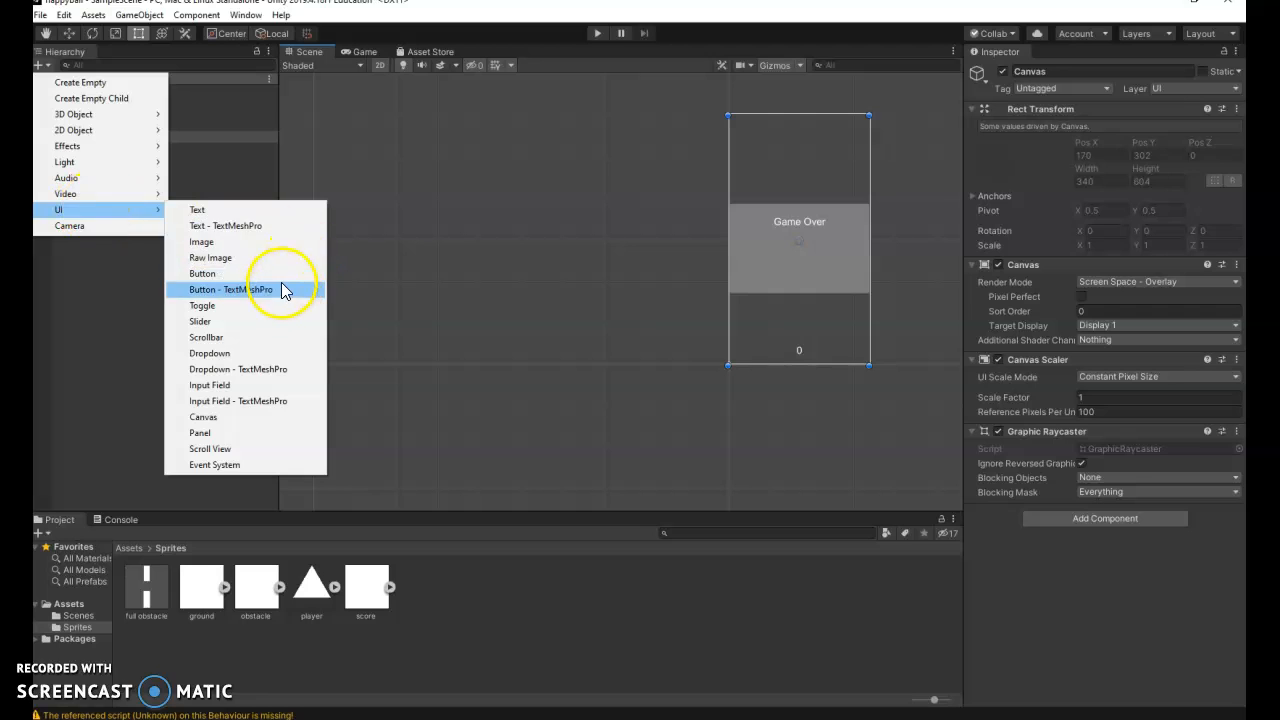
# Step: Add a UI Button named RestartButton onto the panel below the Game Over label
pyautogui.click(202, 273)
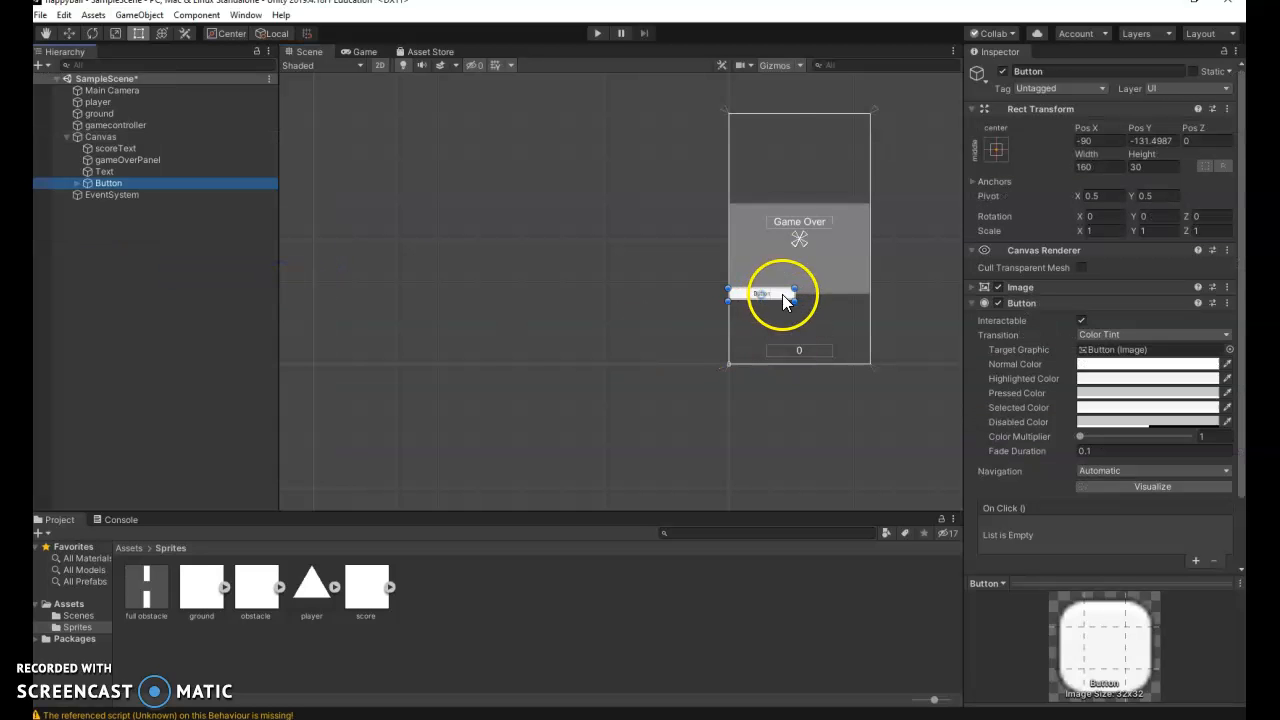
pyautogui.moveTo(783, 293); pyautogui.dragTo(825, 263)
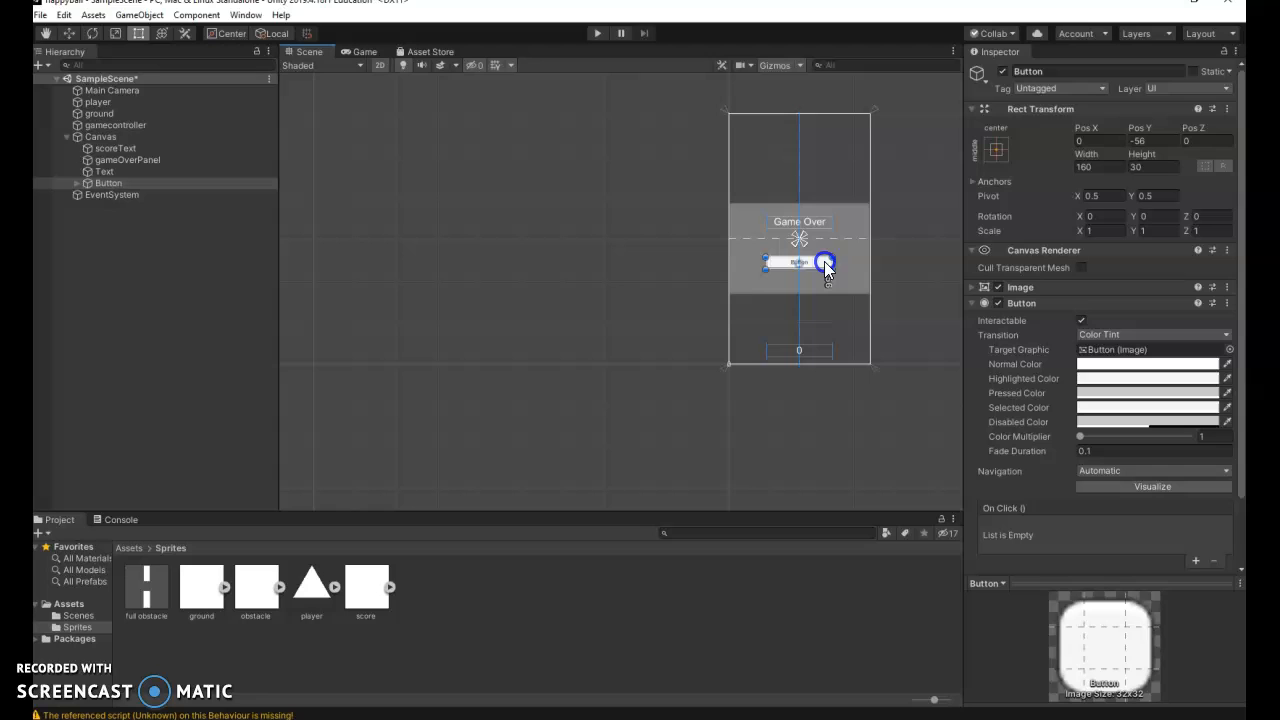
pyautogui.doubleClick(1028, 71)
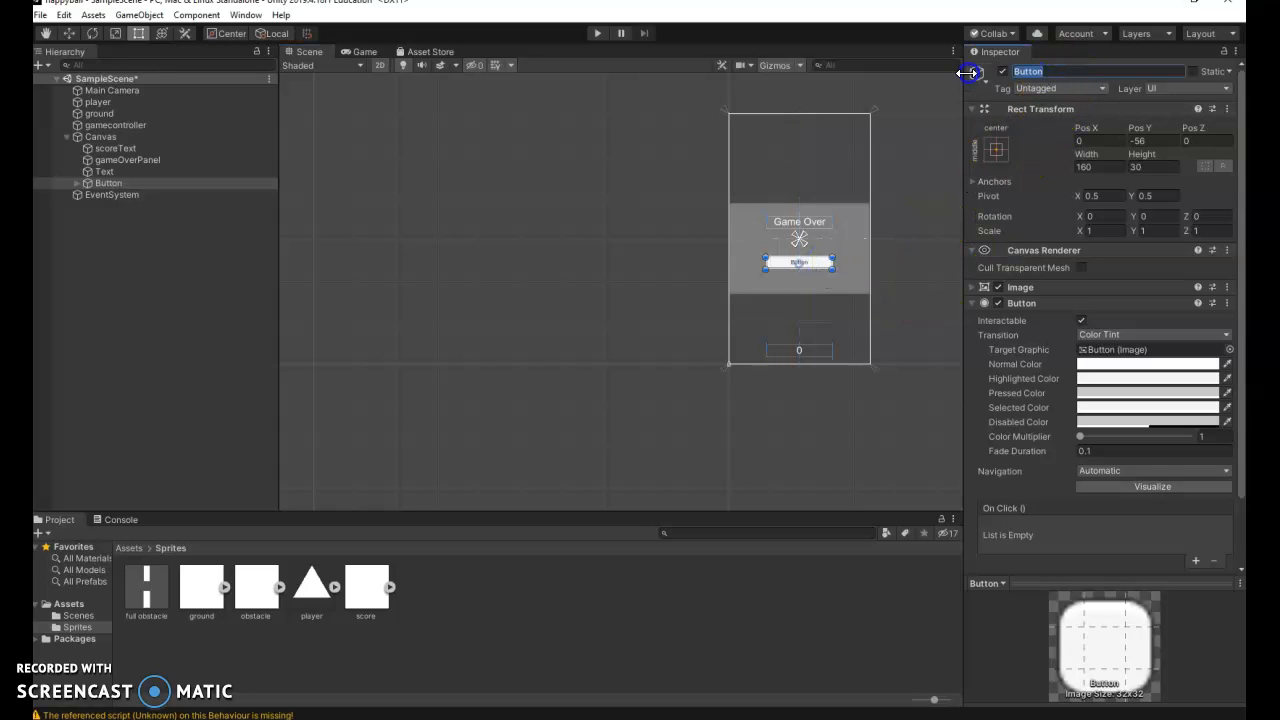
pyautogui.write('Restart')
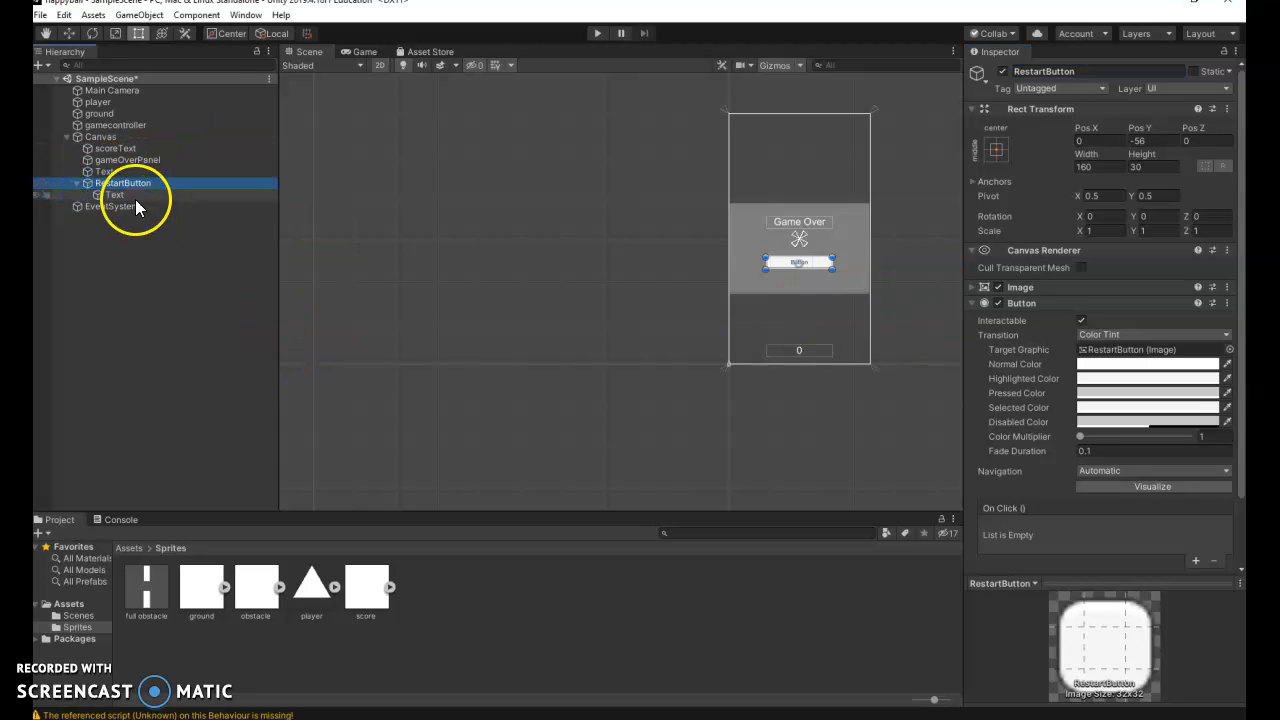
# Step: Change the button's child Text label to 'Restart Game'
pyautogui.click(113, 195)
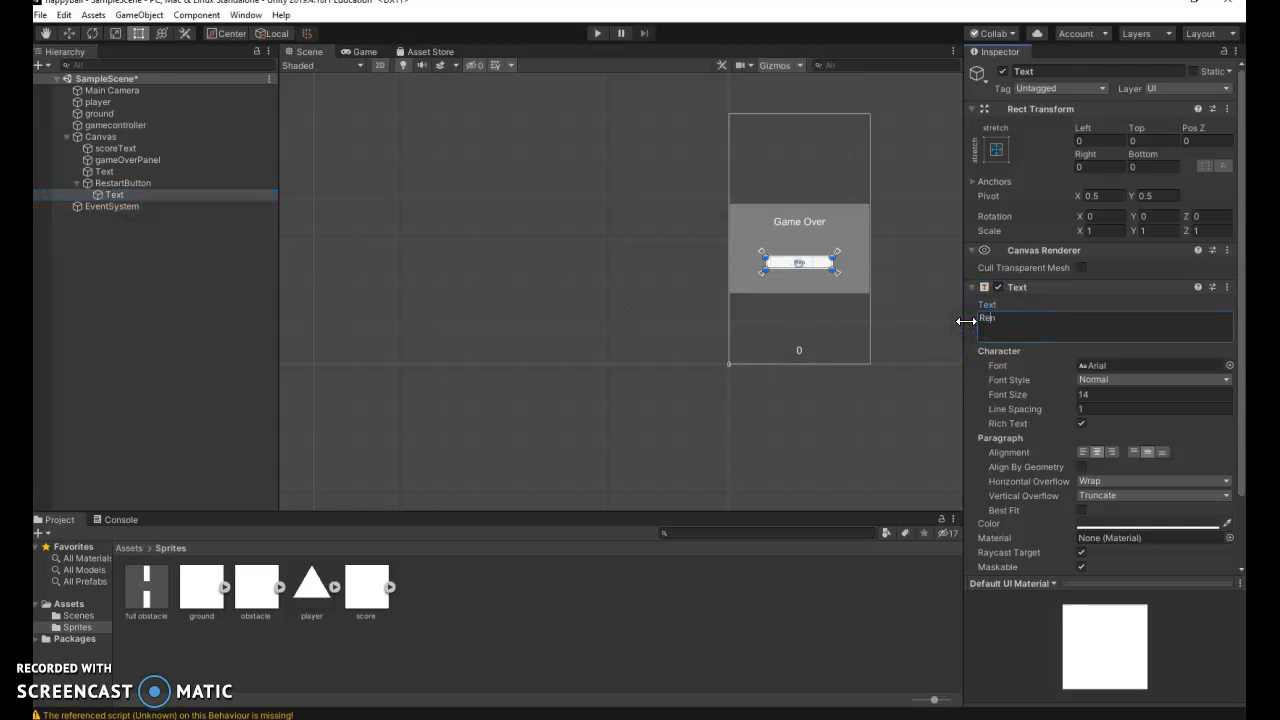
pyautogui.write('Restart Game')
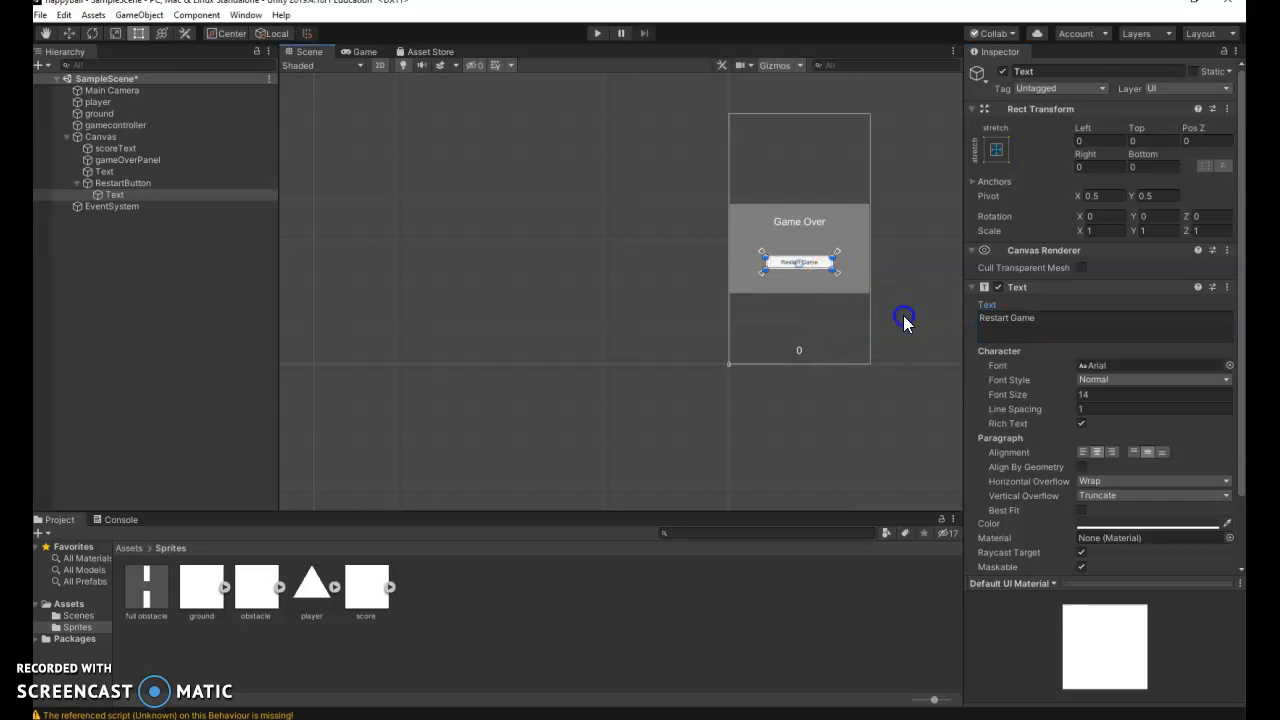
pyautogui.click(125, 183)
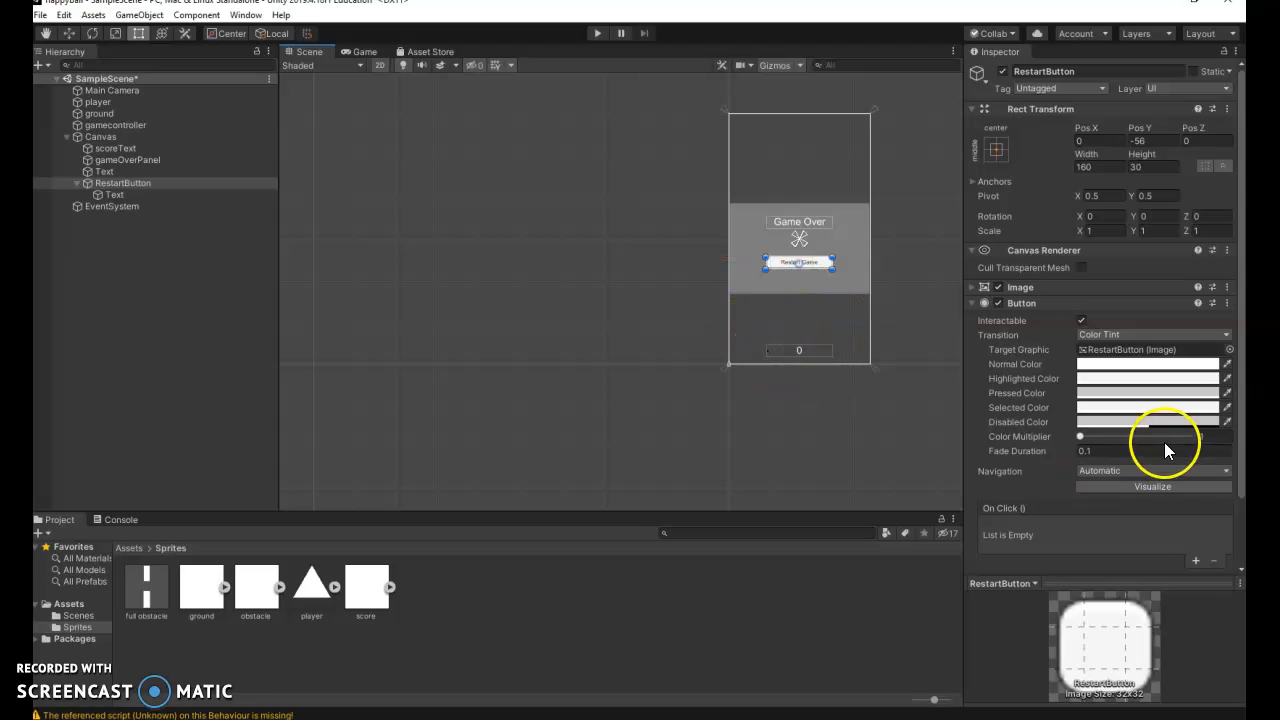
# Step: Add a new restartGame script component to RestartButton and open it from the Assets folder
pyautogui.scroll(-3)
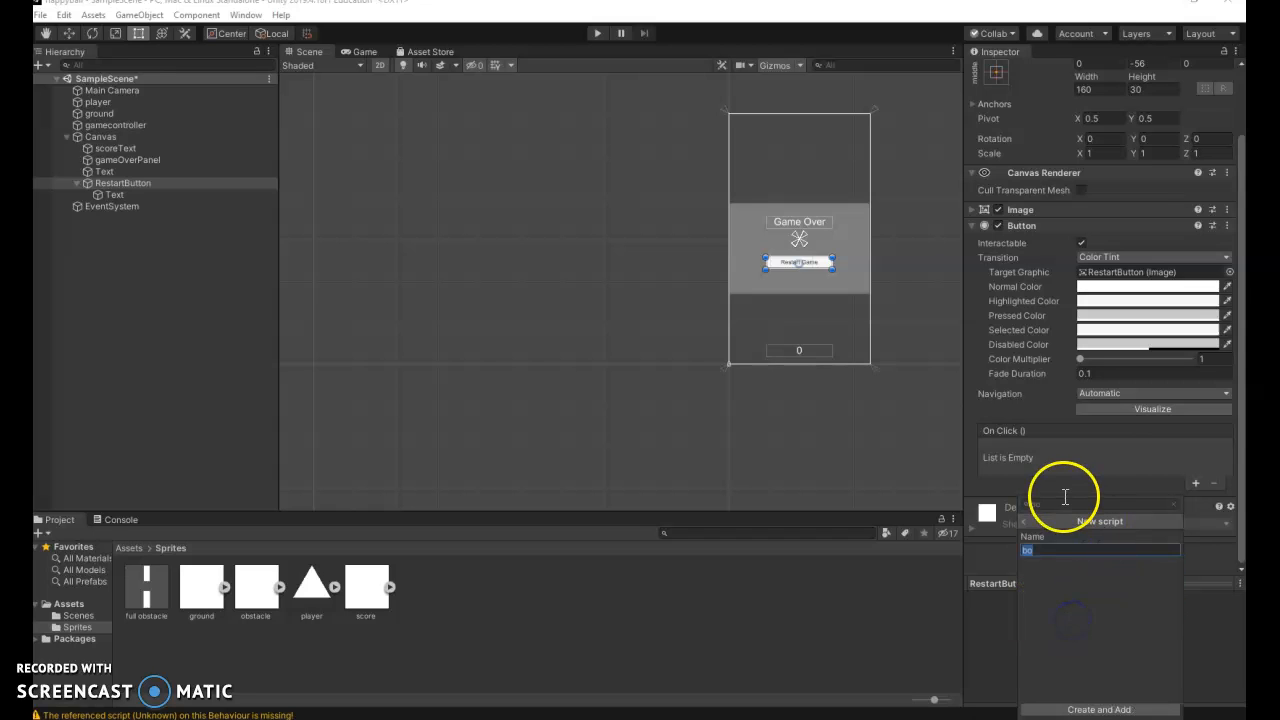
pyautogui.write('Res')
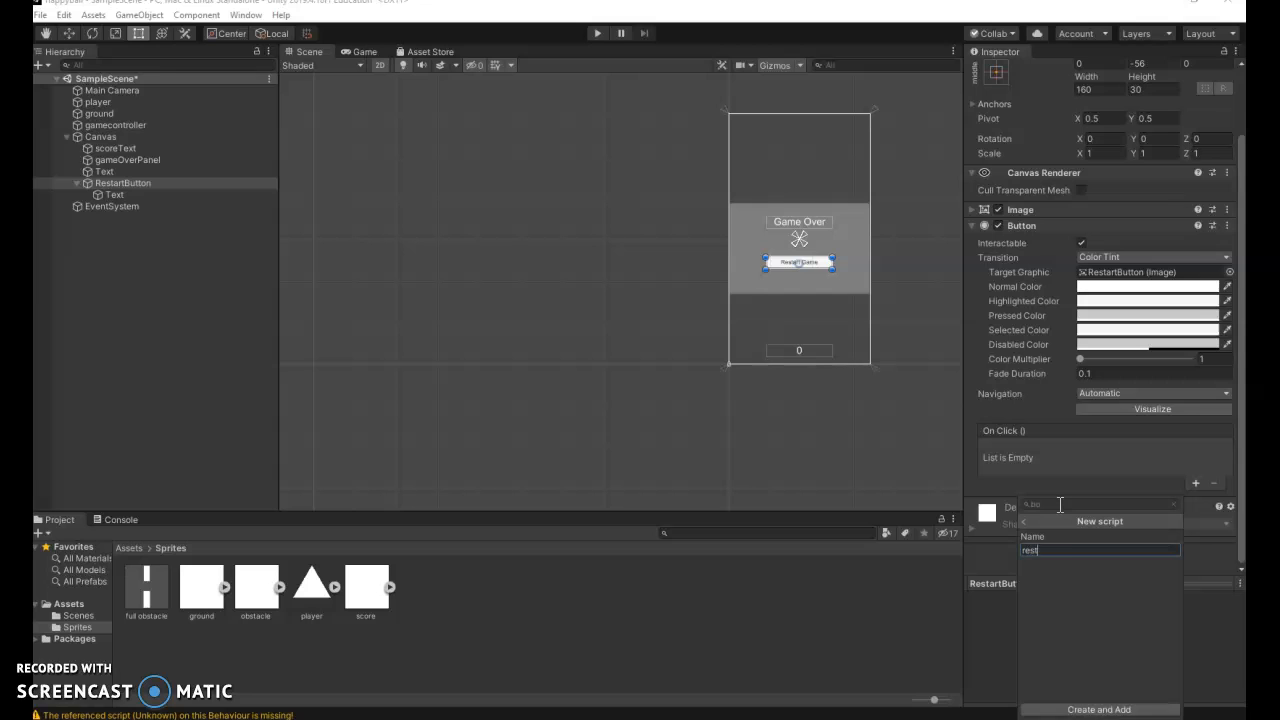
pyautogui.write('restartGame')
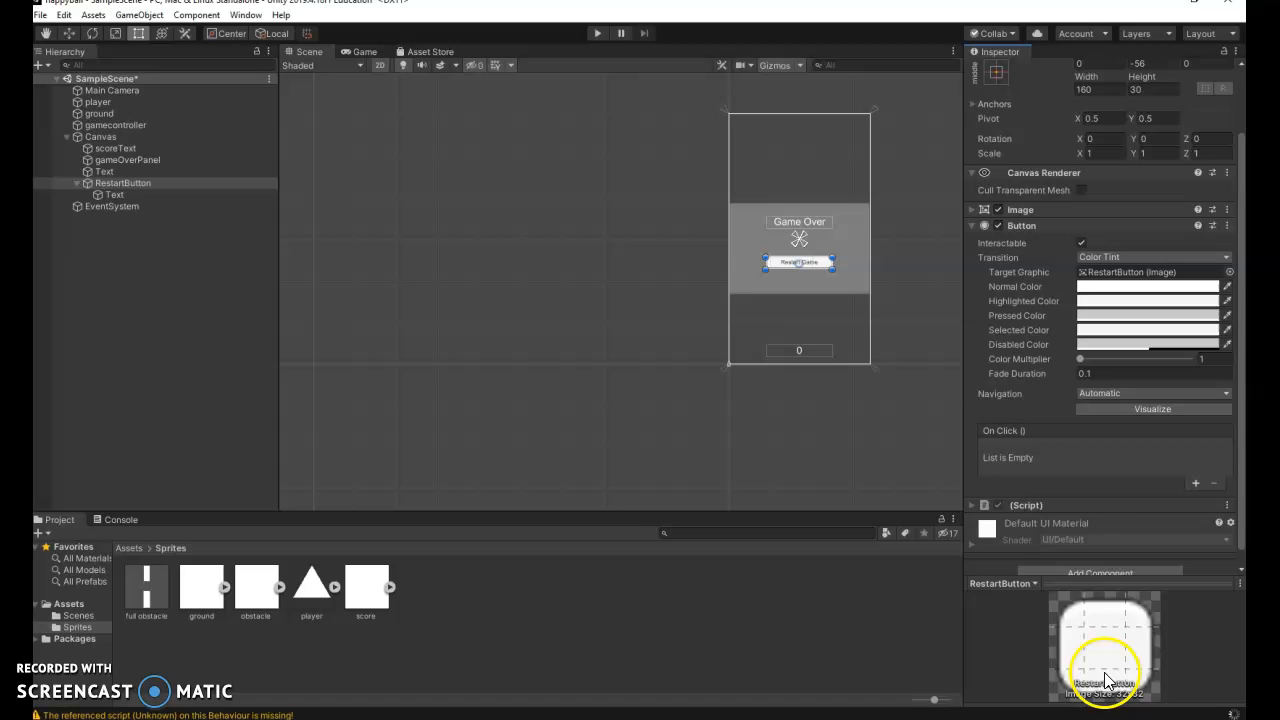
pyautogui.moveTo(157, 563)
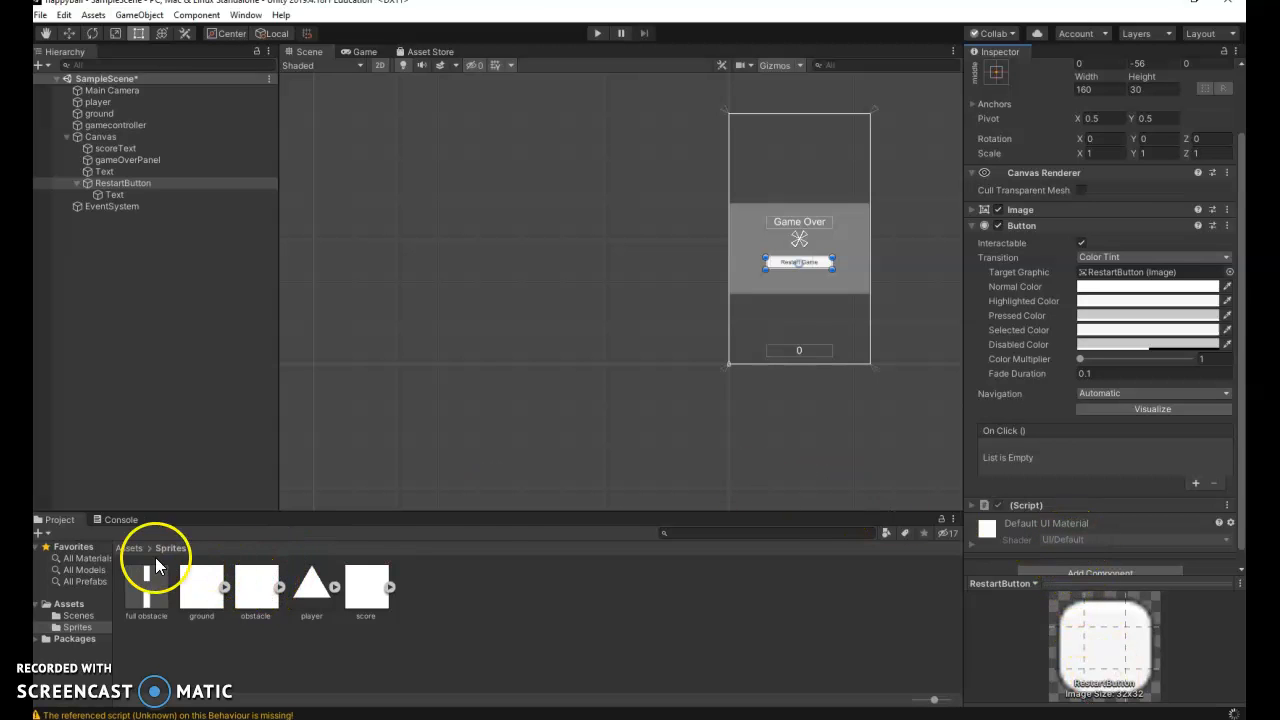
pyautogui.click(311, 590)
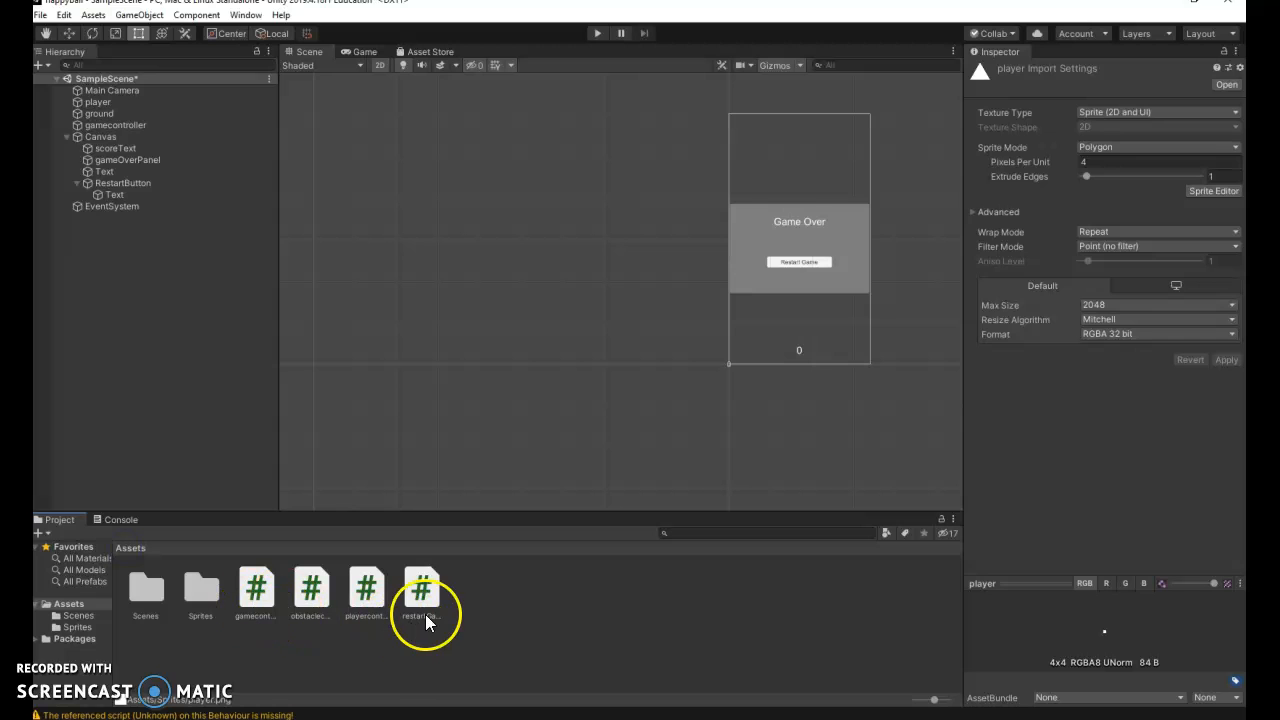
pyautogui.doubleClick(420, 590)
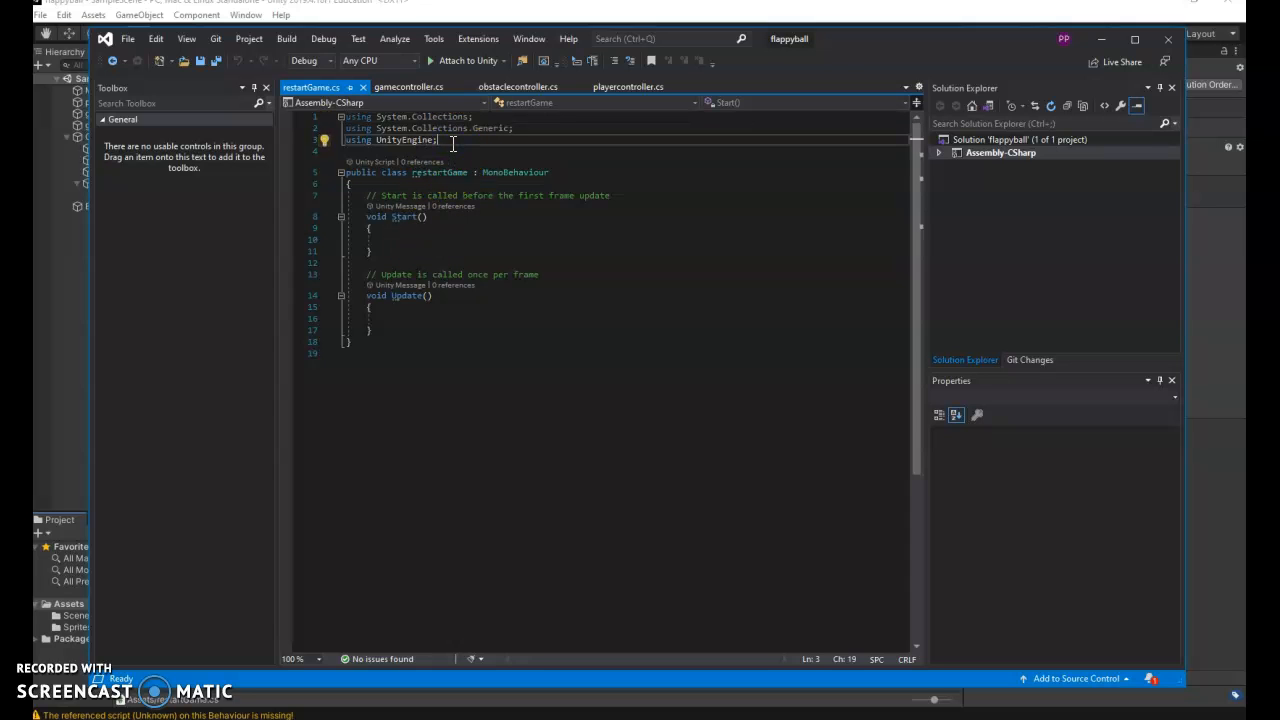
# Step: Add 'using UnityEngine.SceneManagement;' to restartGame.cs and highlight the template Start/Update methods
pyautogui.write('using')
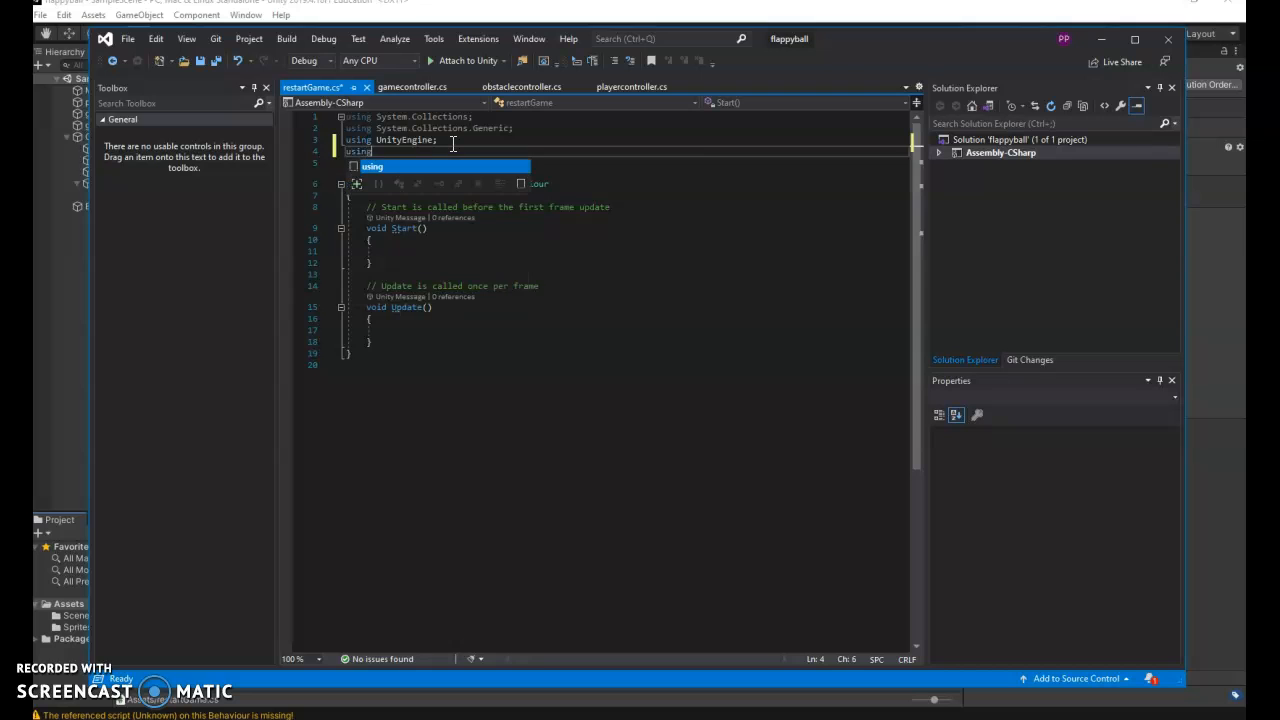
pyautogui.write('UnityEngine')
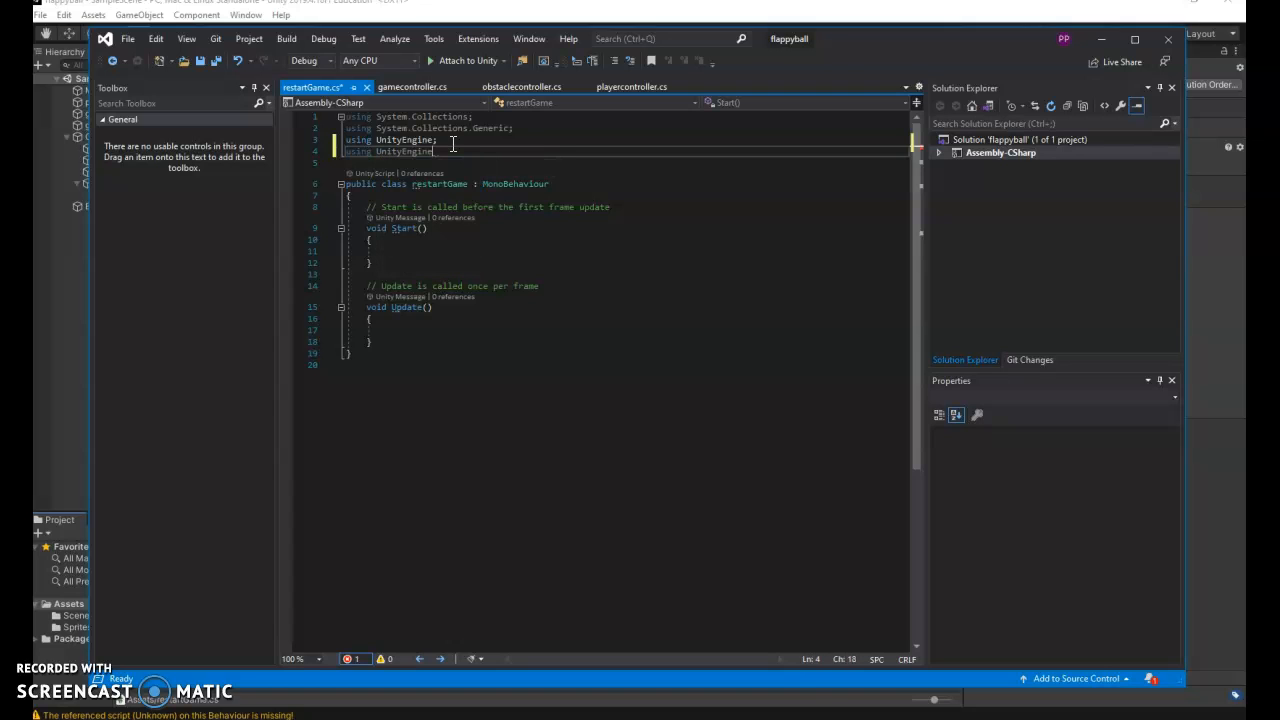
pyautogui.write('.SceneManagement;')
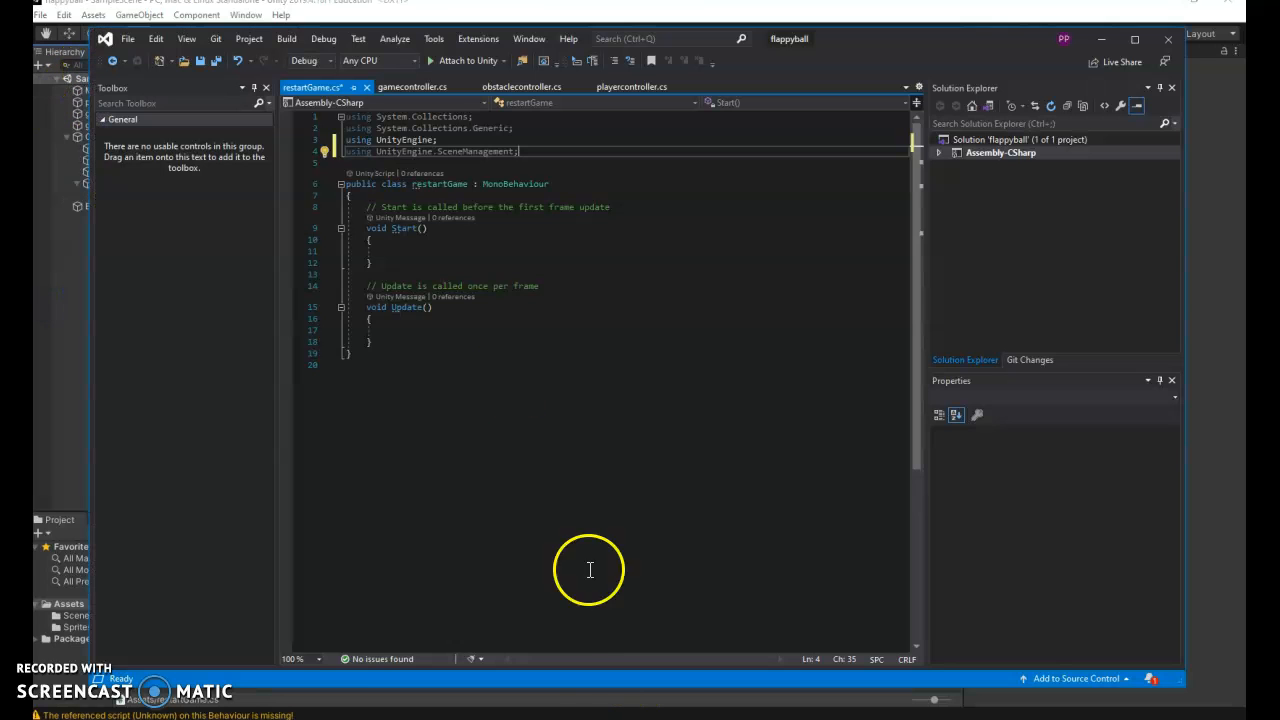
pyautogui.moveTo(369, 207); pyautogui.dragTo(413, 296)
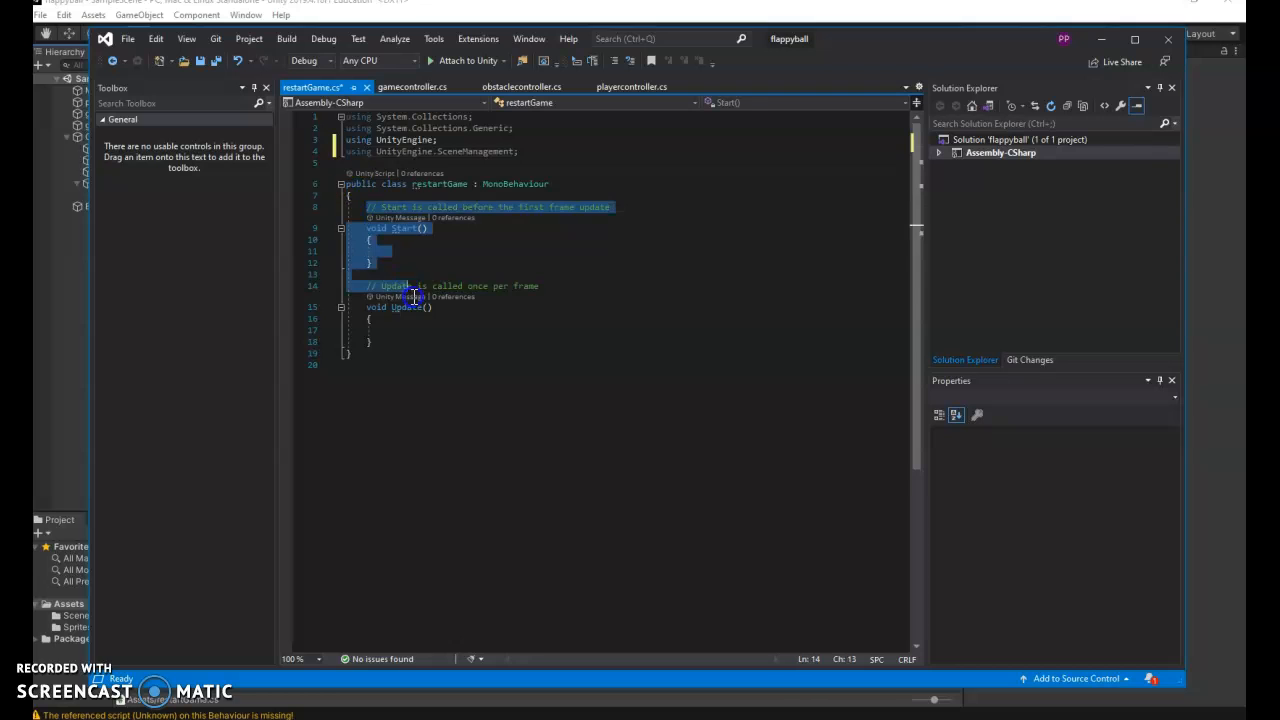
# Step: Replace the Start and Update template methods with an empty public void Restart() method
pyautogui.press('Delete')
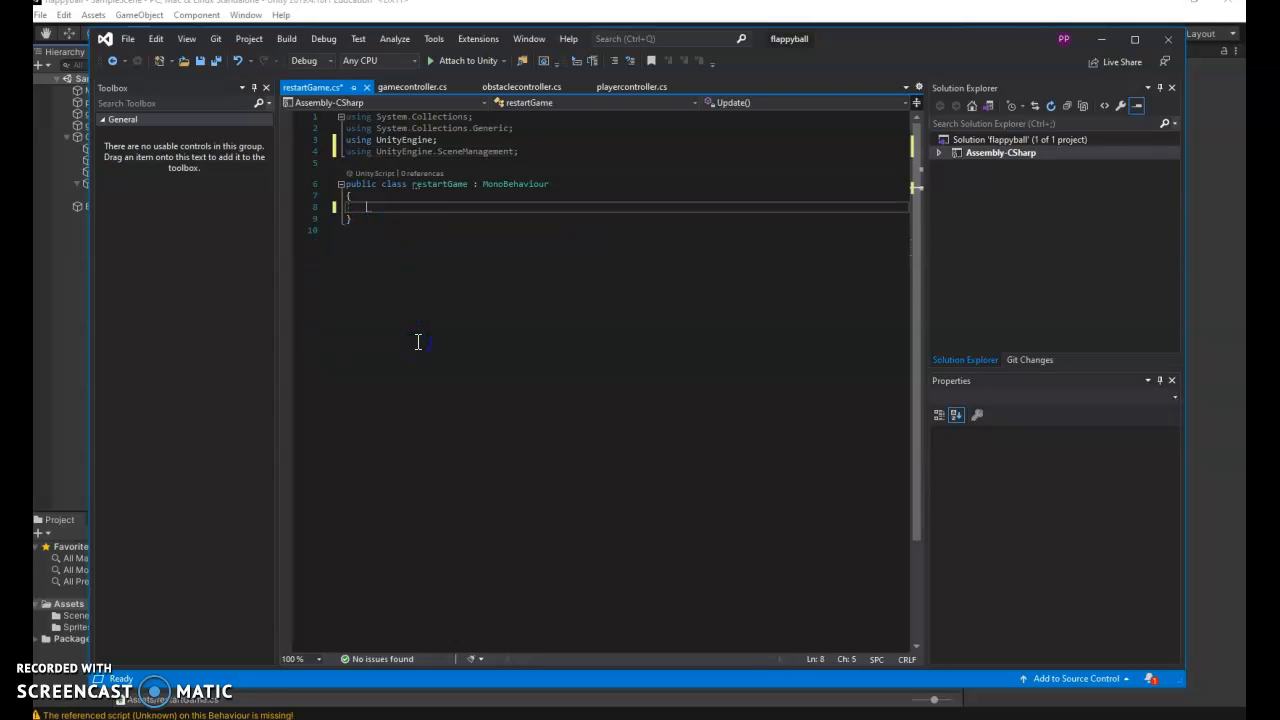
pyautogui.write('public')
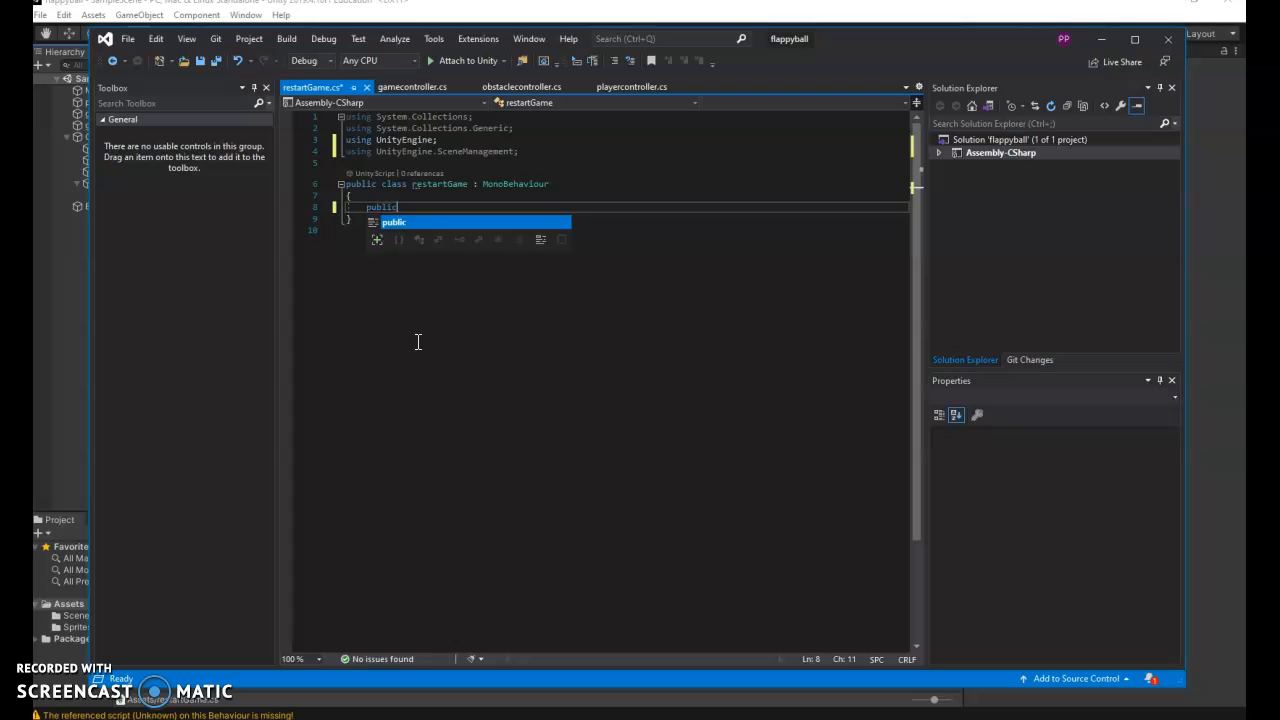
pyautogui.write('void Res')
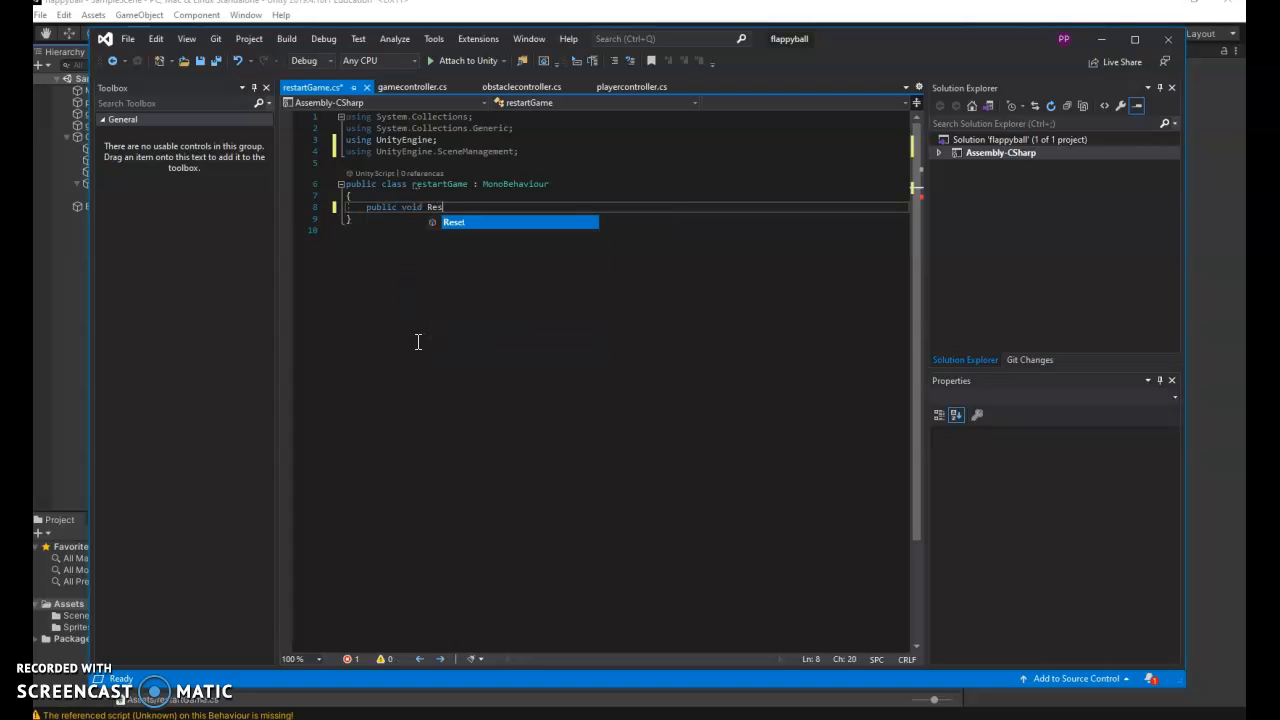
pyautogui.write('tart')
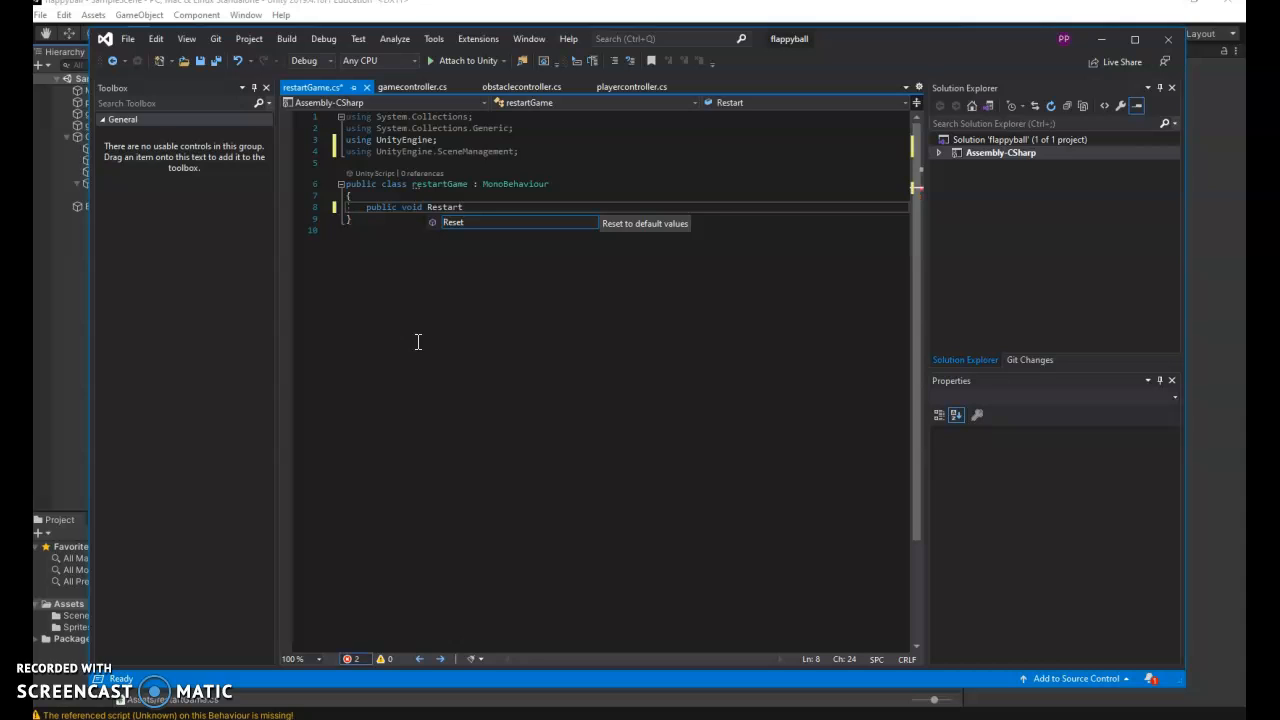
pyautogui.write('()')
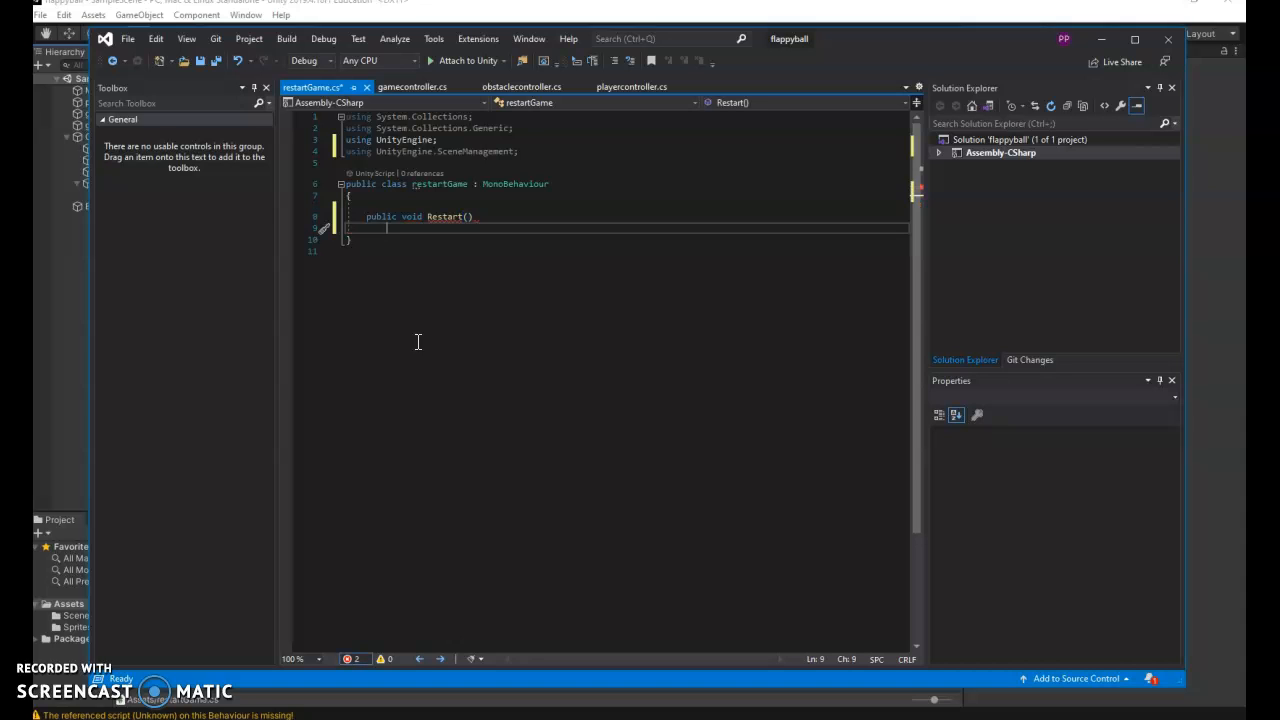
pyautogui.press('enter')
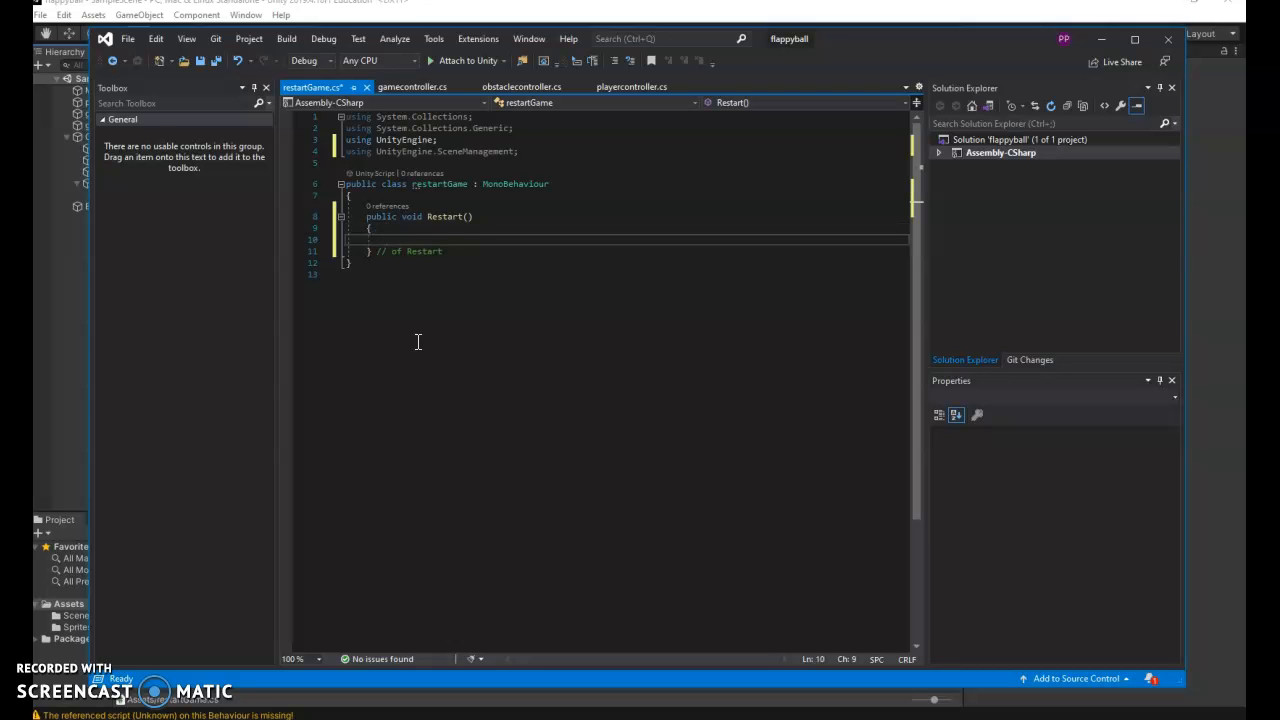
# Step: Fill Restart with SceneManager.LoadScene("SampleScene") and Time.timeScale = 1, then save
pyautogui.write('SceneManager.')
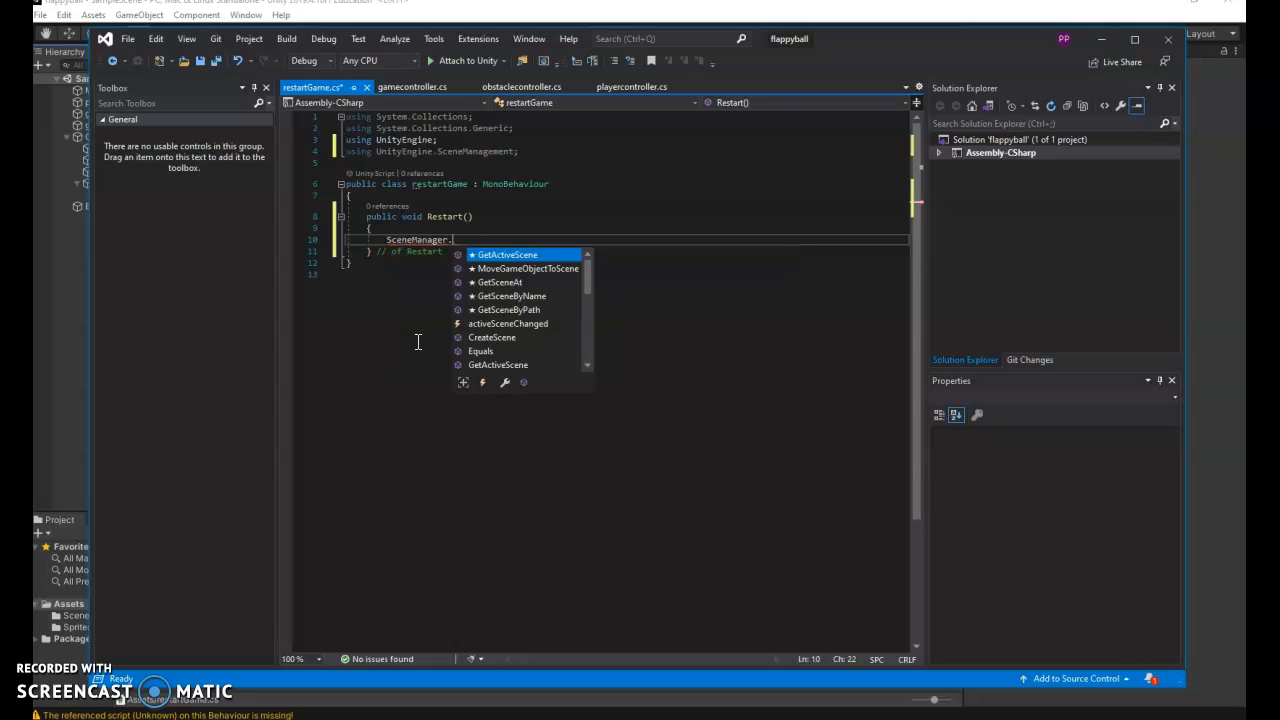
pyautogui.write('LoadScene')
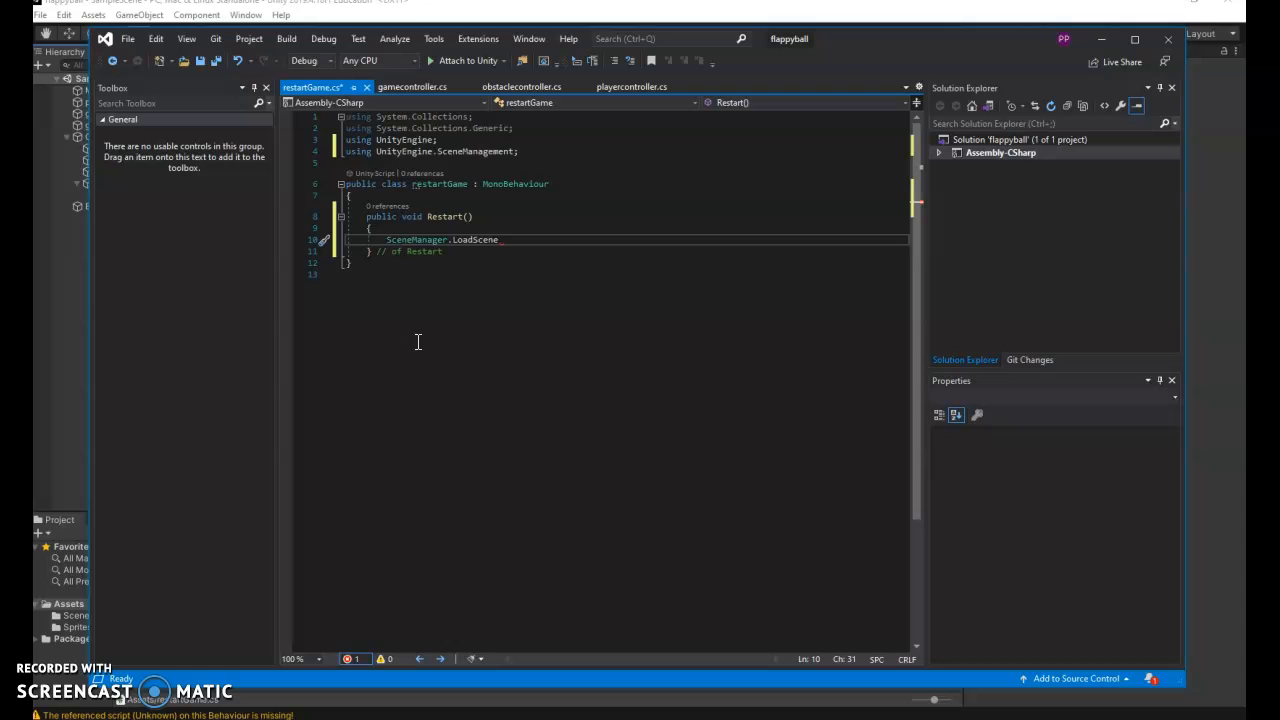
pyautogui.write('("SampleScene");')
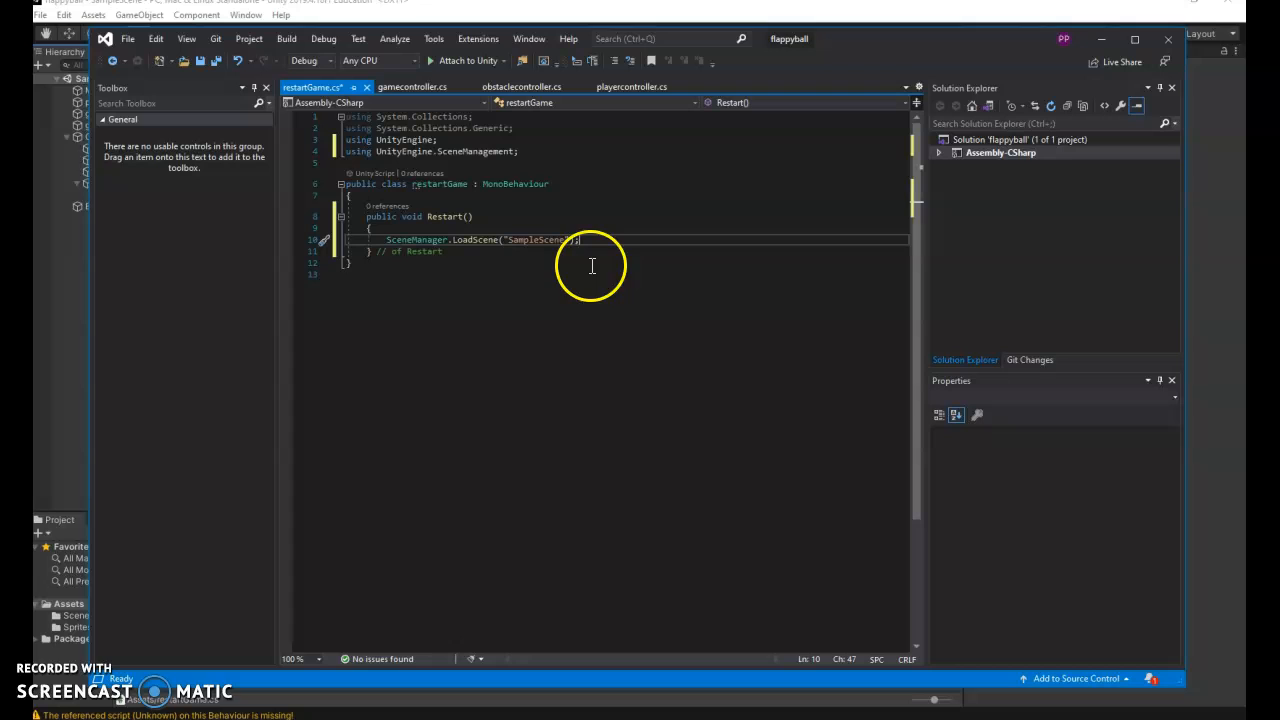
pyautogui.press('enter')
pyautogui.write('Time.timeScale = 1;')
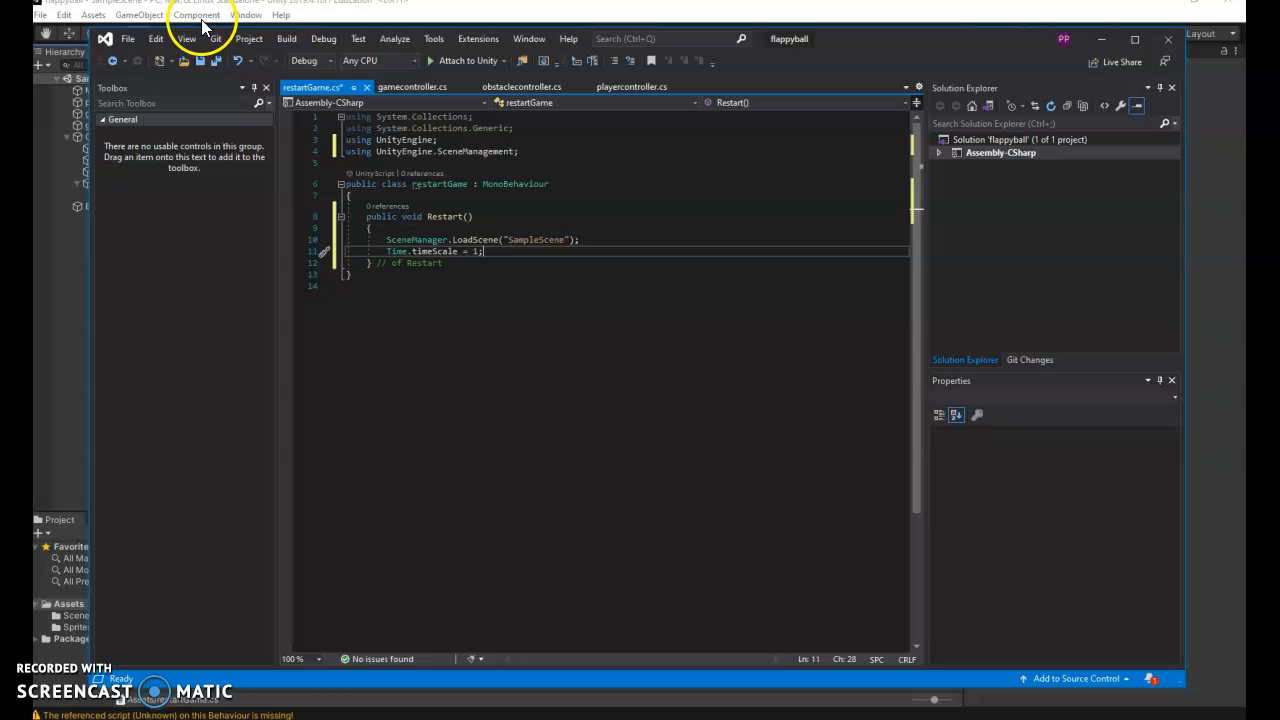
pyautogui.moveTo(357, 437)
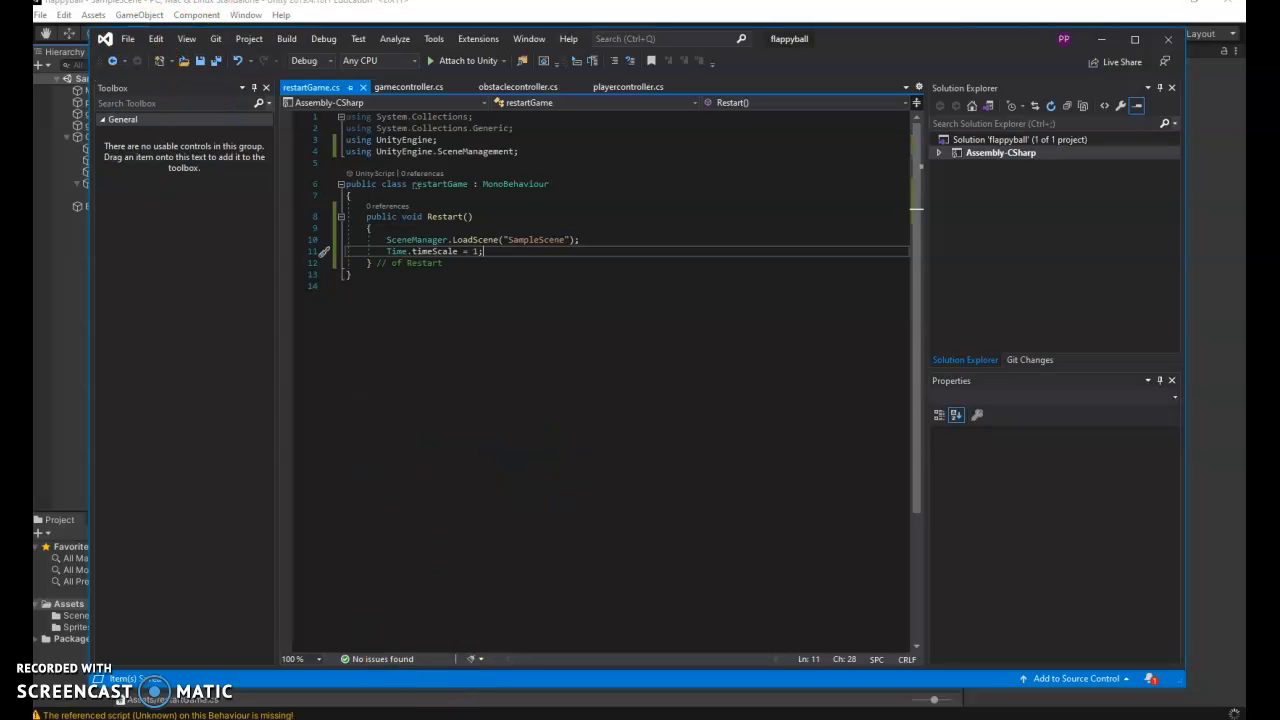
# Step: Start, stop, and restart Play mode in Unity to test the Game Over panel and Restart button
pyautogui.click(596, 33)
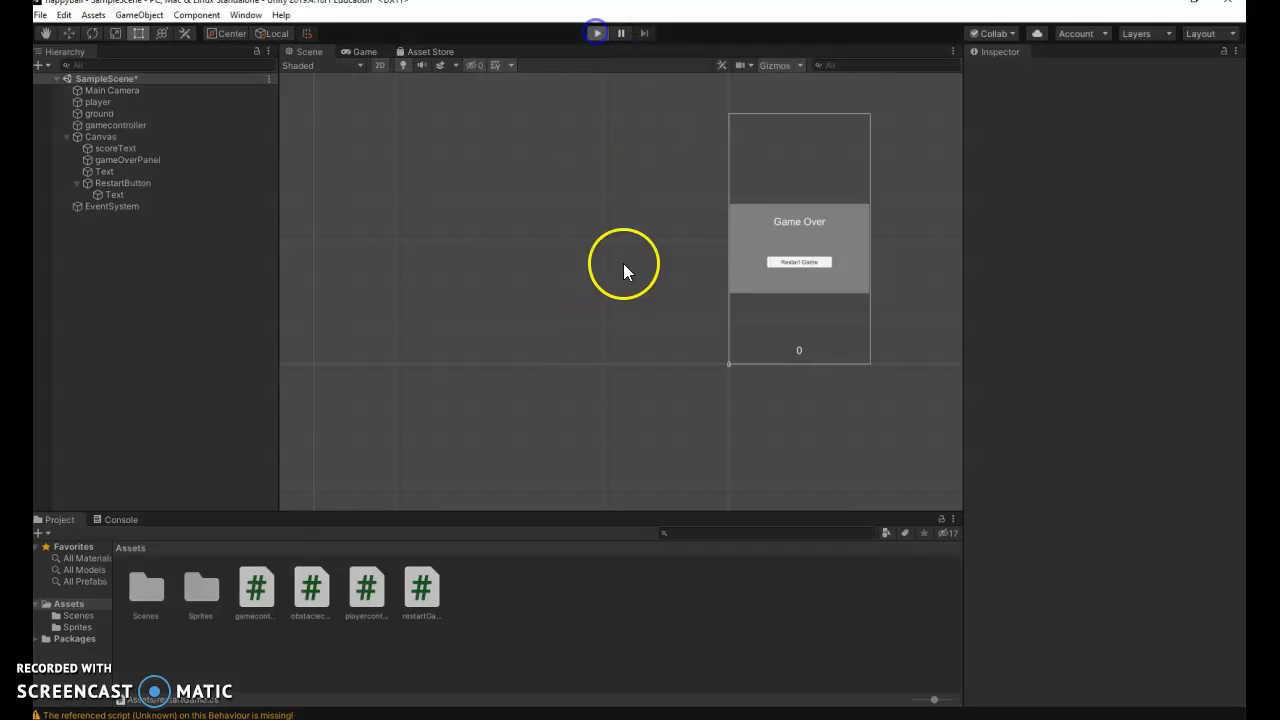
pyautogui.click(596, 33)
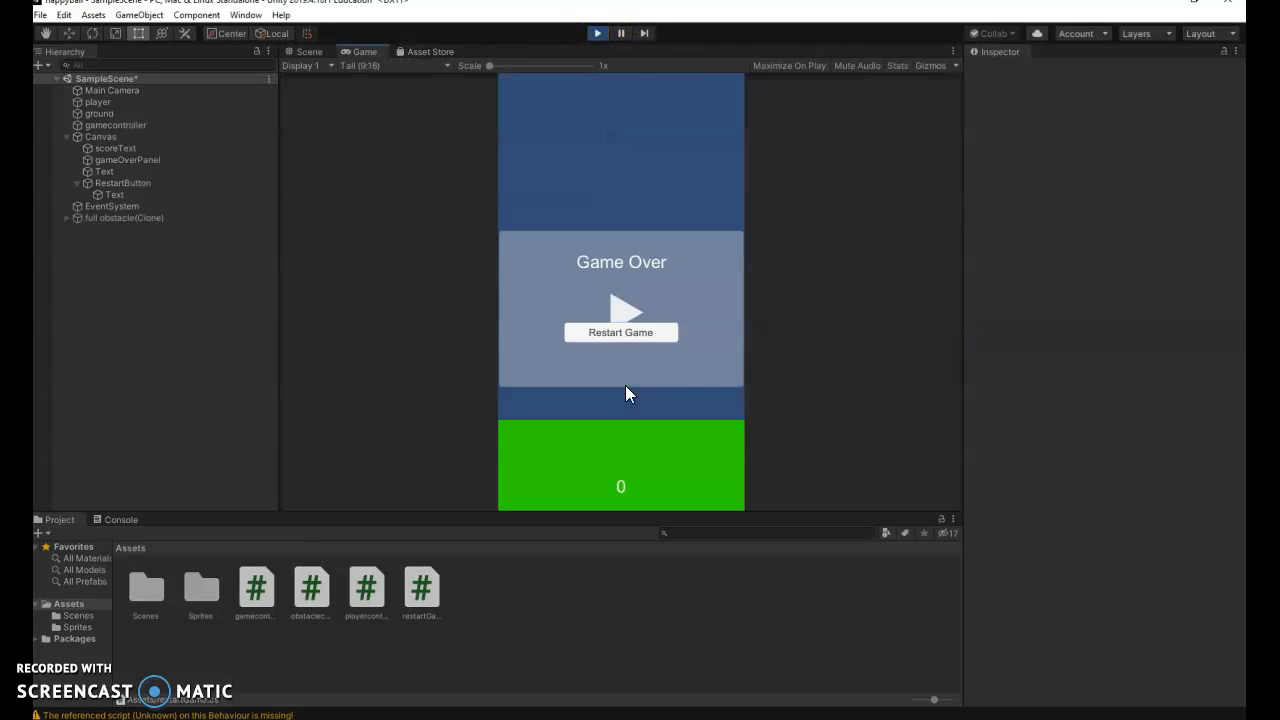
pyautogui.click(597, 33)
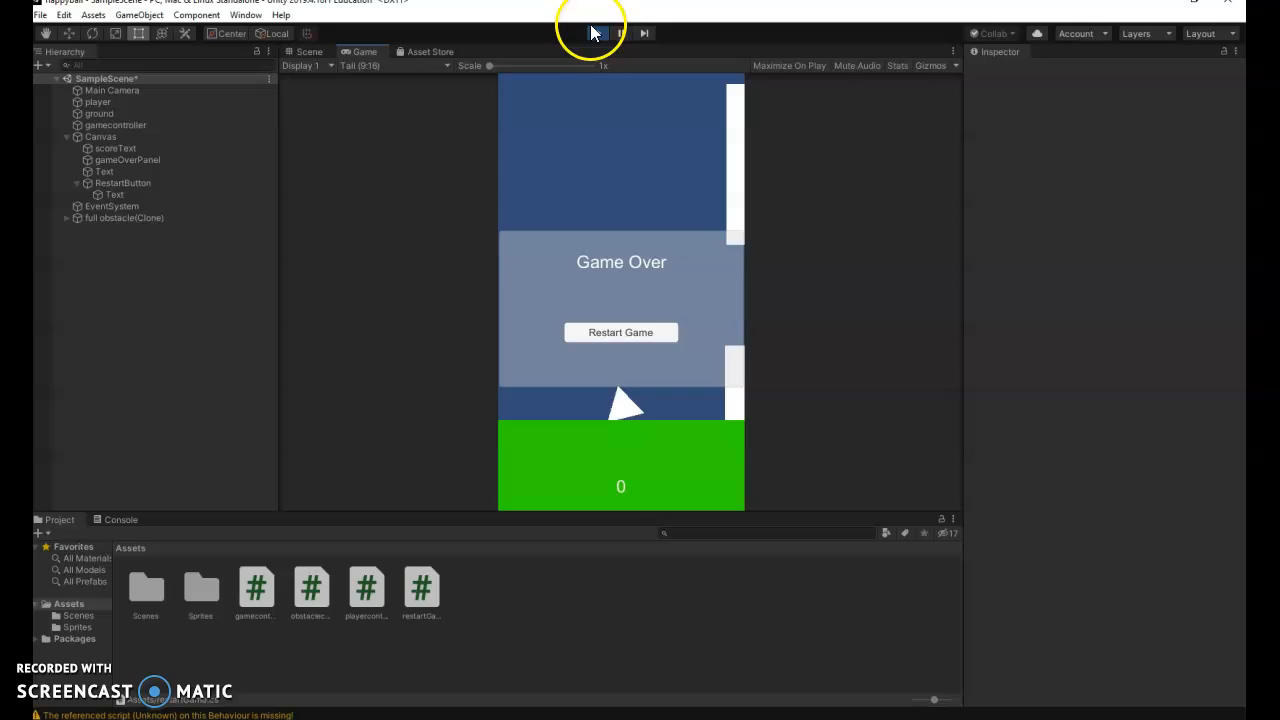
pyautogui.click(597, 33)
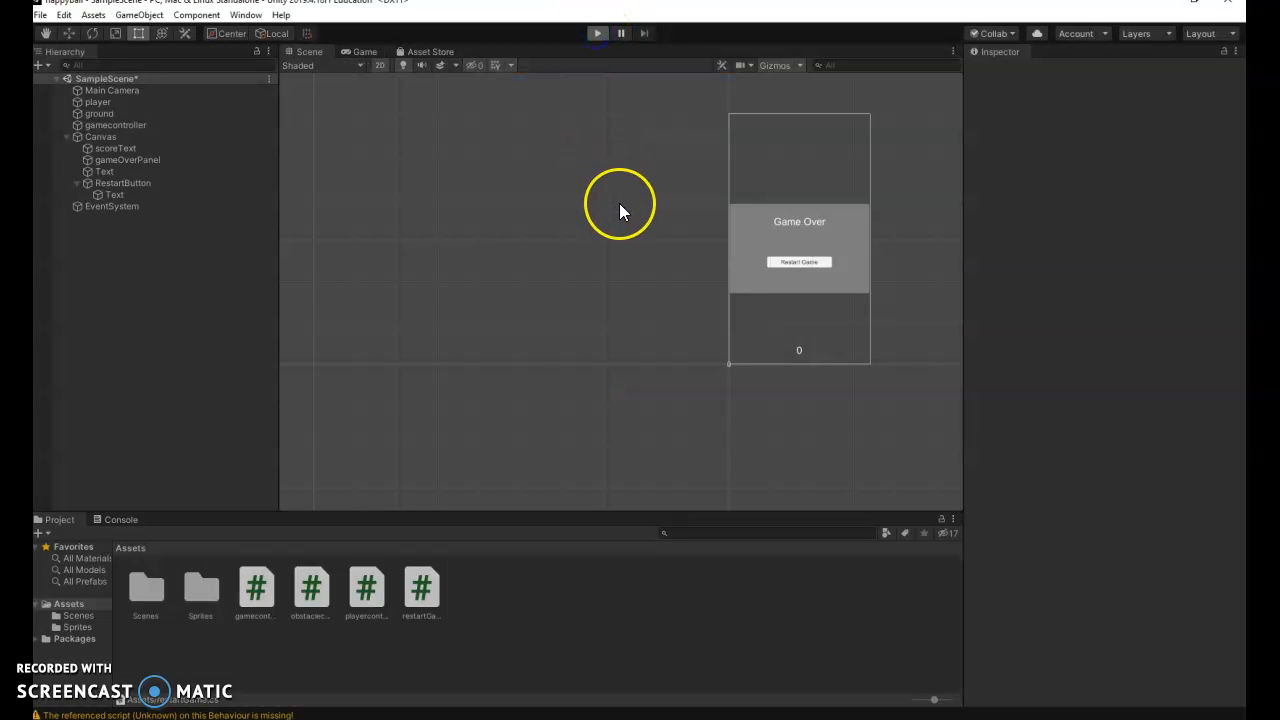
pyautogui.click(597, 33)
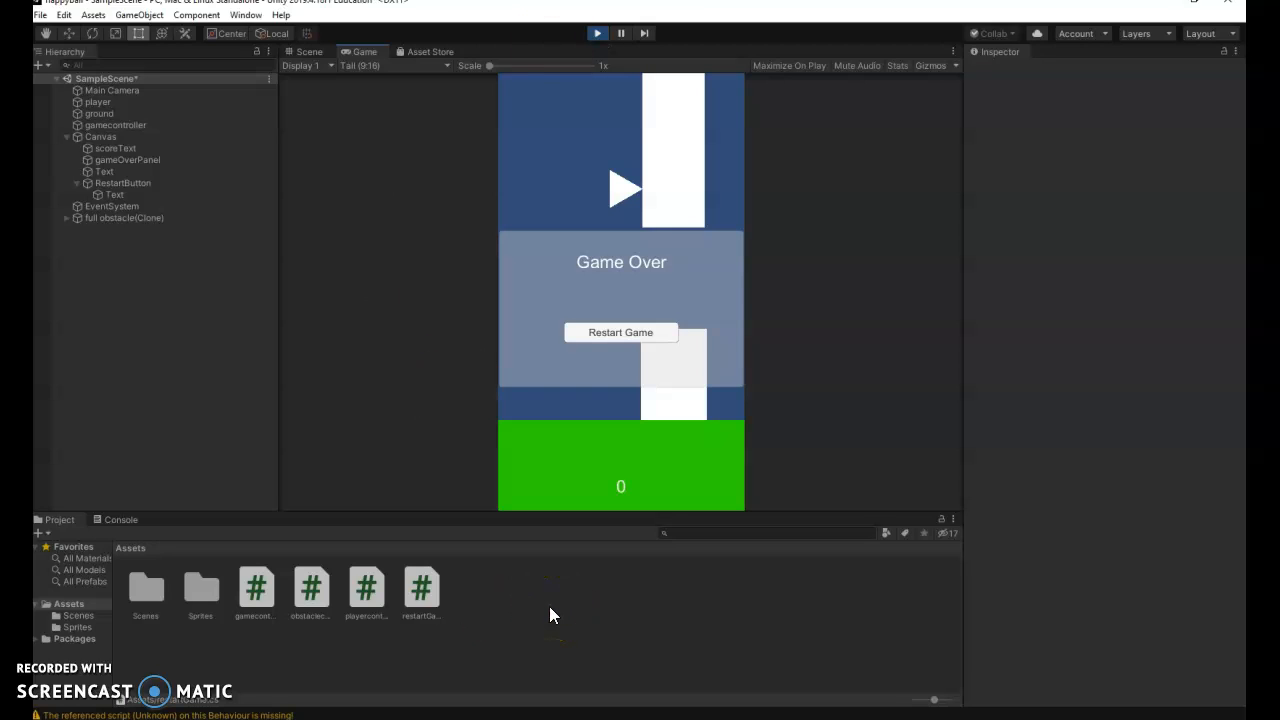
pyautogui.moveTo(510, 625)
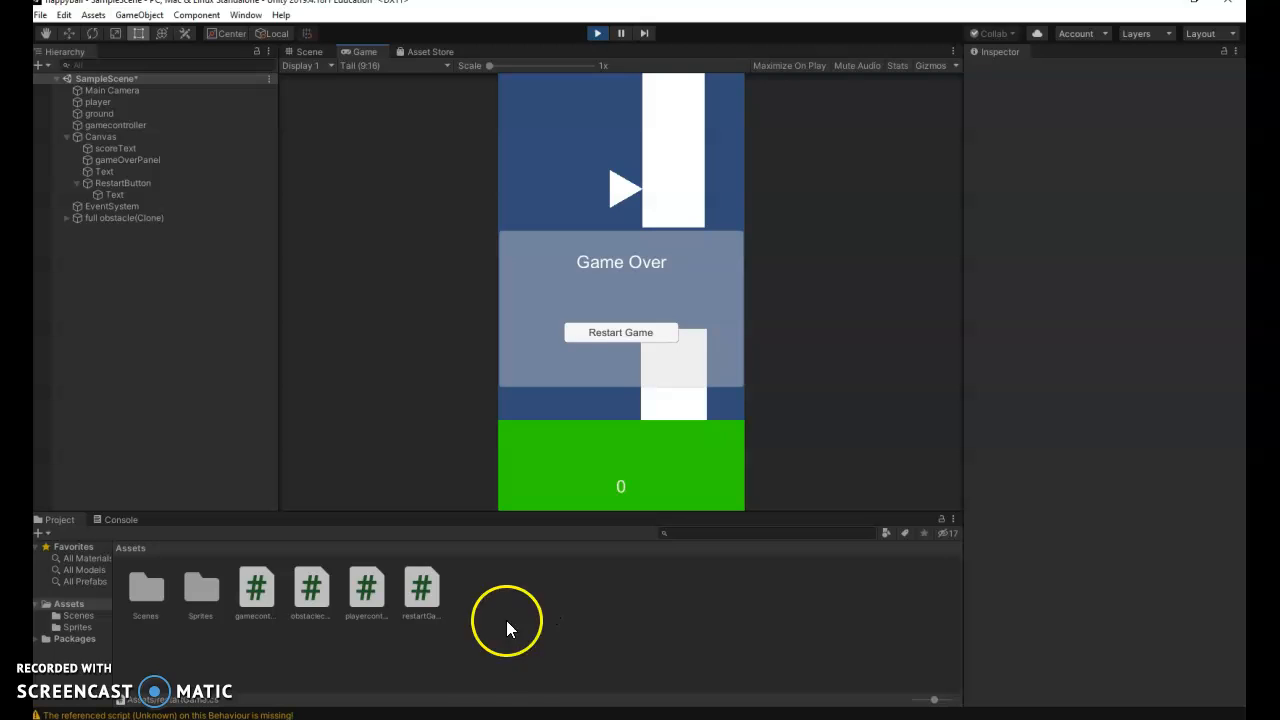
pyautogui.moveTo(649, 248)
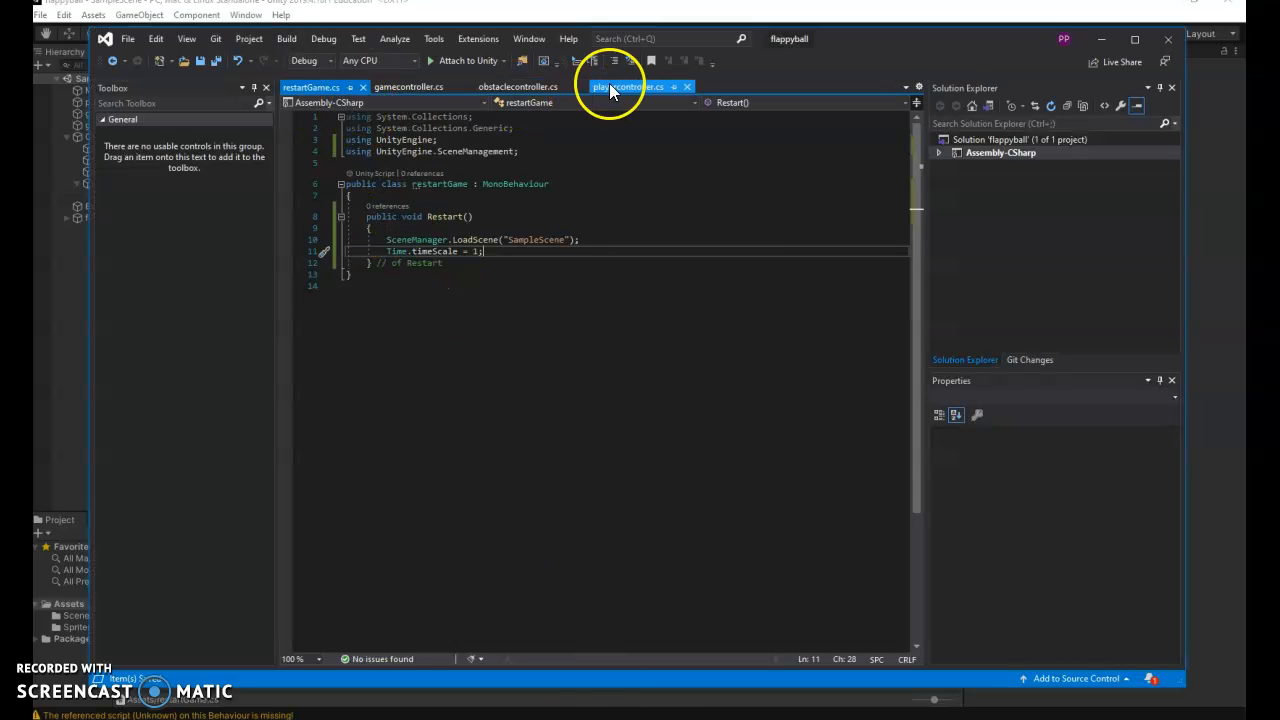
# Step: Declare a public GameObject gameOverPanel field in playercontroller.cs below scoreText
pyautogui.click(627, 87)
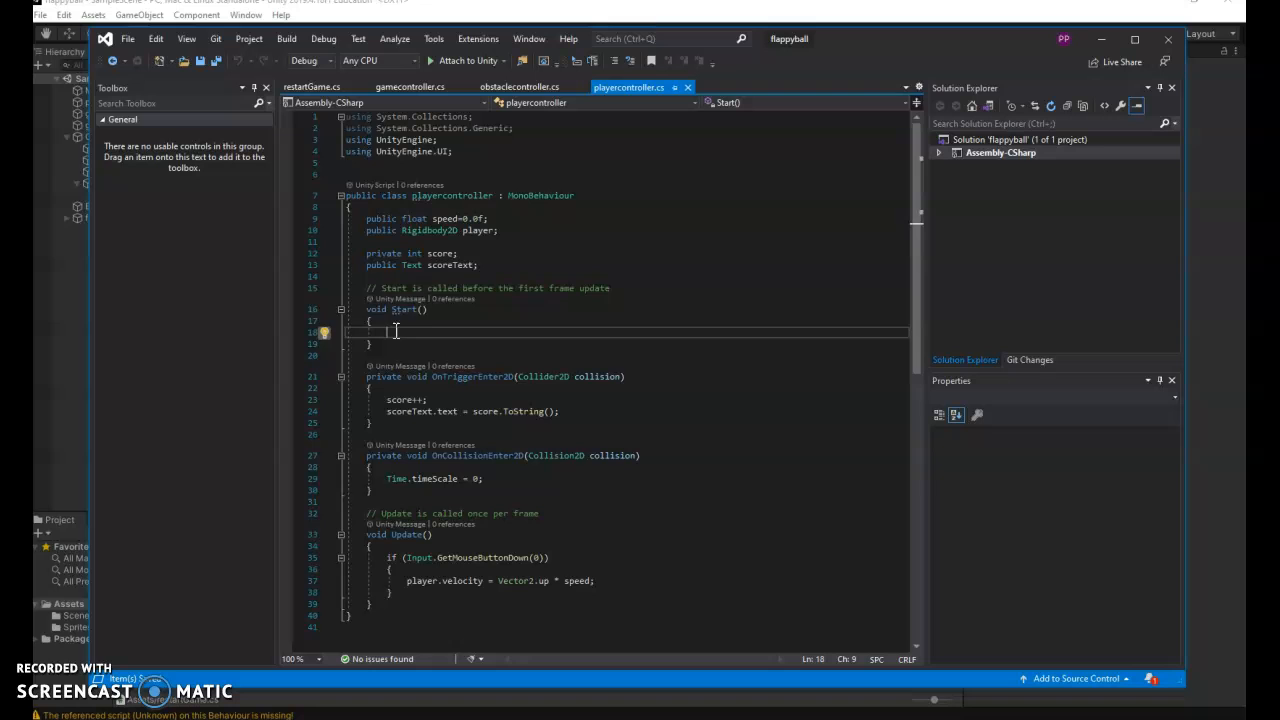
pyautogui.click(480, 265)
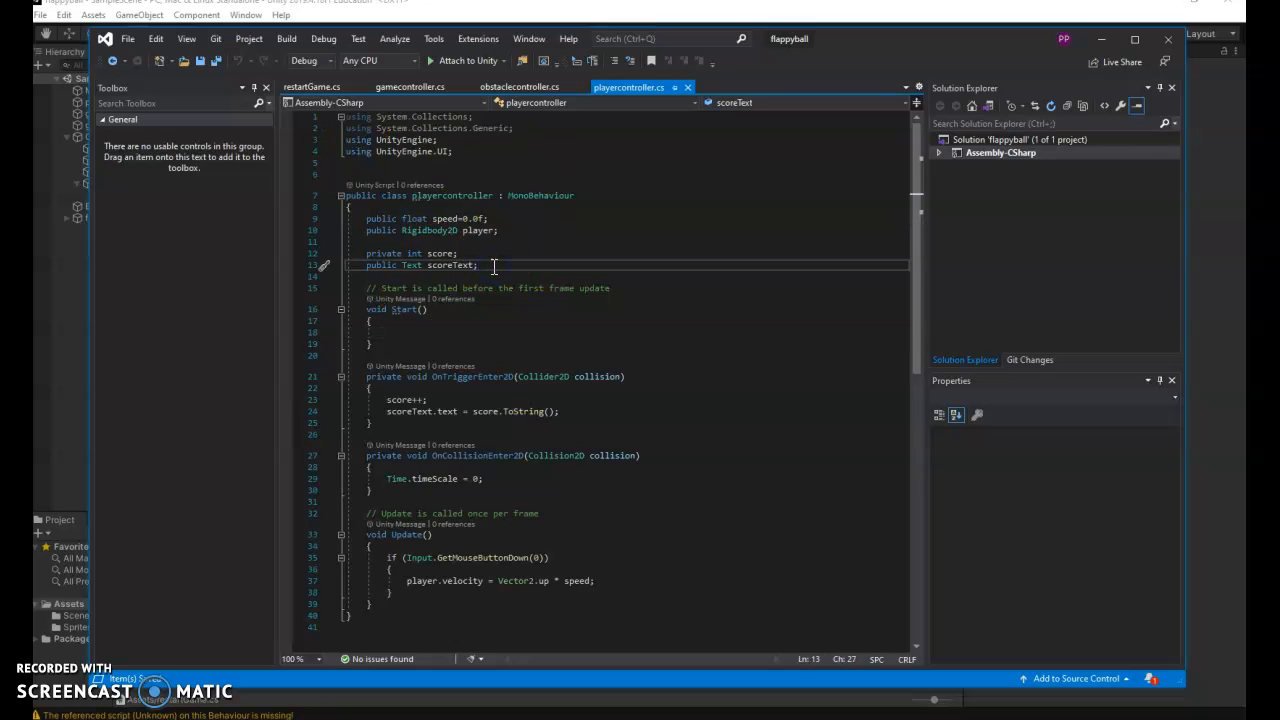
pyautogui.write('pbul')
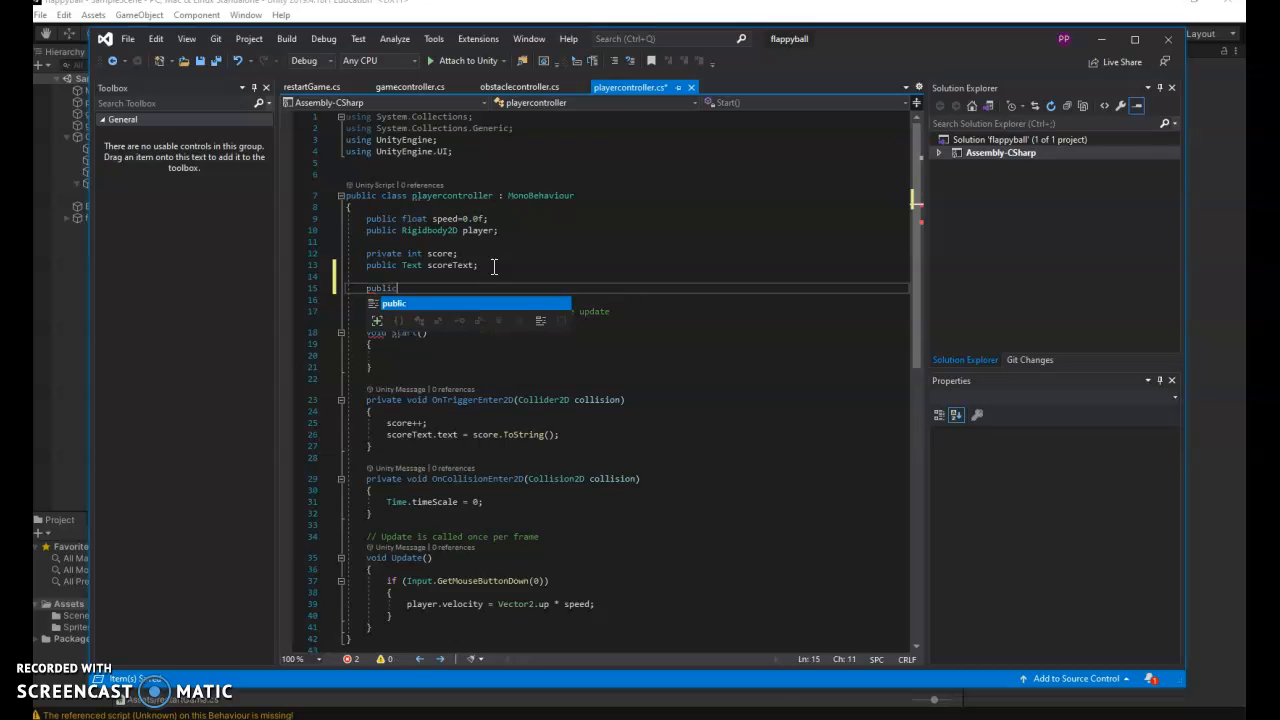
pyautogui.write('GameObject')
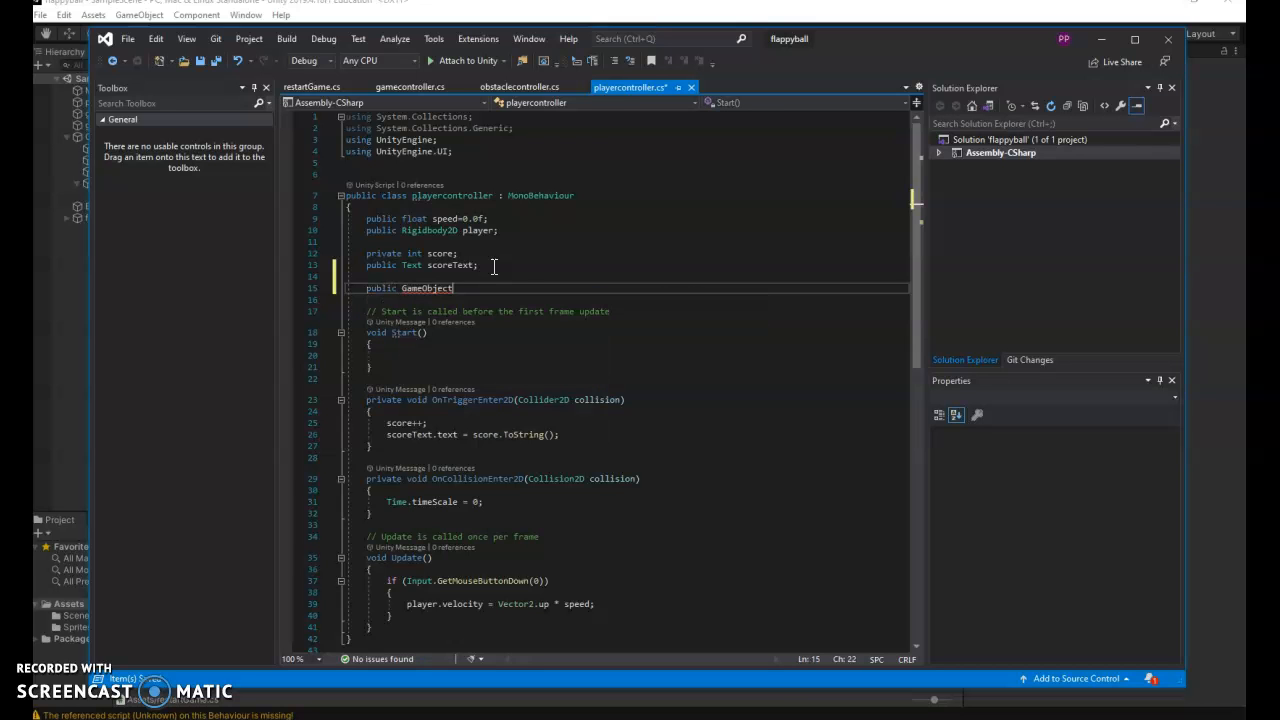
pyautogui.write('gameOverPanel;')
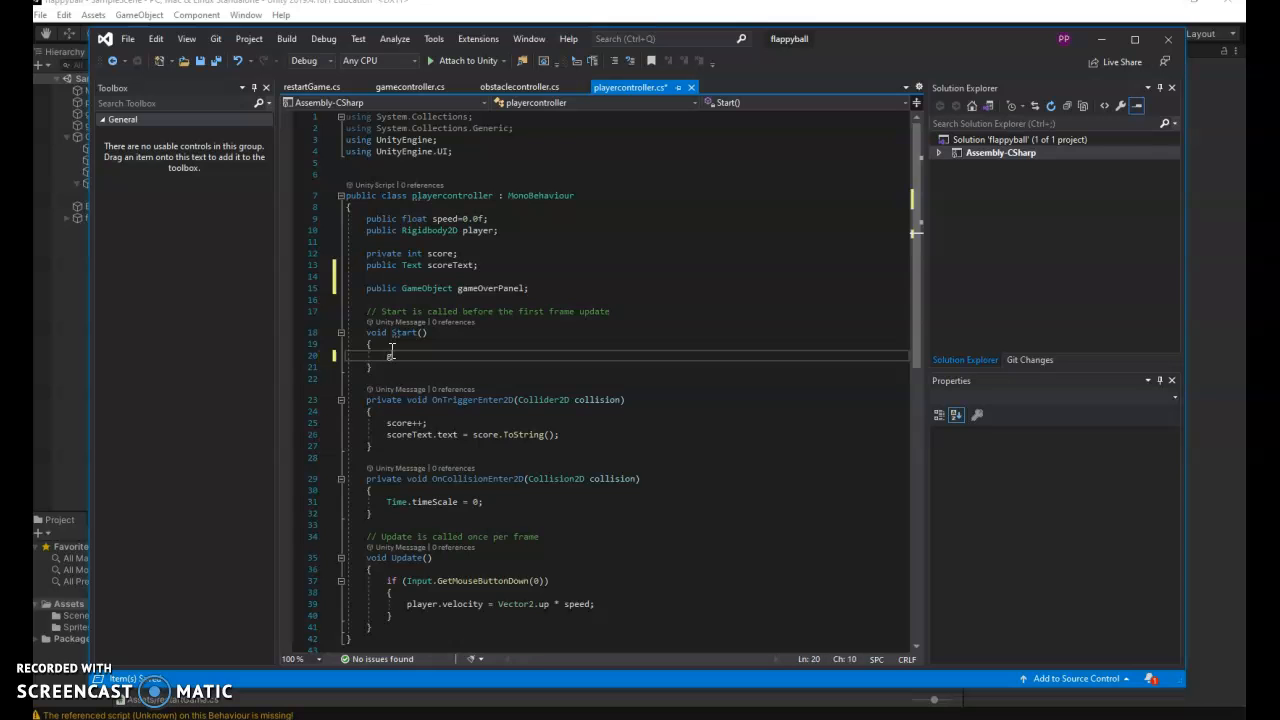
# Step: Call gameOverPanel.SetActive(false) in Start and SetActive(true) in OnCollisionEnter2D
pyautogui.write('gameOverPanel')
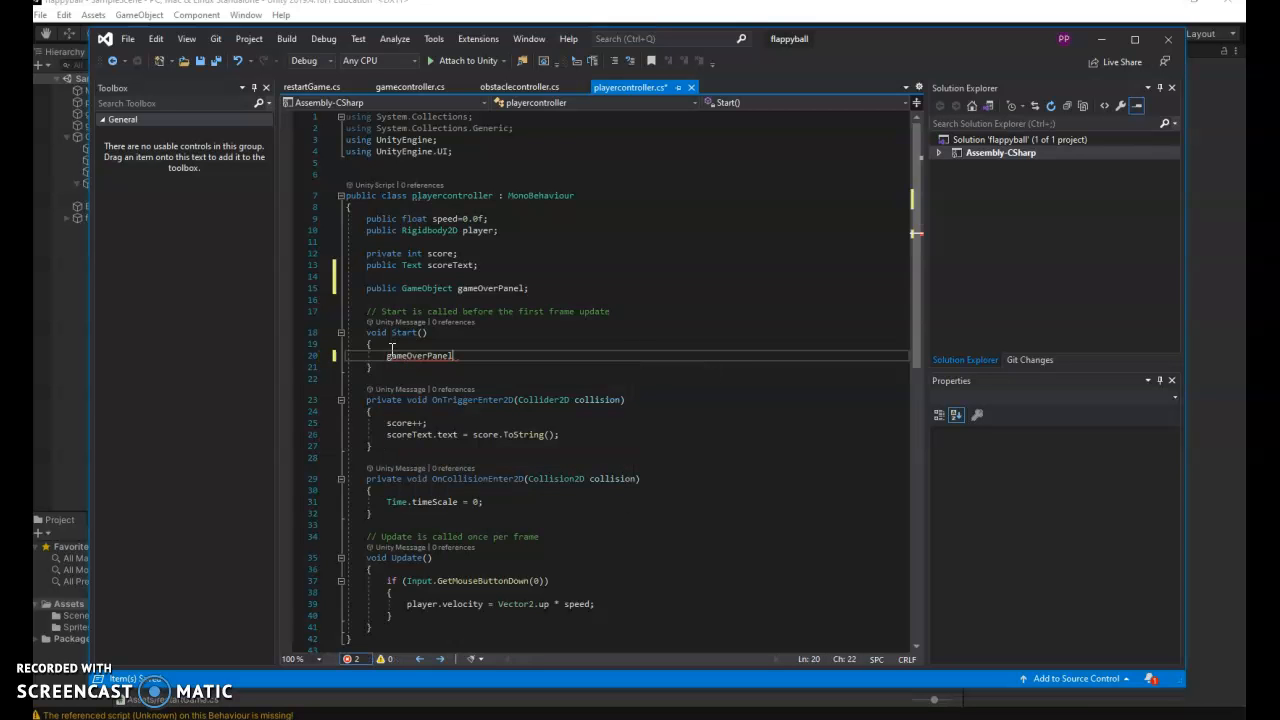
pyautogui.write('.SetActive(')
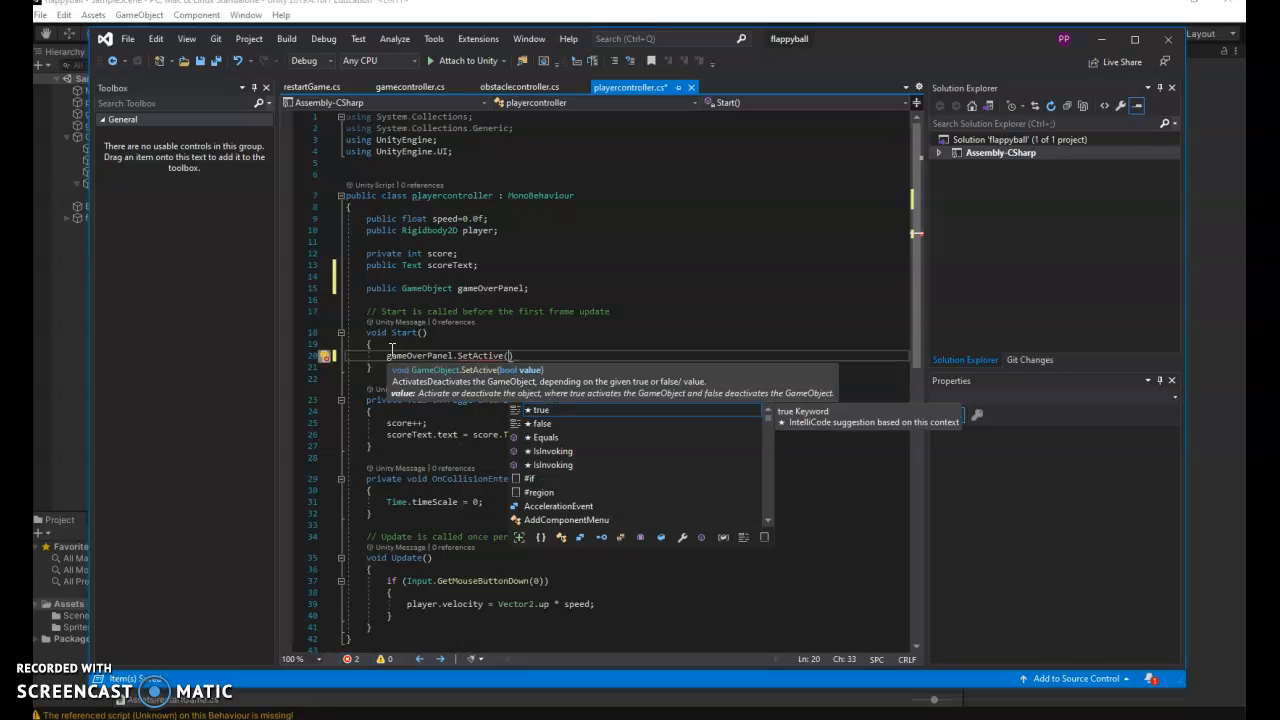
pyautogui.write('false')
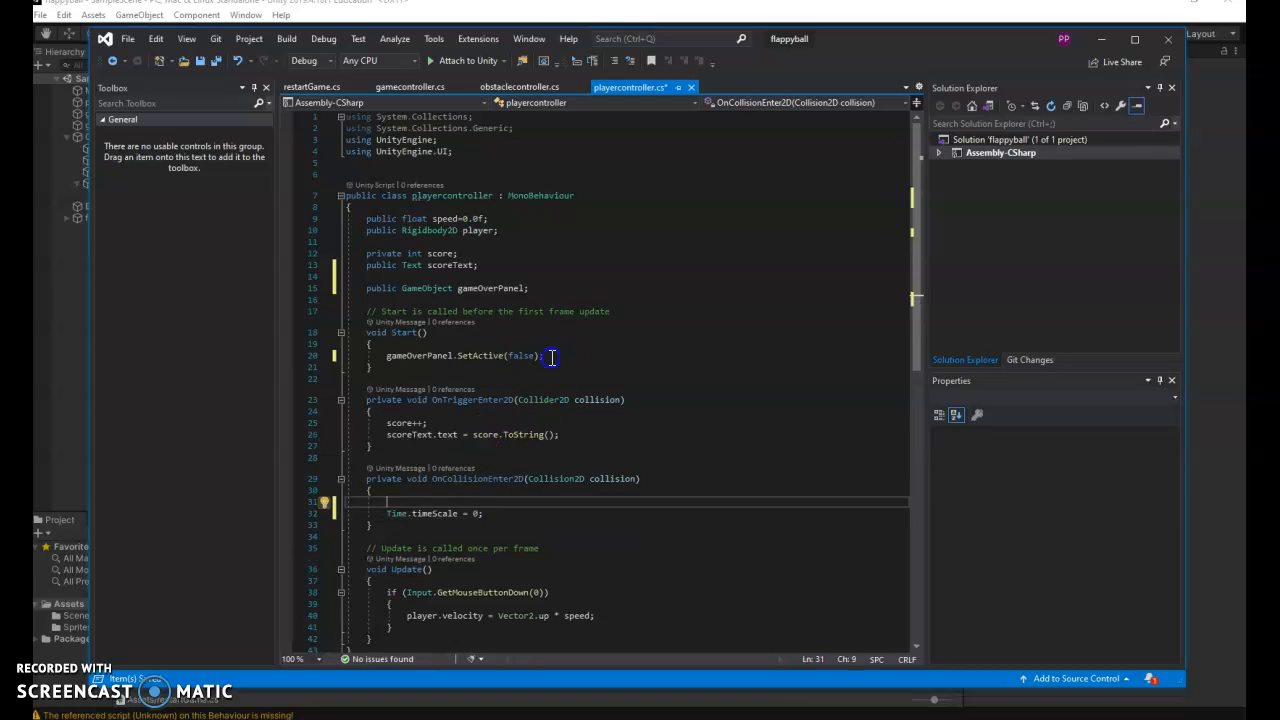
pyautogui.doubleClick(418, 355)
pyautogui.write('gameOverPanel.SetActive();')
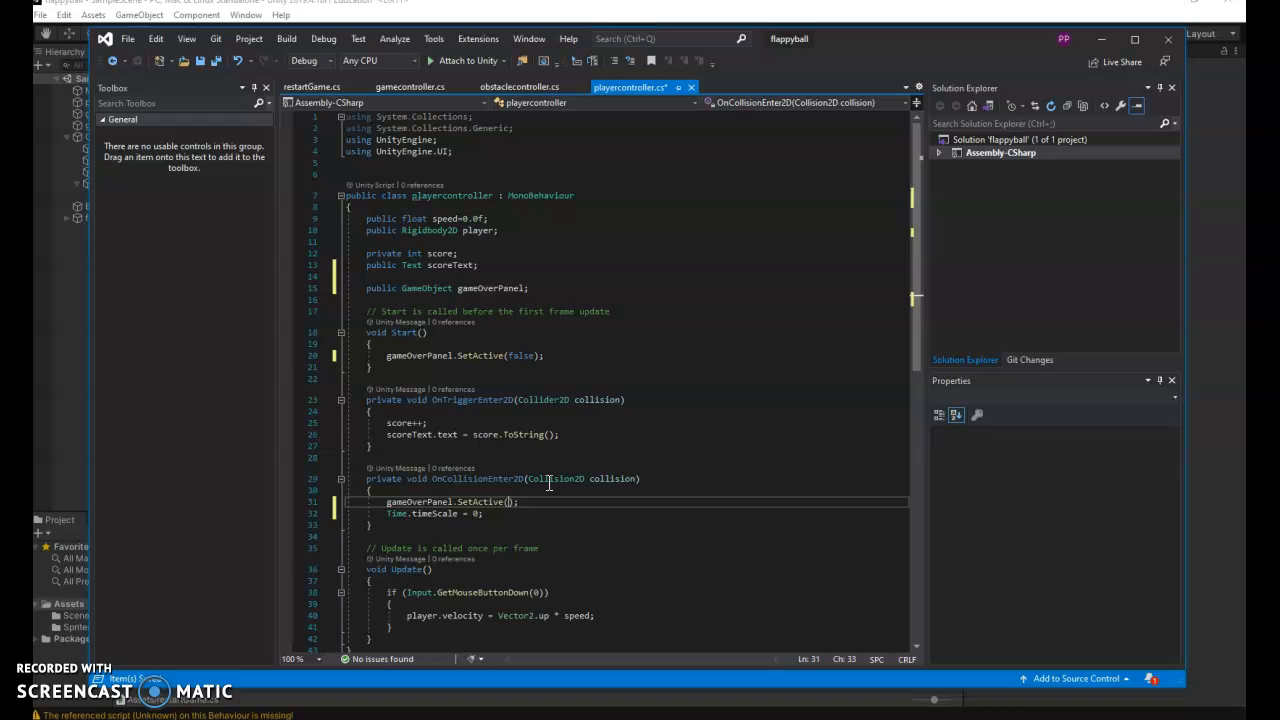
pyautogui.write('tr')
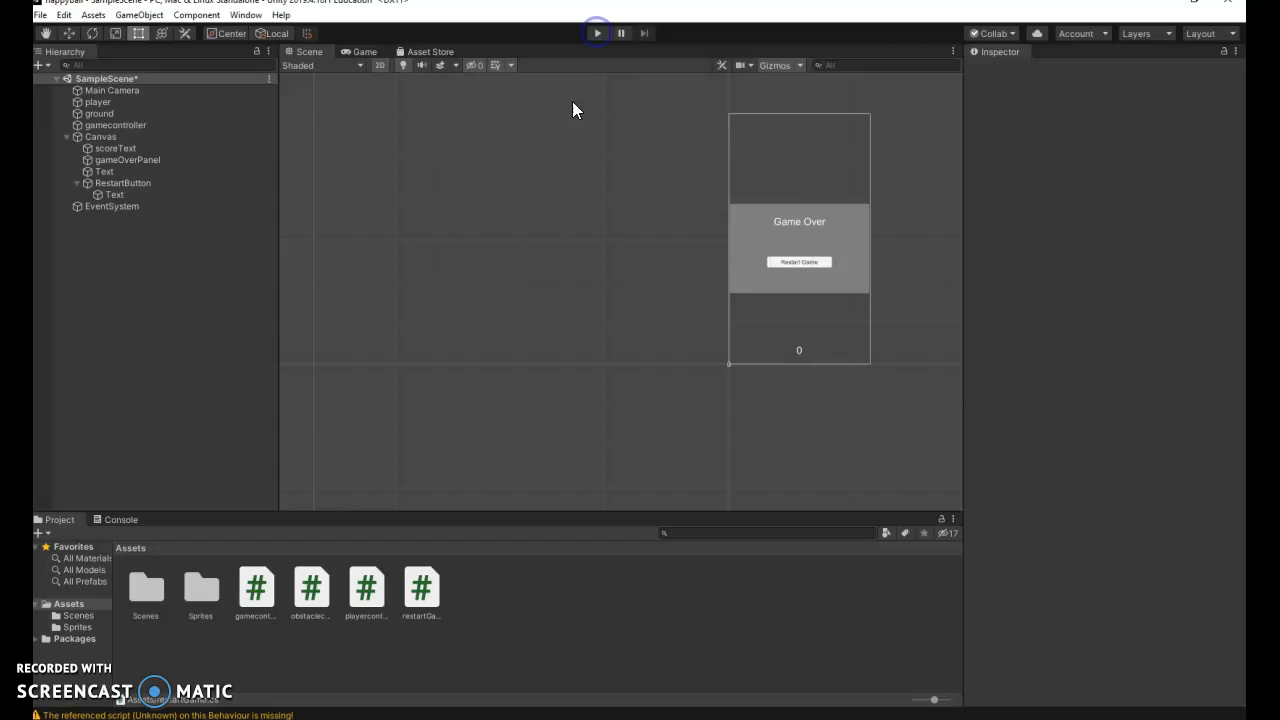
# Step: Try Play mode, then select player to inspect its unassigned Game Over Panel field
pyautogui.click(597, 33)
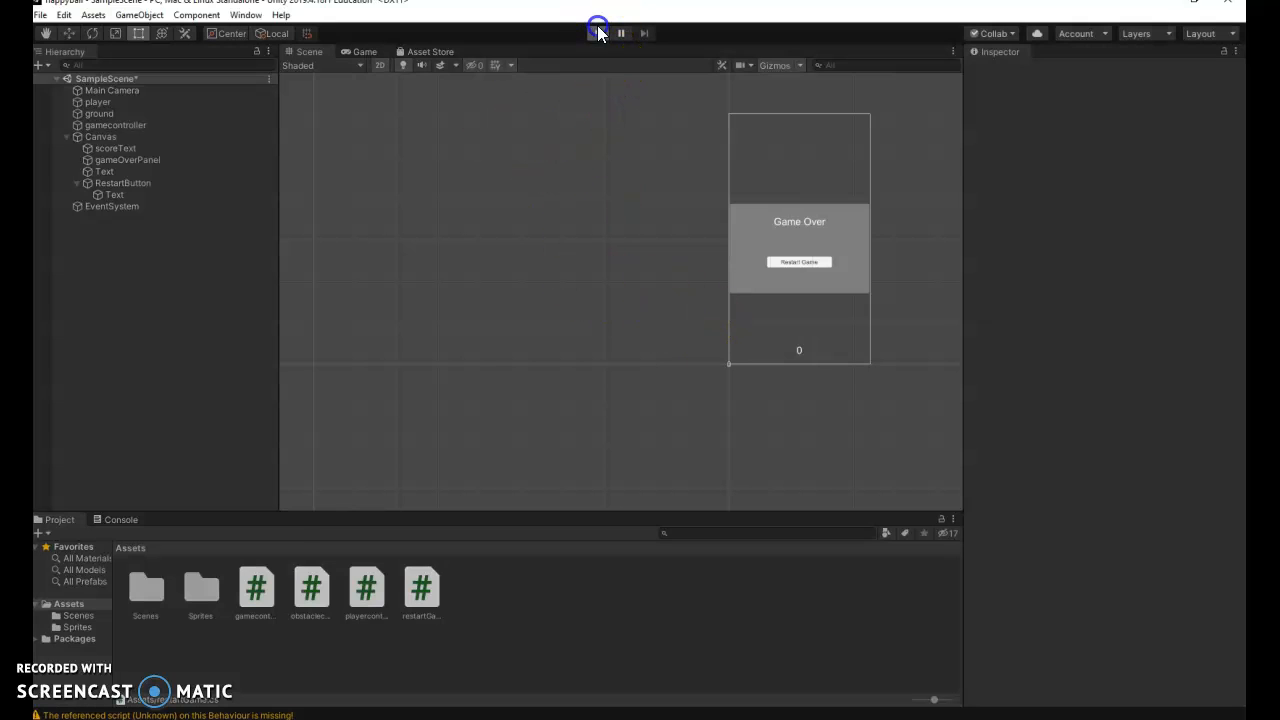
pyautogui.click(597, 33)
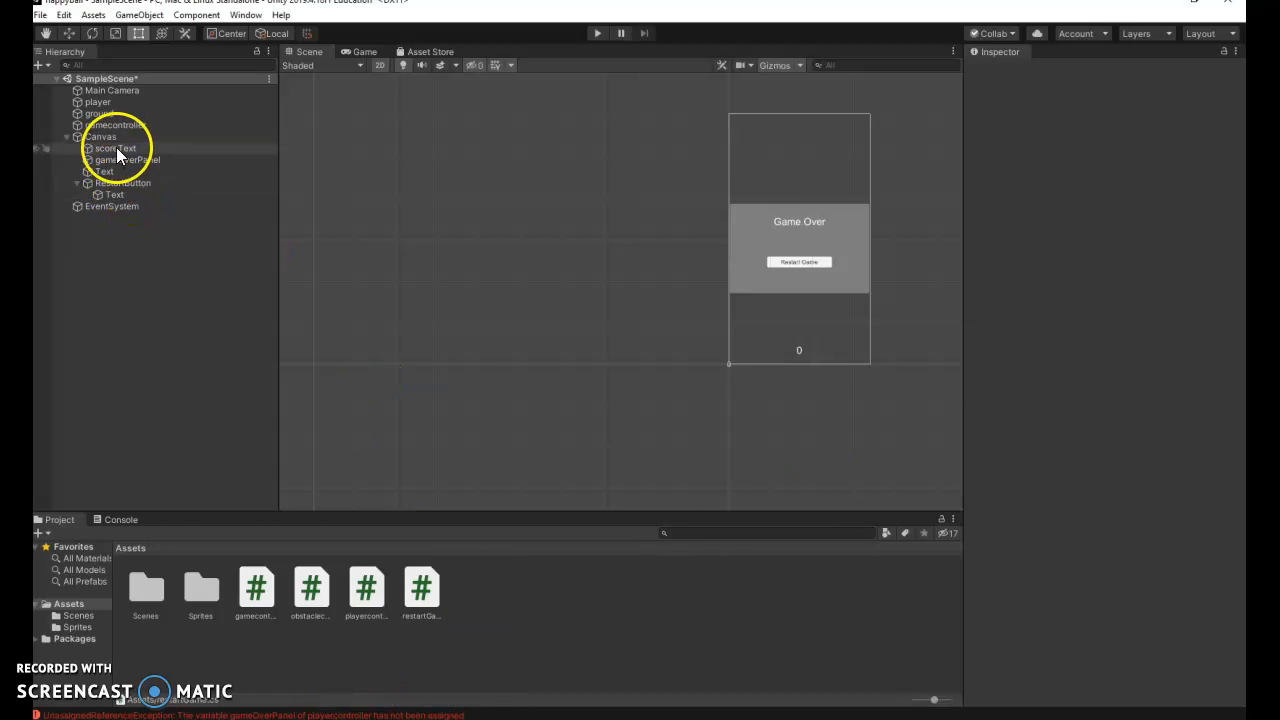
pyautogui.click(97, 101)
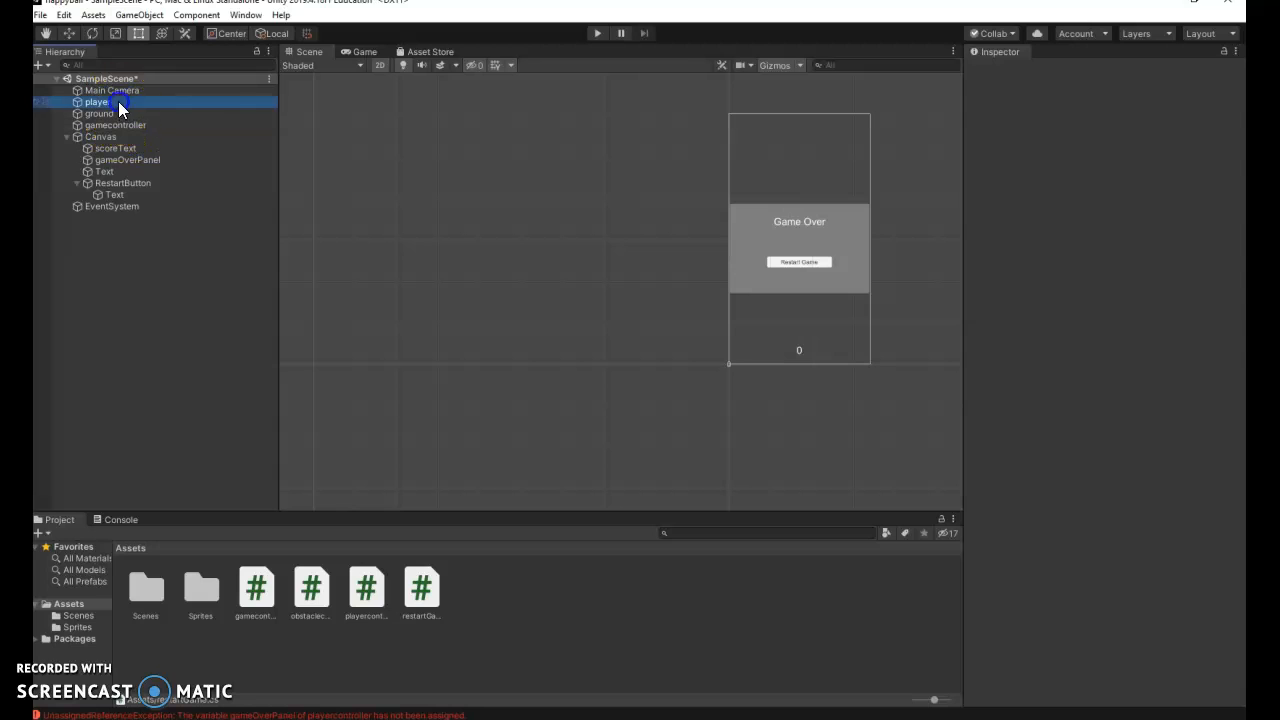
pyautogui.click(98, 101)
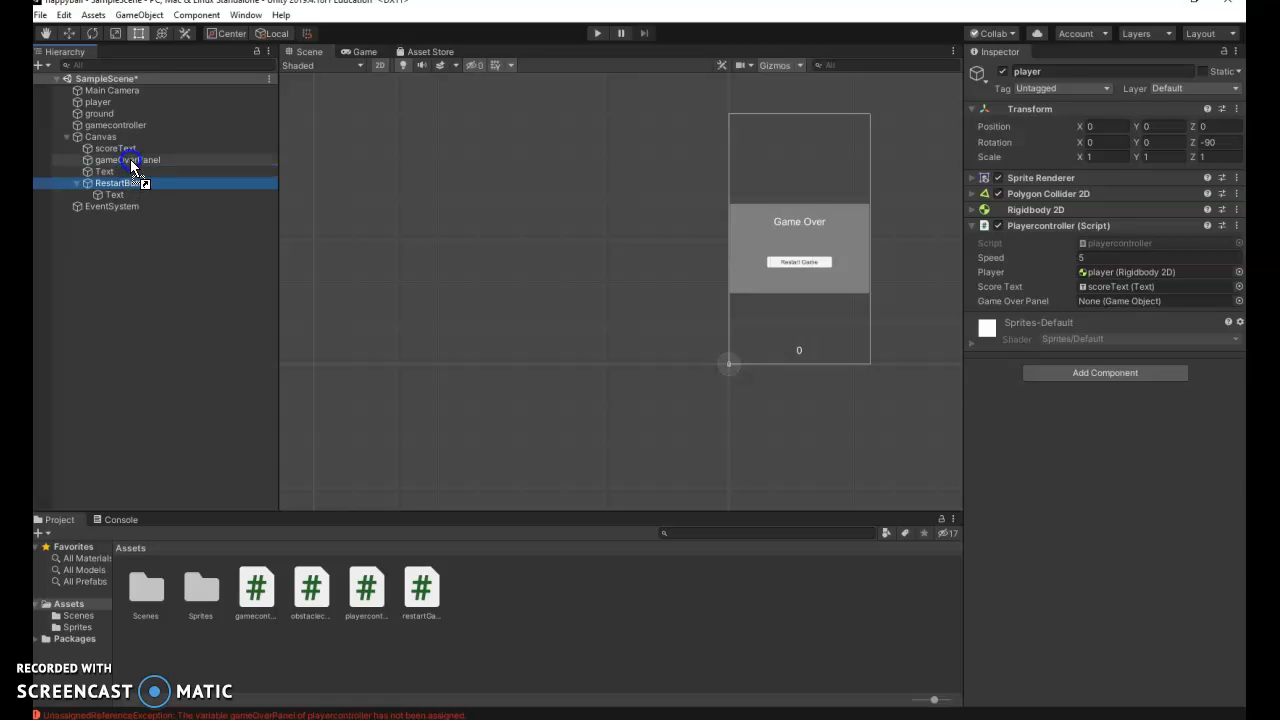
# Step: Move RestartButton and the Game Over text under gameOverPanel, collapse it, and reselect player
pyautogui.click(128, 171)
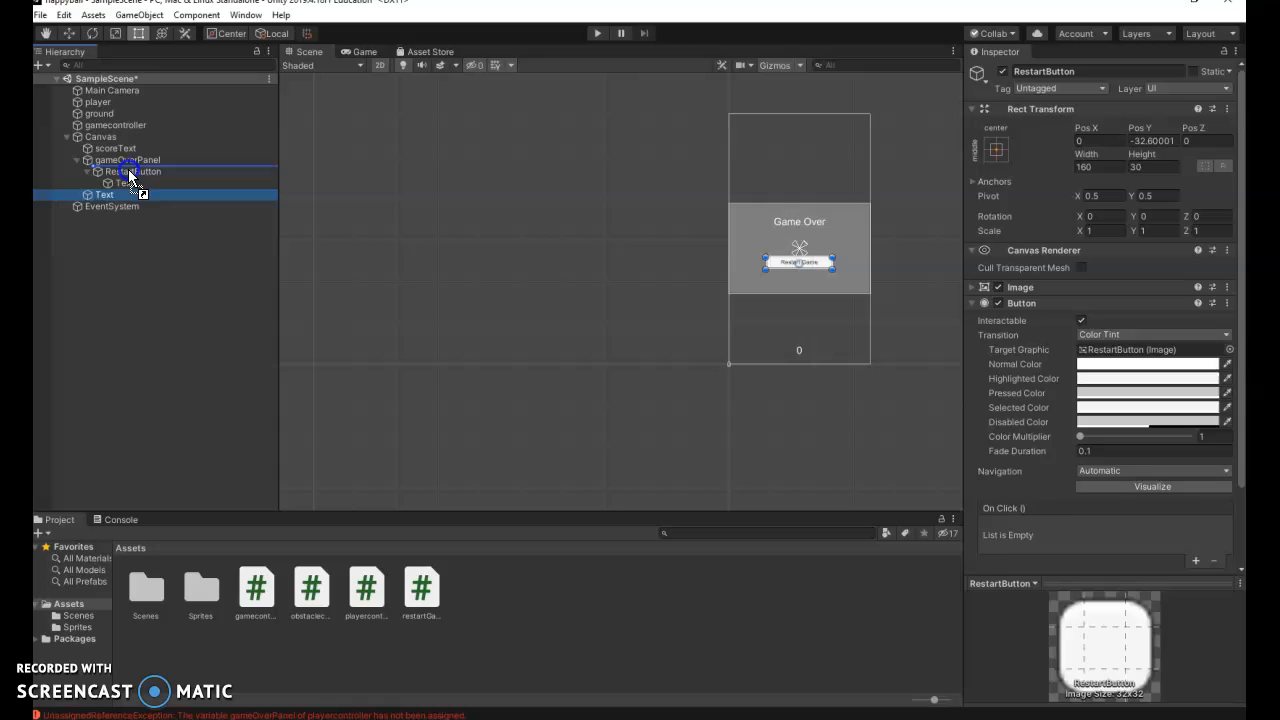
pyautogui.click(114, 171)
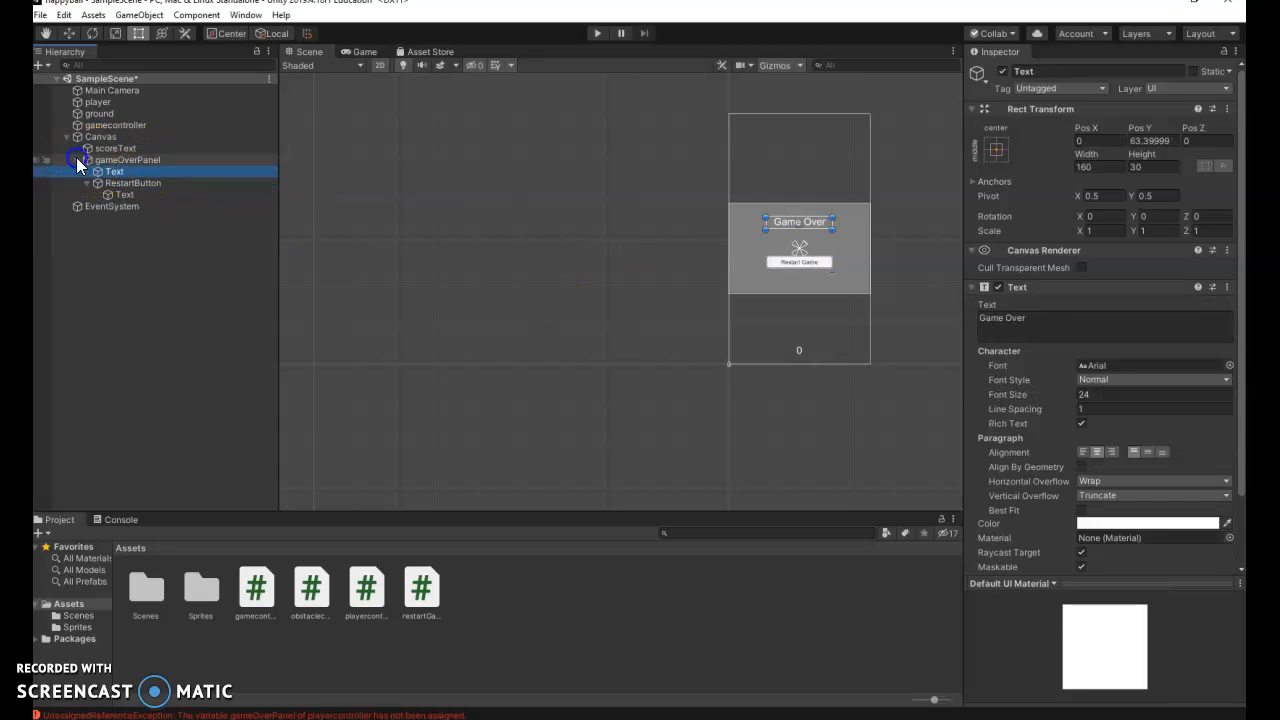
pyautogui.click(68, 160)
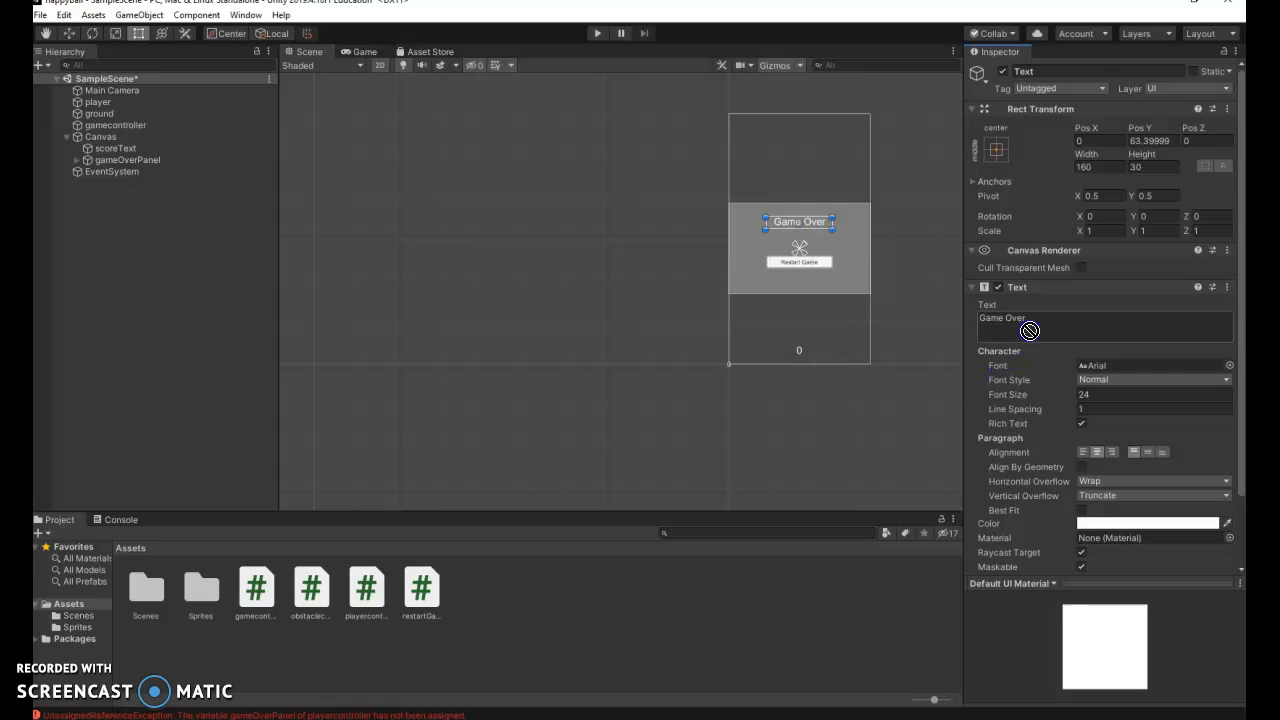
pyautogui.click(98, 101)
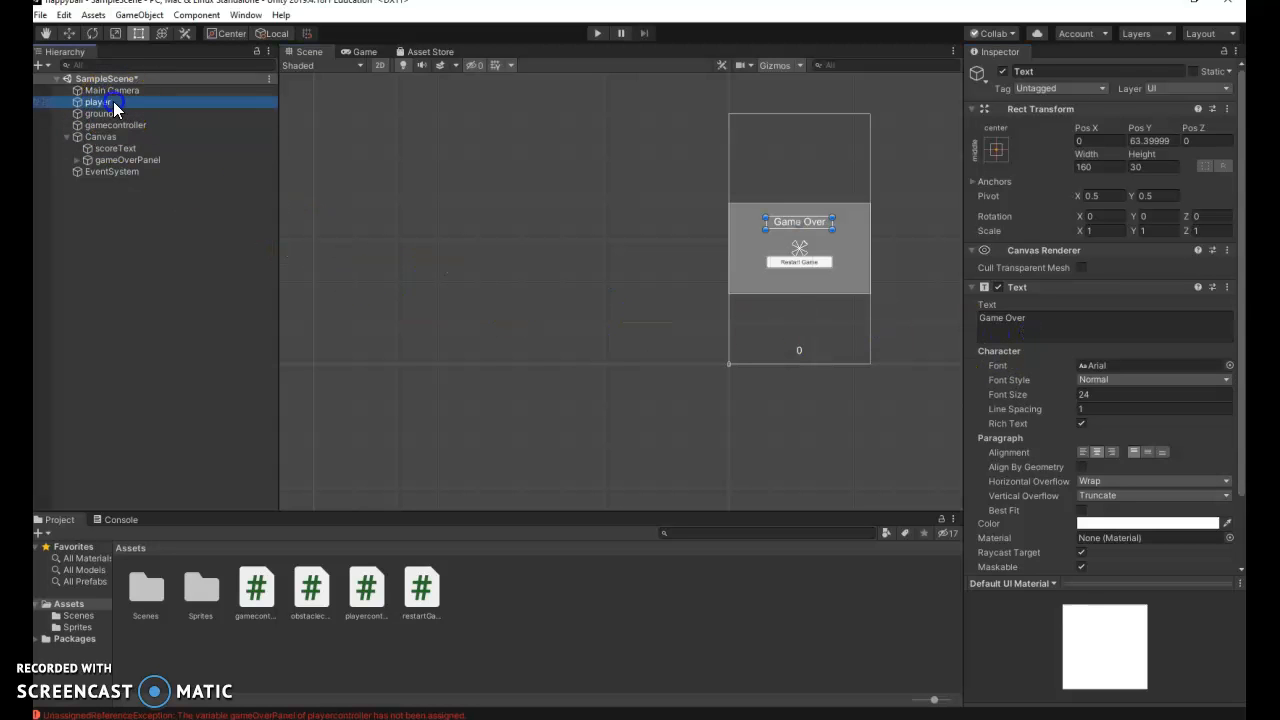
pyautogui.click(97, 101)
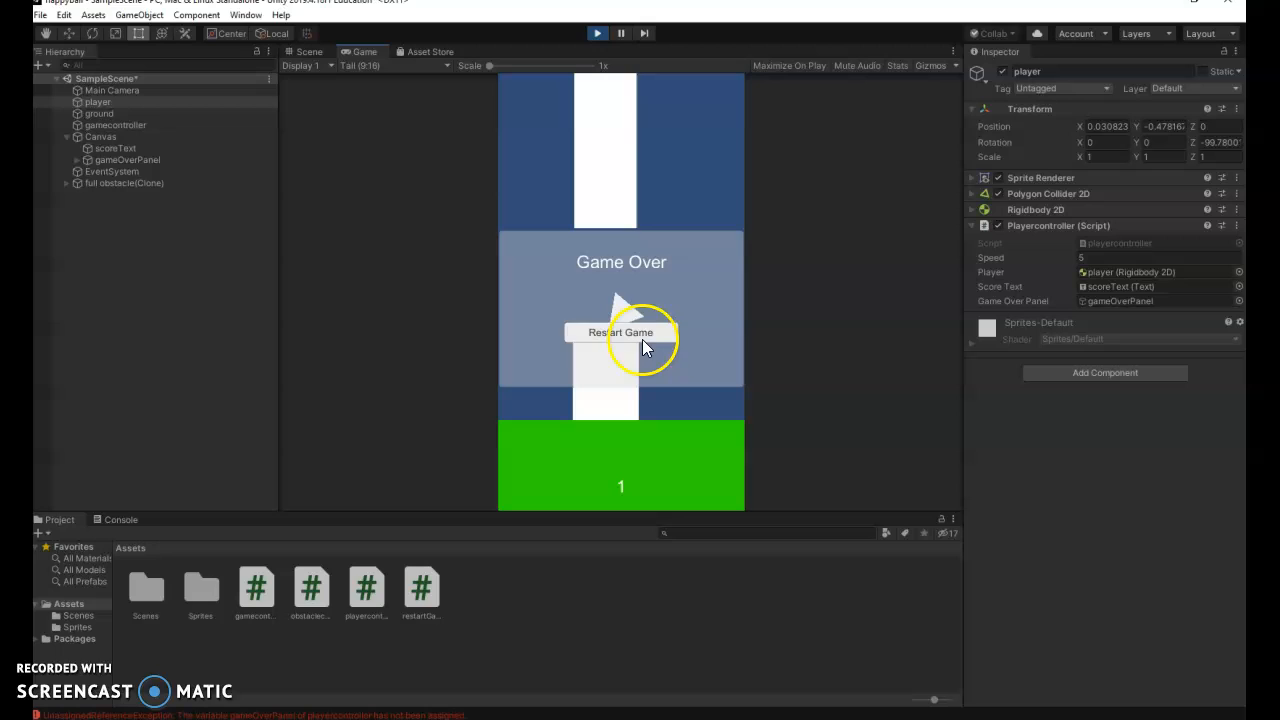
# Step: Try the panel's restart button in play, stop Play mode, and select RestartButton
pyautogui.click(621, 332)
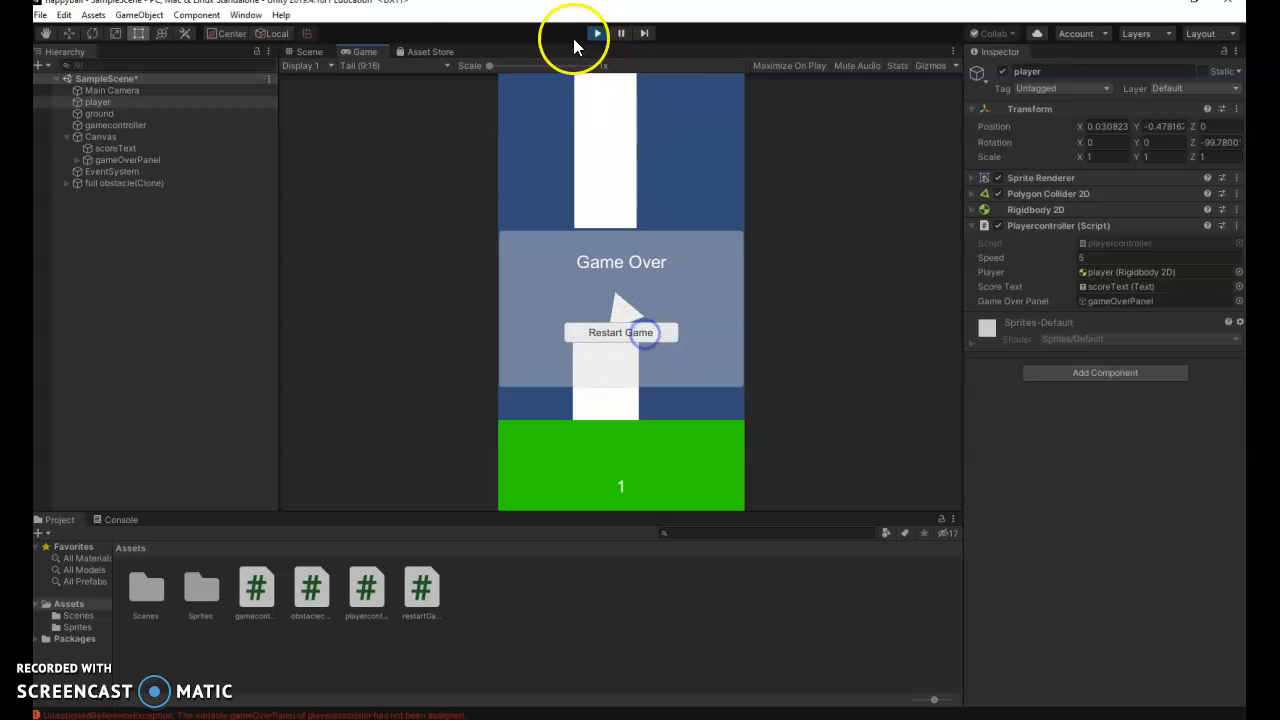
pyautogui.click(596, 33)
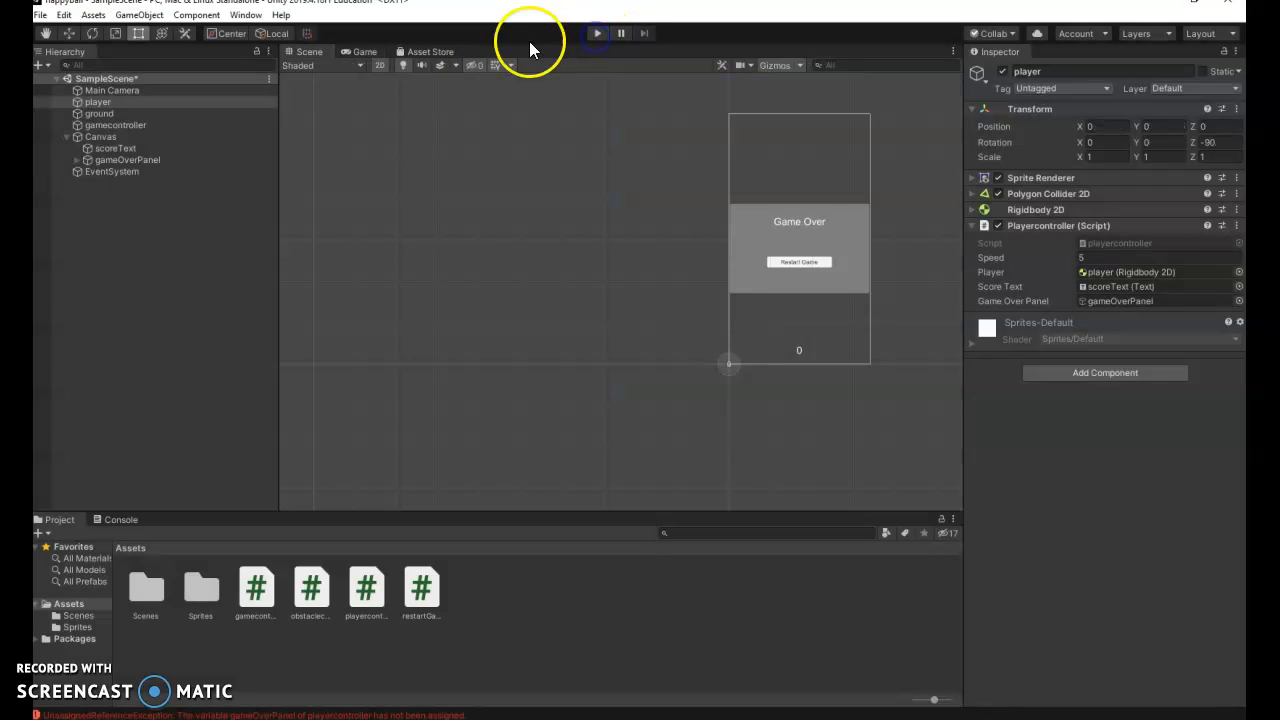
pyautogui.moveTo(925, 295)
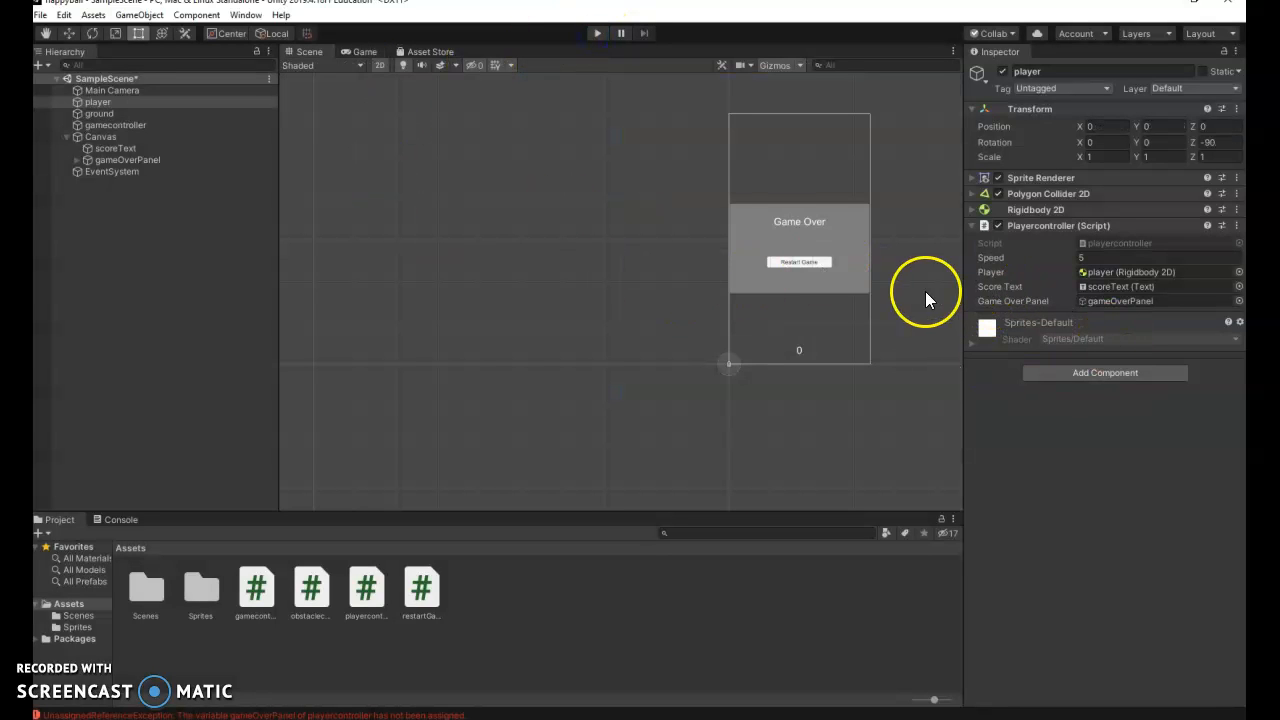
pyautogui.click(126, 160)
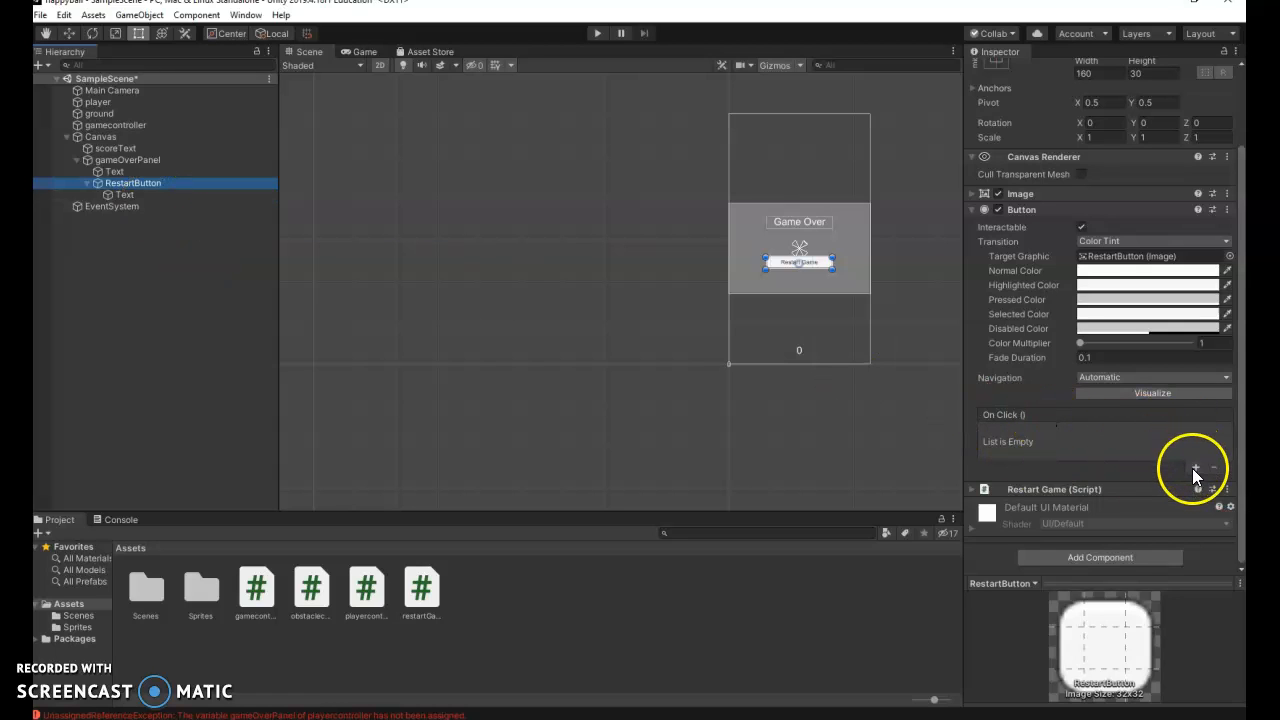
# Step: Add an On Click () entry with RestartButton as its target object
pyautogui.click(1197, 467)
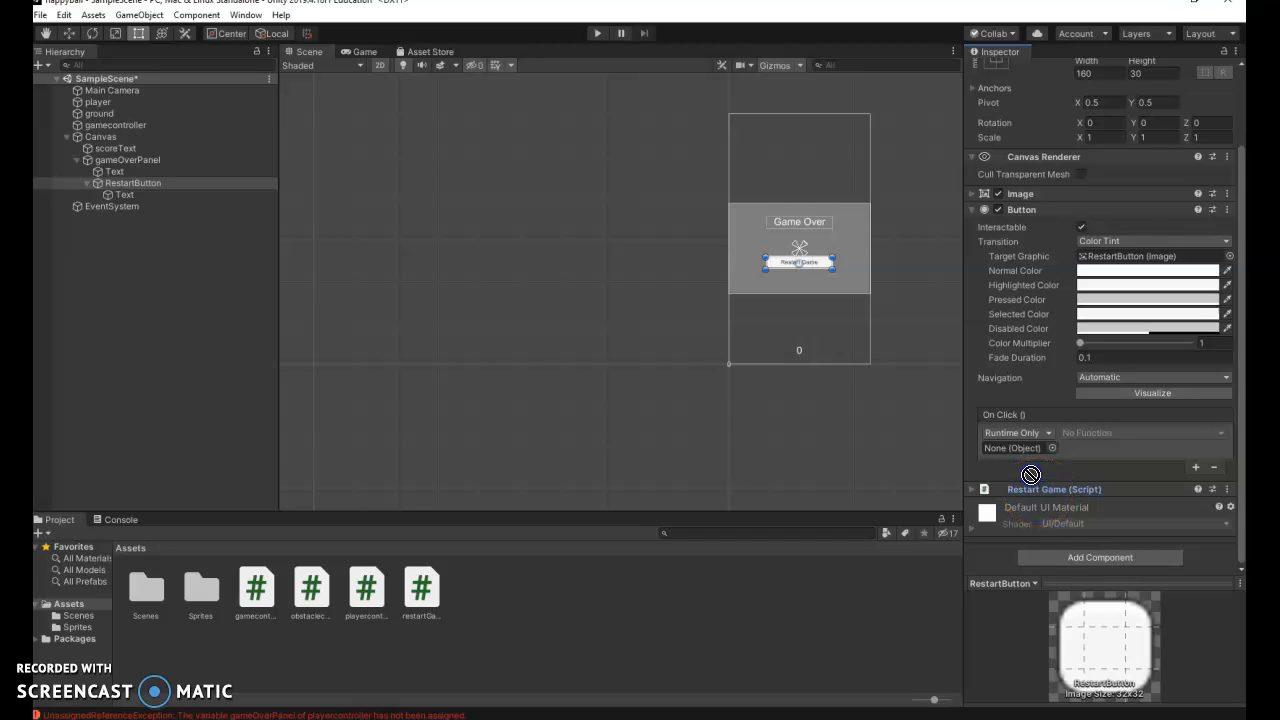
pyautogui.click(1015, 448)
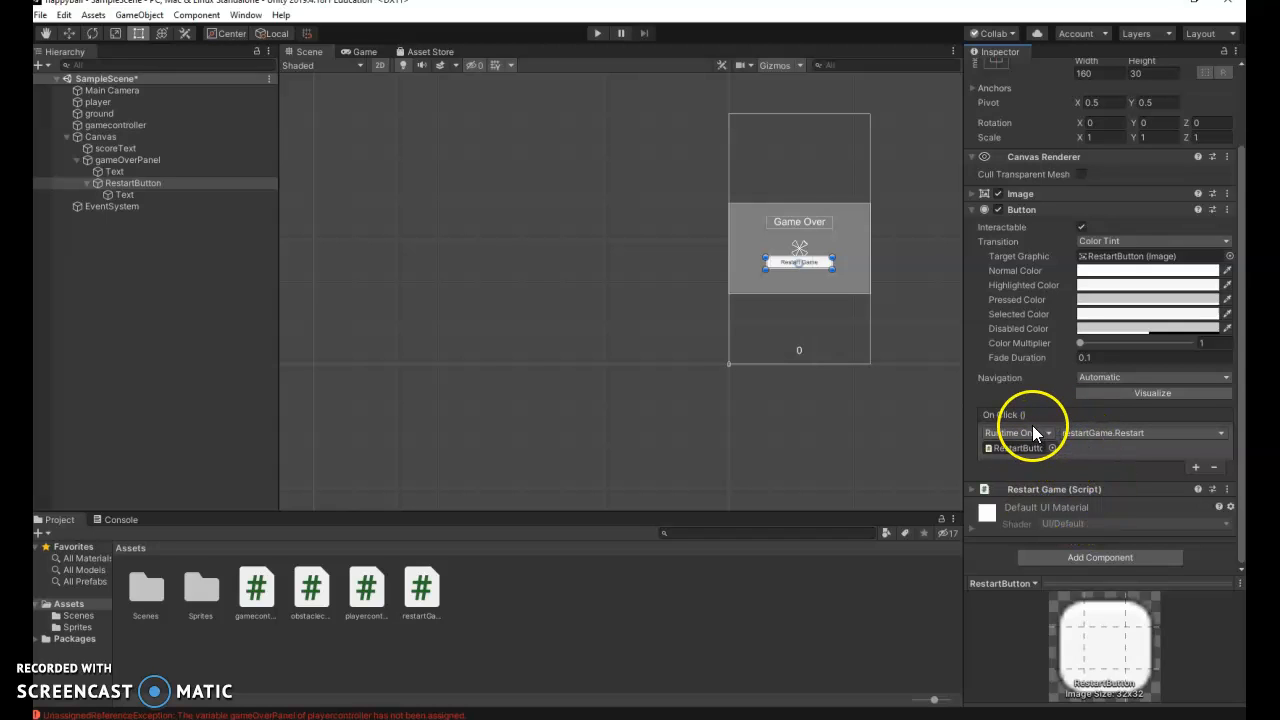
pyautogui.moveTo(865, 305)
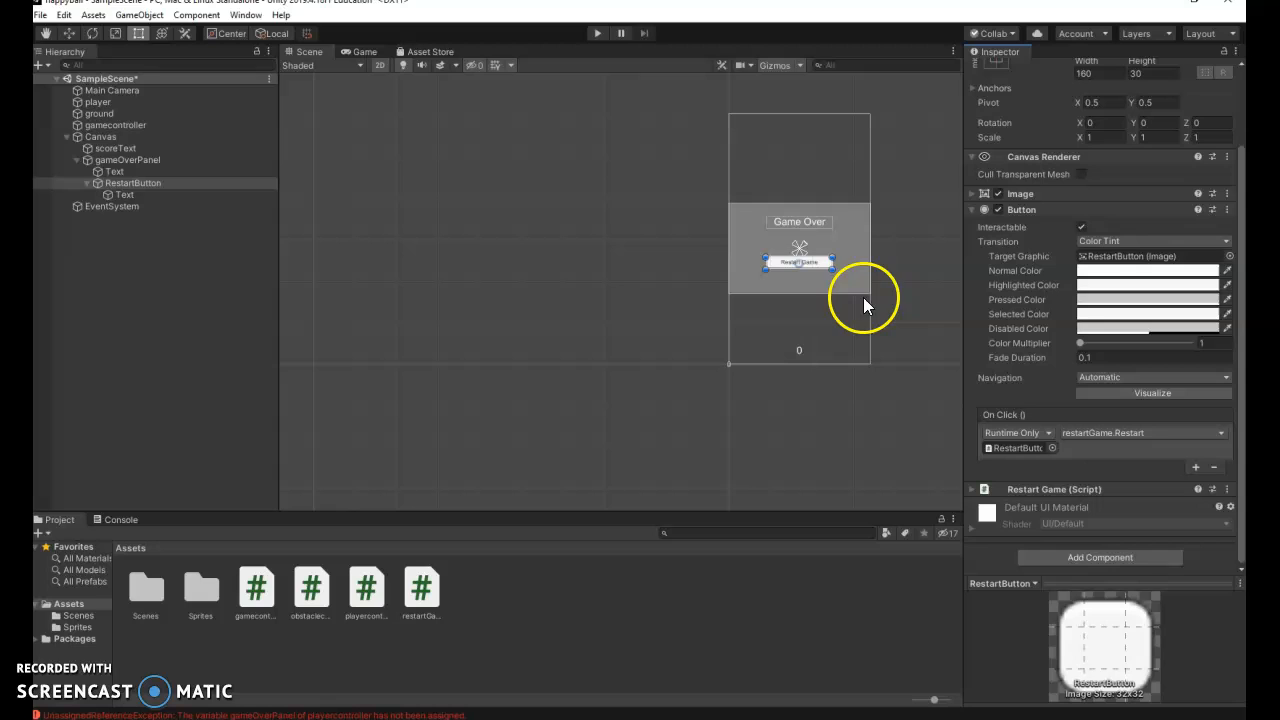
pyautogui.moveTo(640, 170)
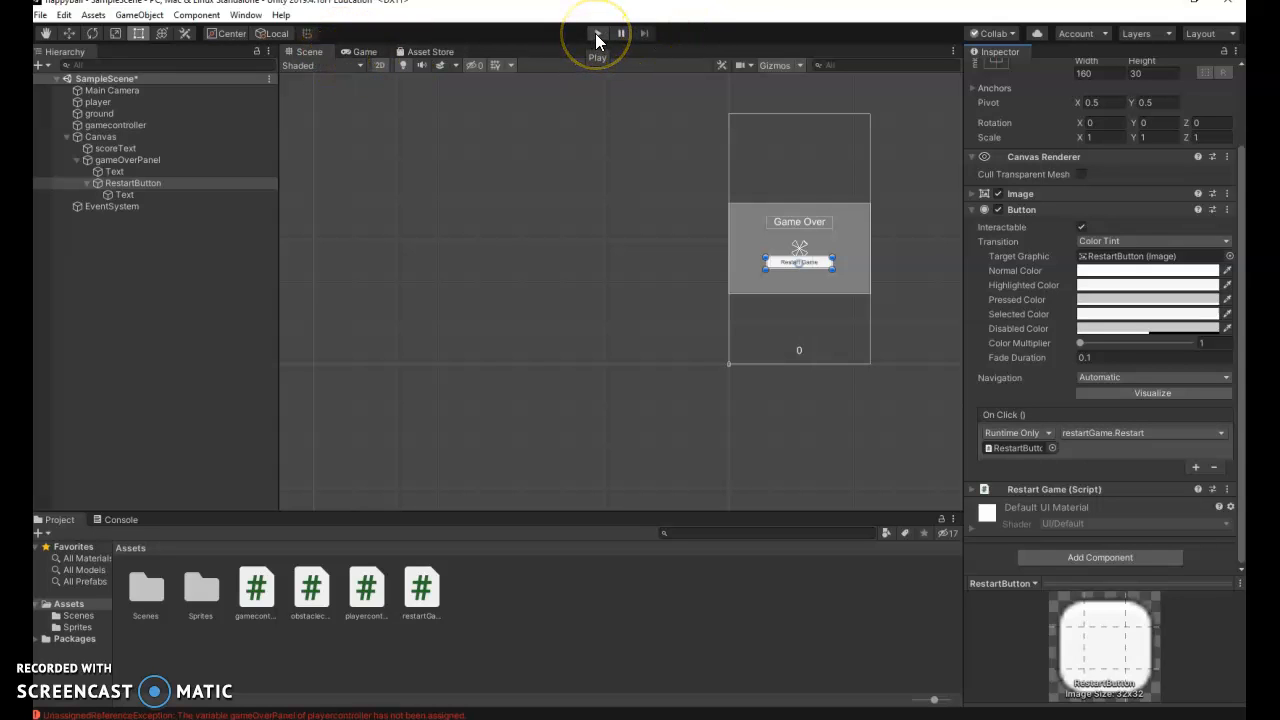
pyautogui.click(41, 15)
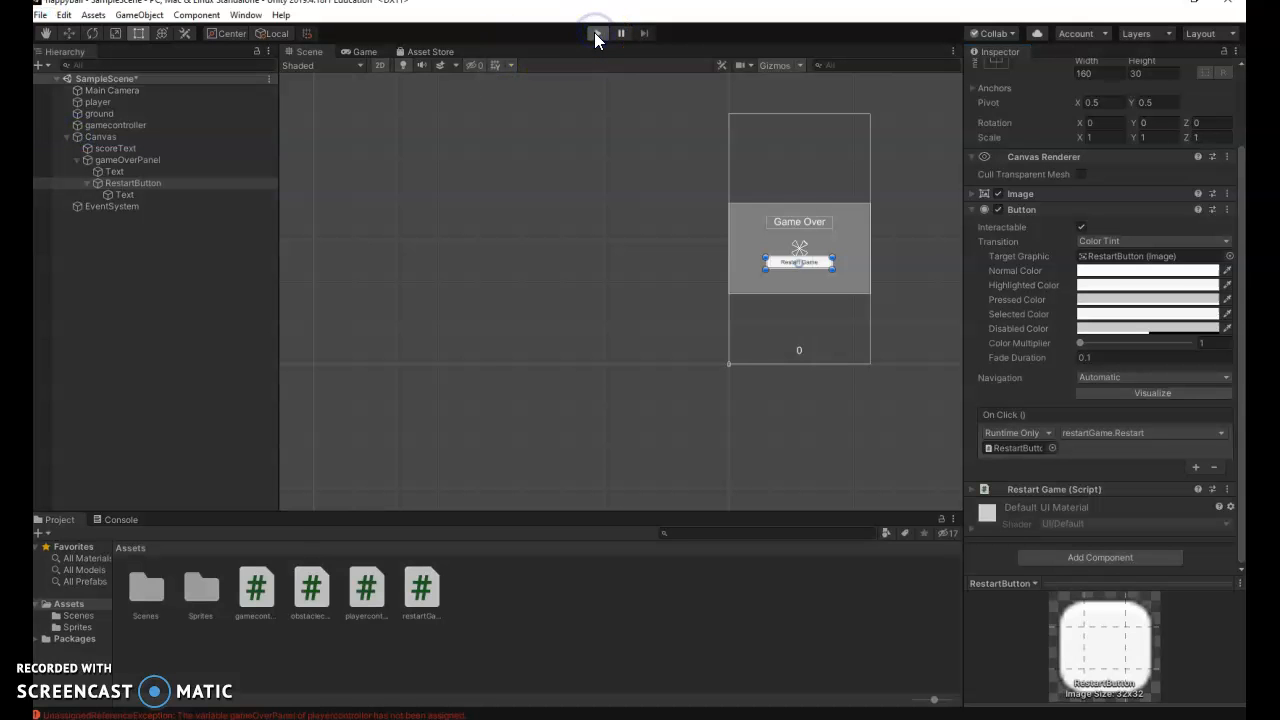
pyautogui.click(597, 33)
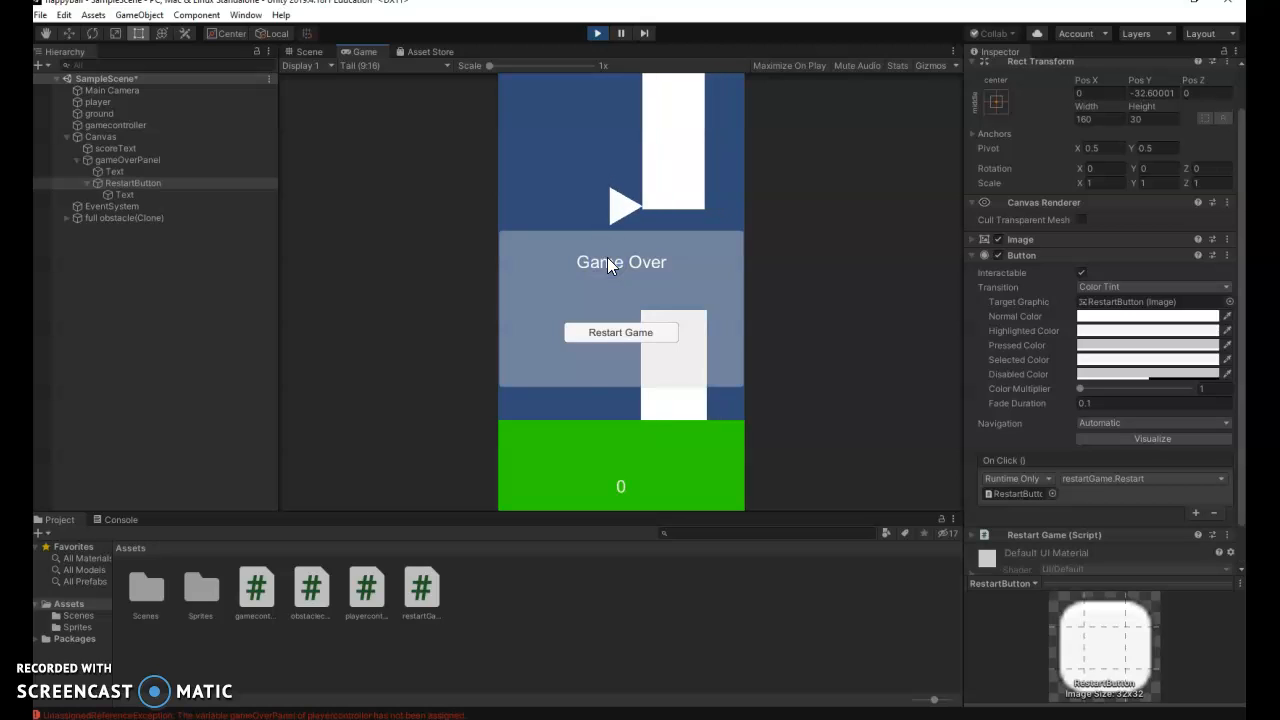
pyautogui.click(620, 332)
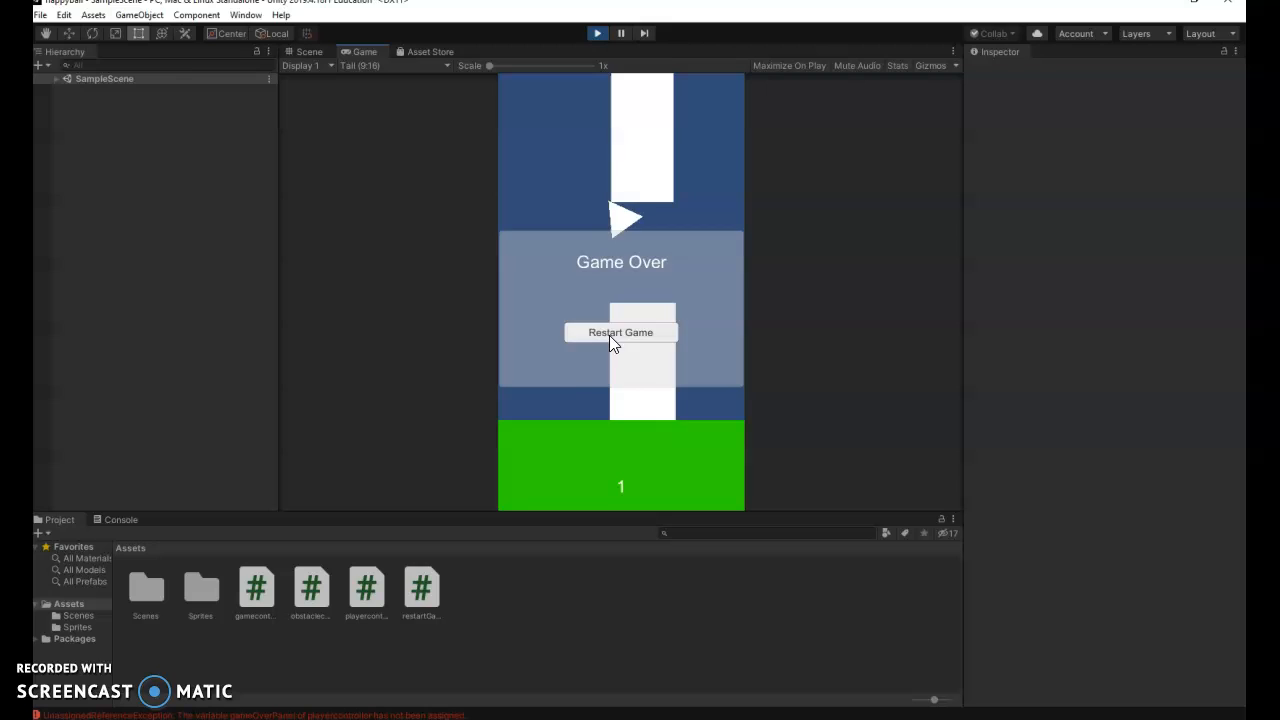
pyautogui.click(620, 332)
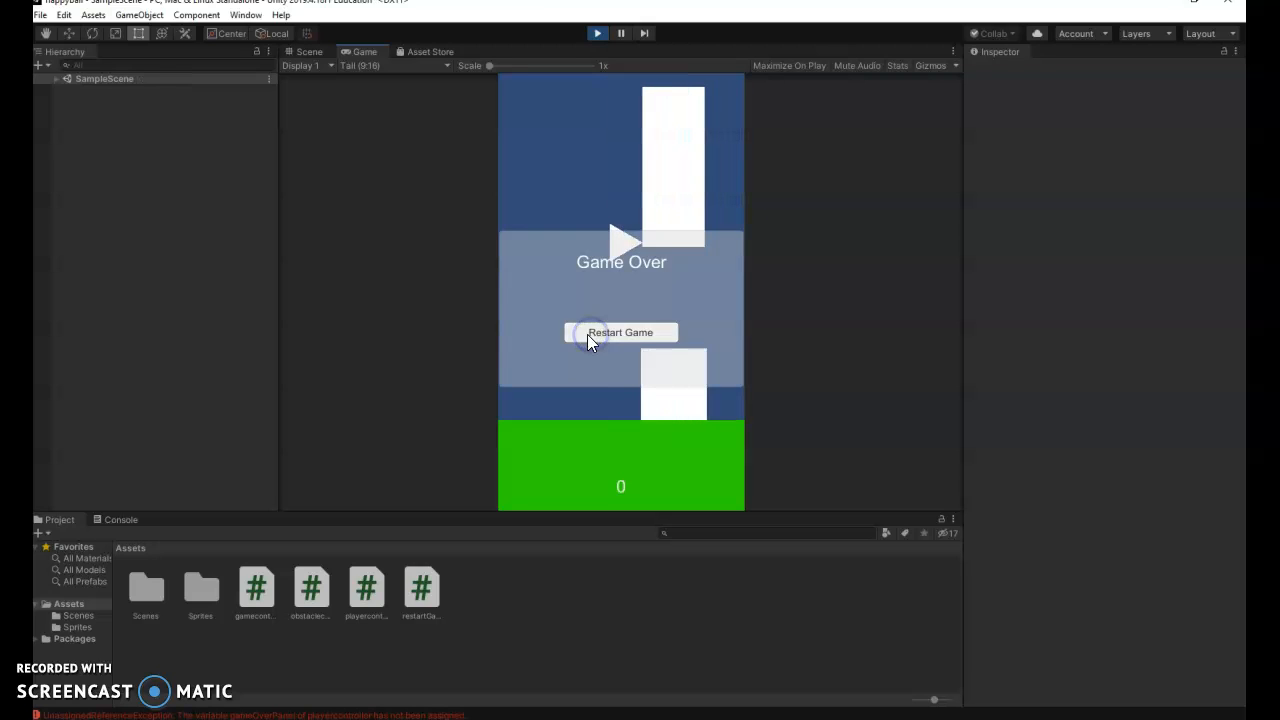
pyautogui.click(620, 332)
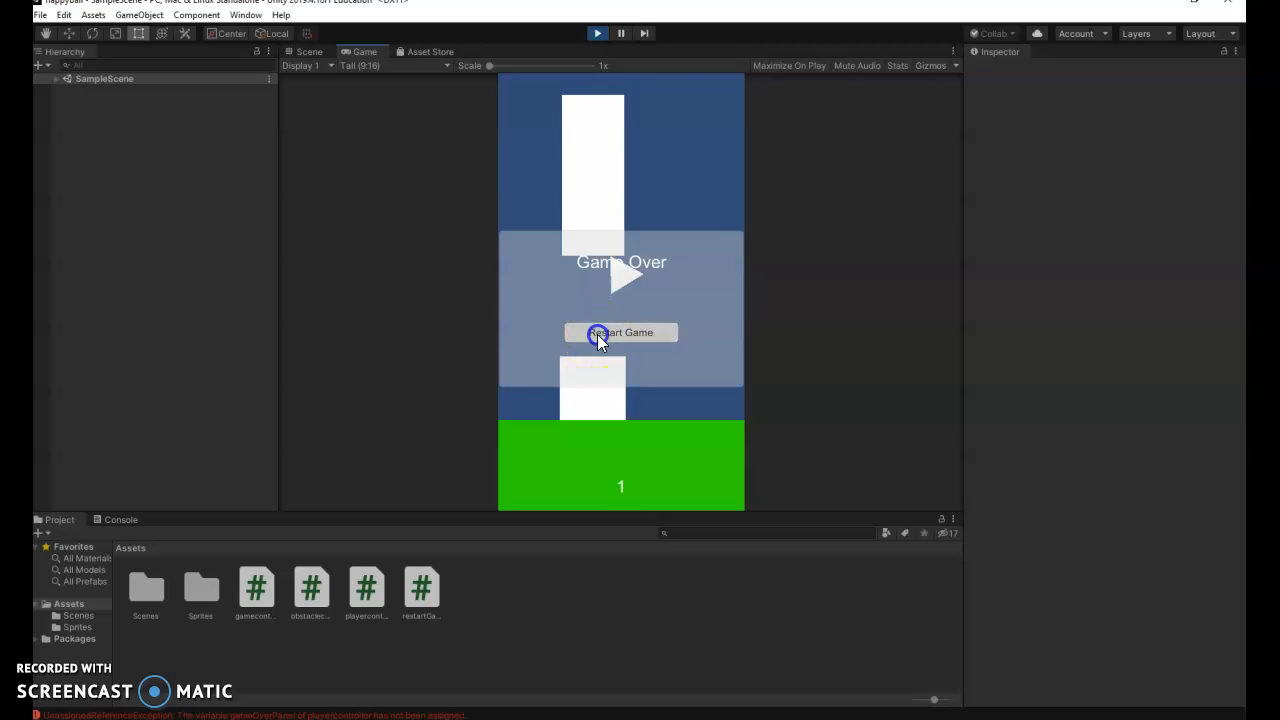
pyautogui.click(620, 332)
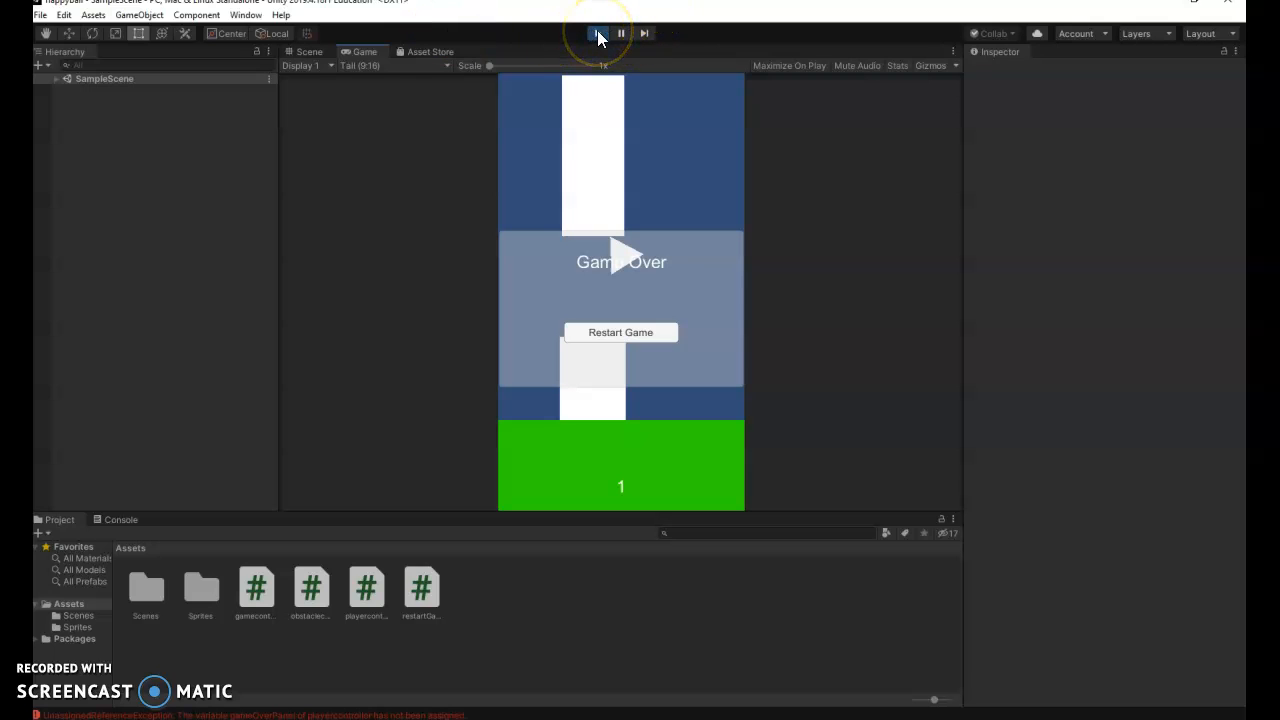
pyautogui.click(596, 33)
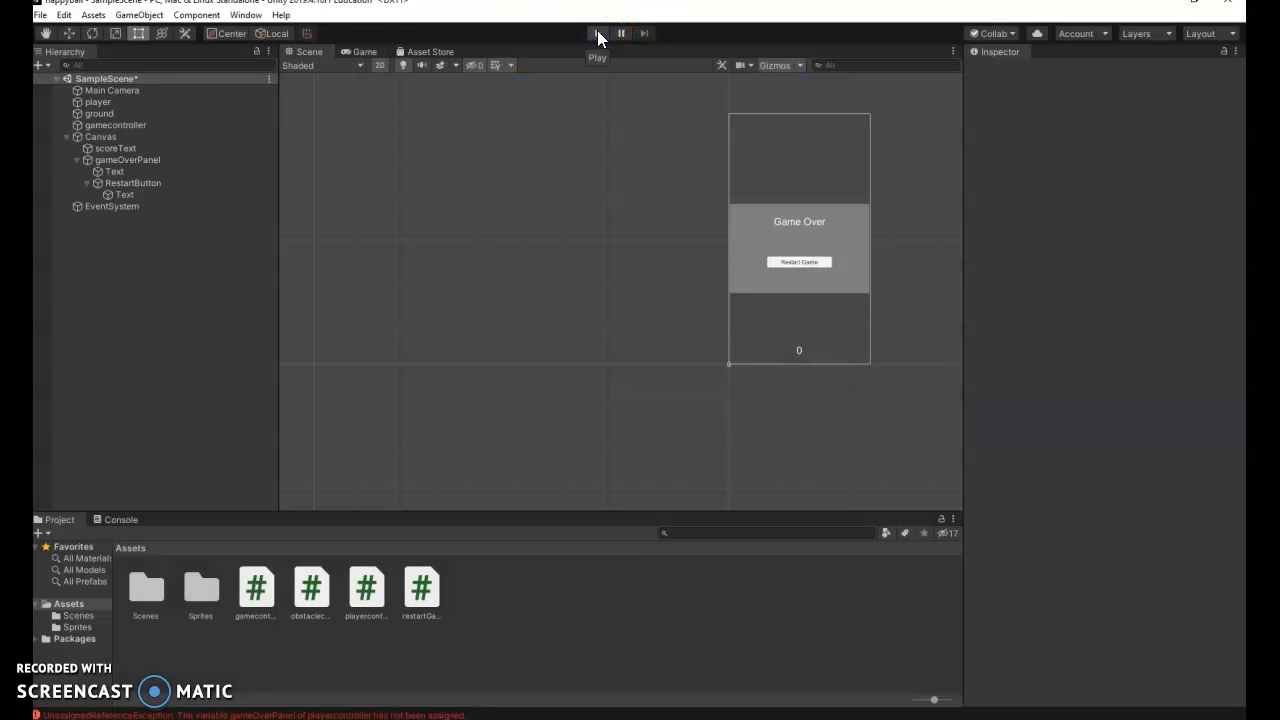